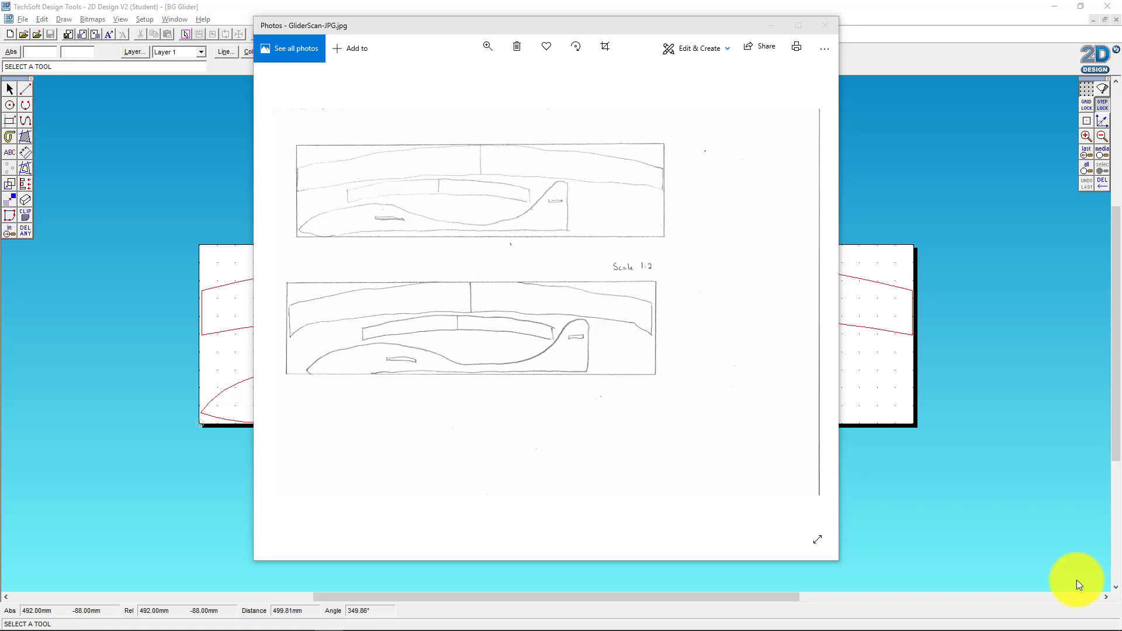
mouse_move(949, 347)
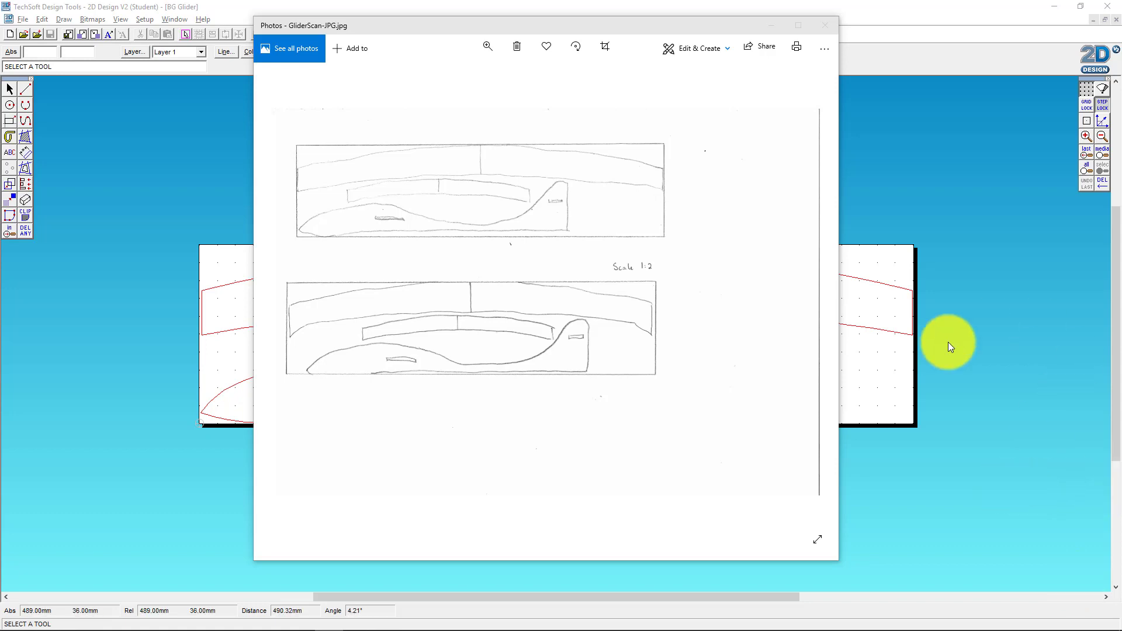
mouse_move(370, 175)
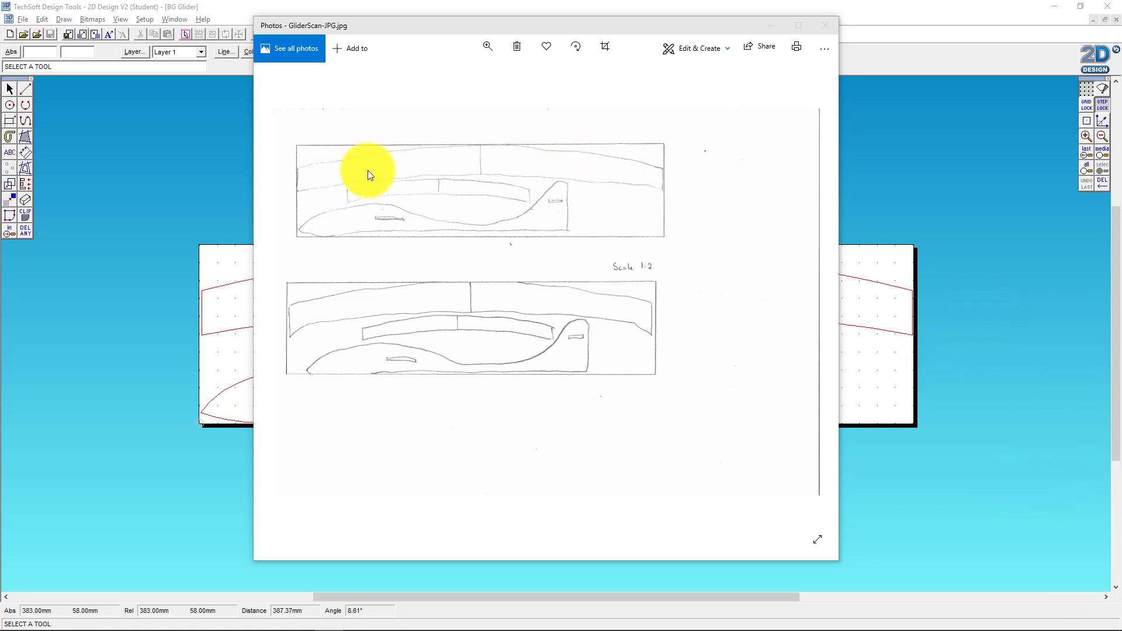
mouse_move(658, 27)
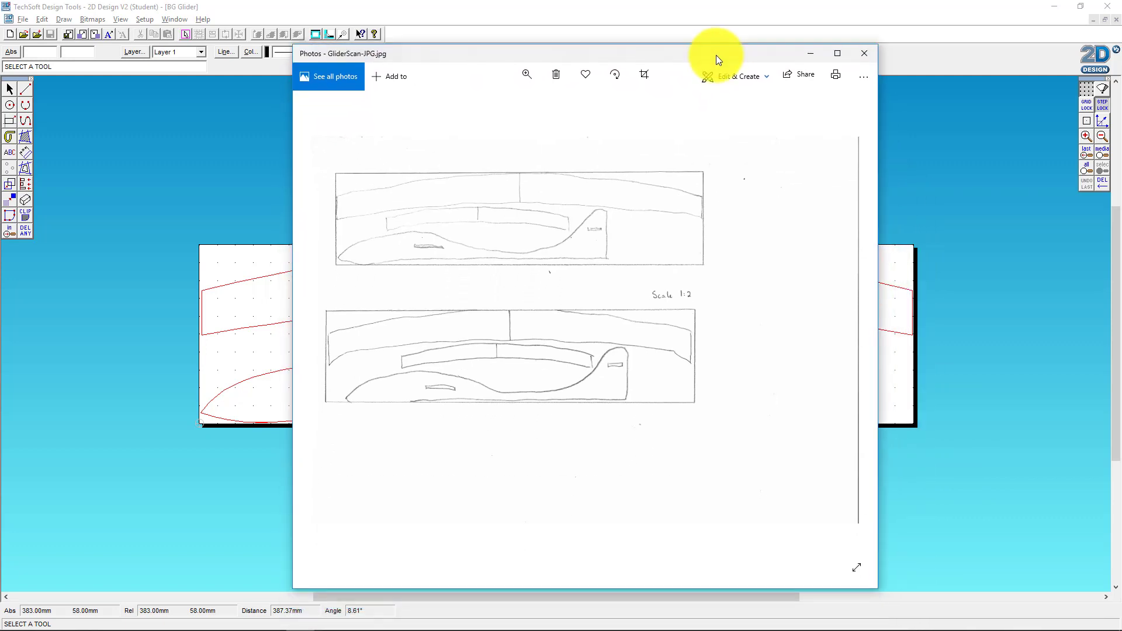
mouse_move(361, 220)
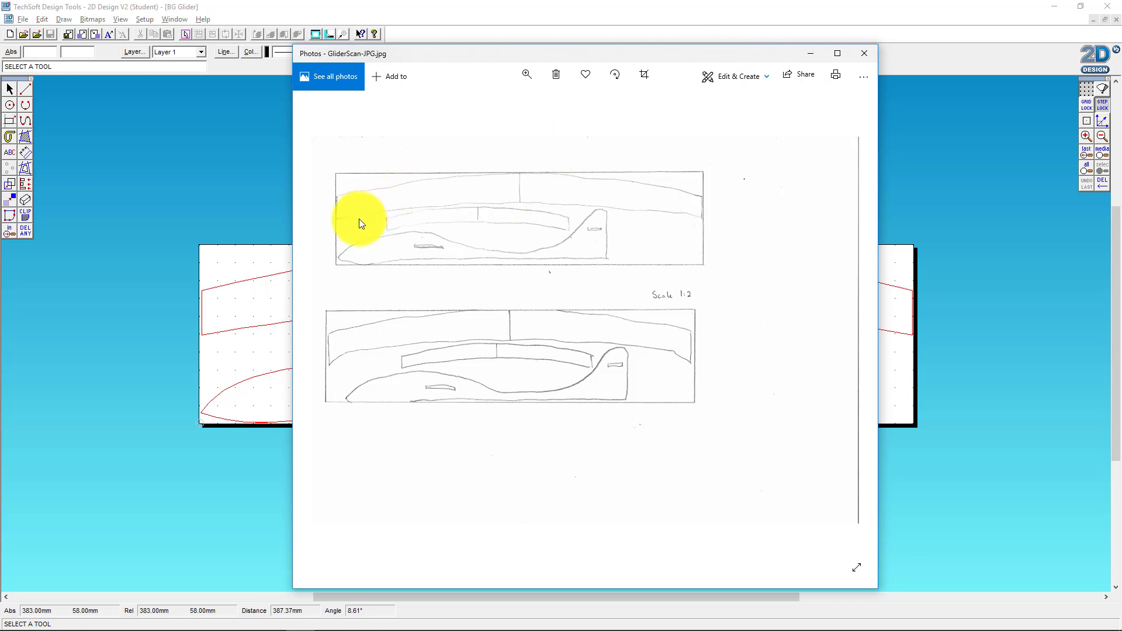
mouse_move(344, 207)
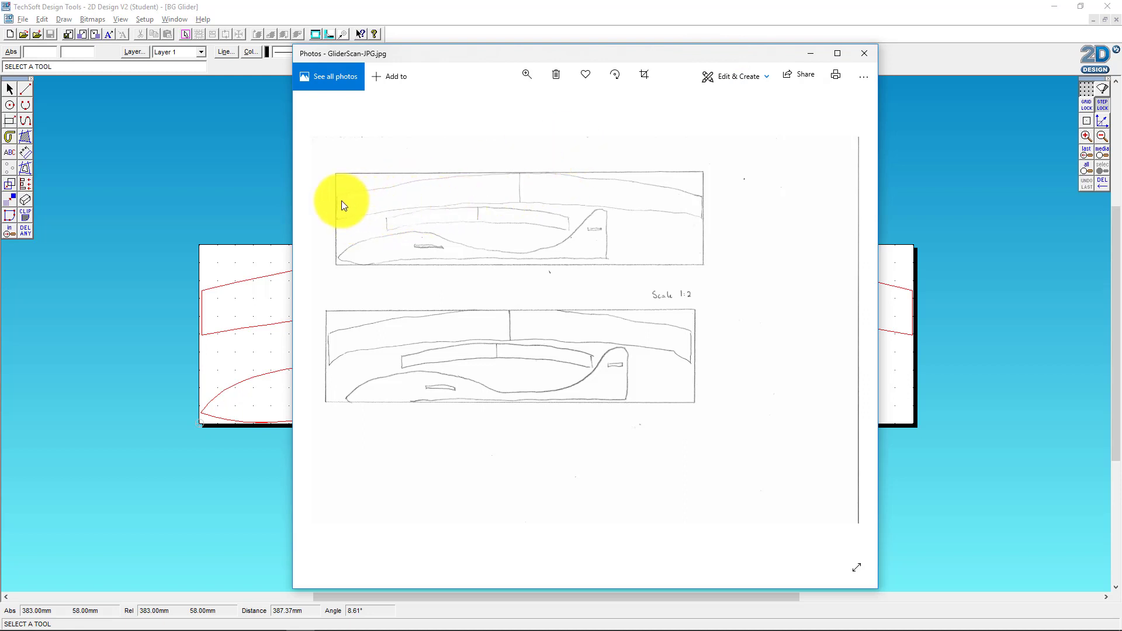
Step: Close the GliderScan-JPG image in Photos after reviewing the sketch
left_click(863, 54)
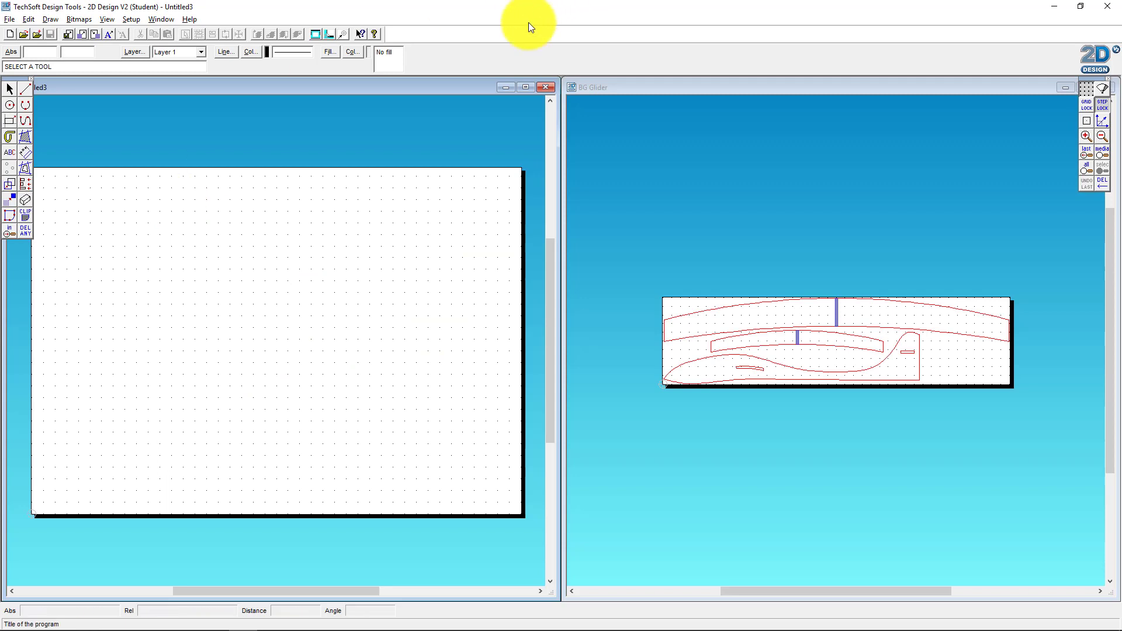
Step: Maximize the Untitled3 drawing window so it fills the workspace
left_click(526, 86)
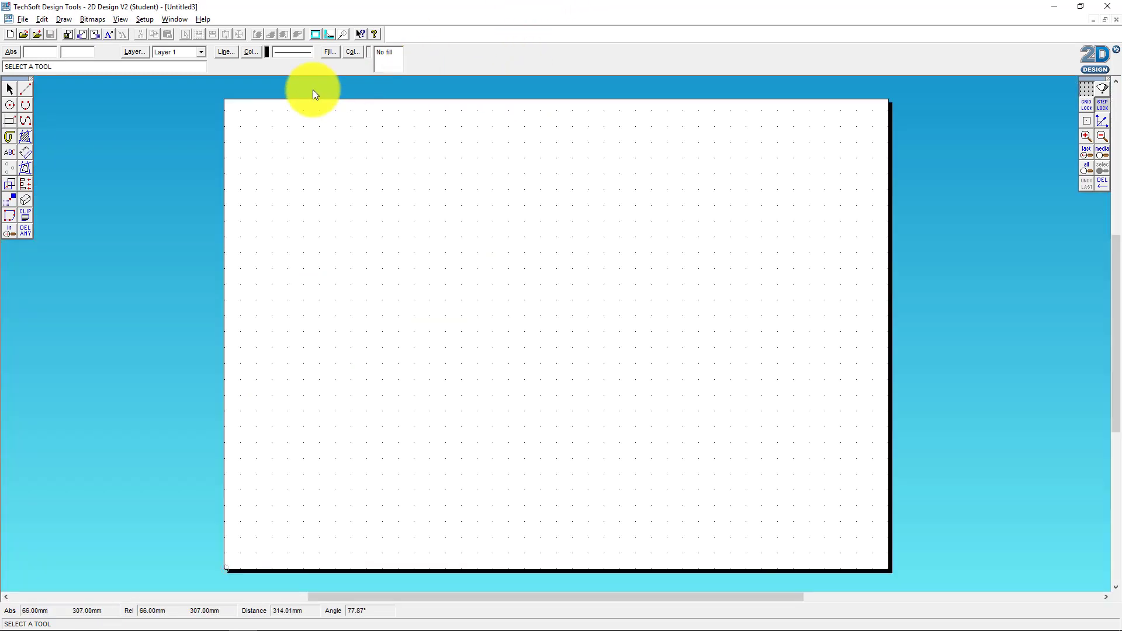
mouse_move(254, 144)
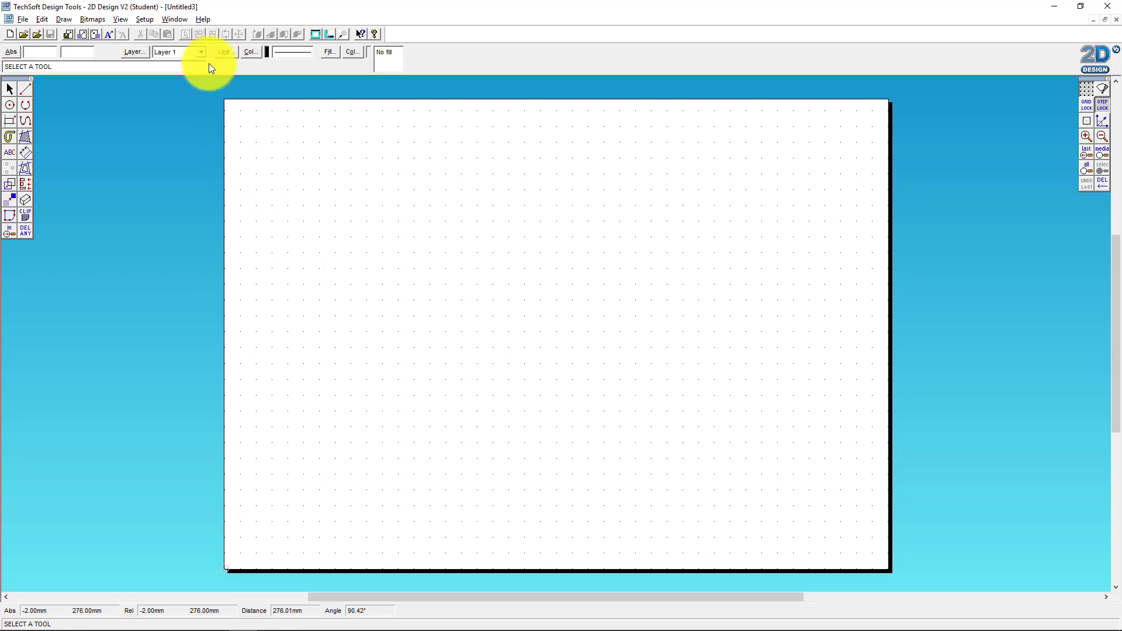
Step: Set a user-defined 400 x 100 mm sheet in Drawing Layout
left_click(143, 19)
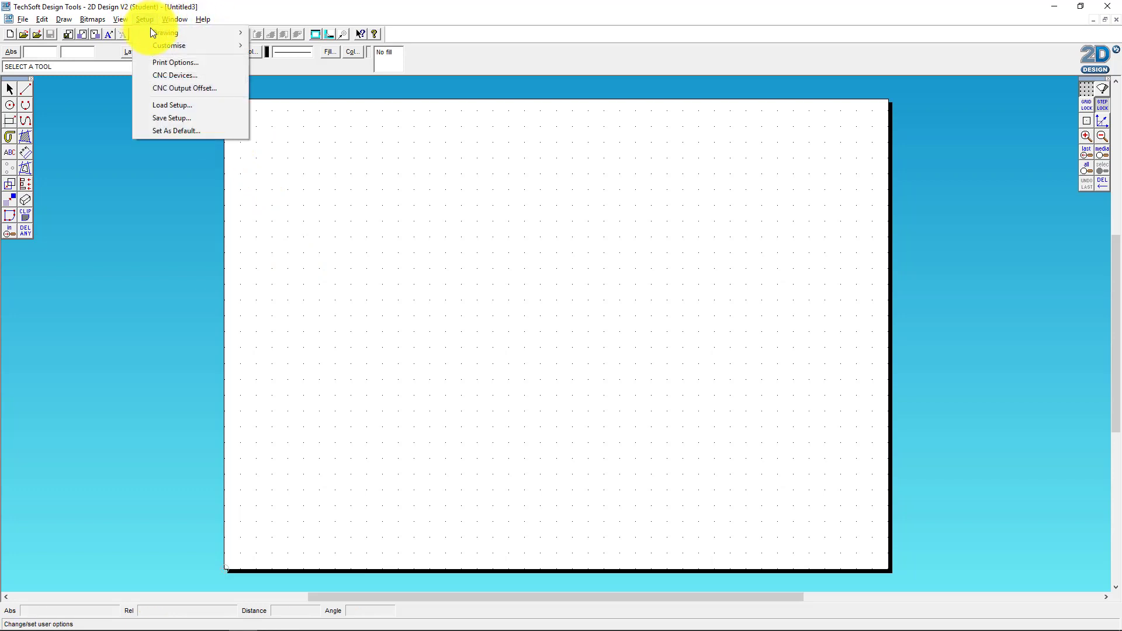
mouse_move(165, 33)
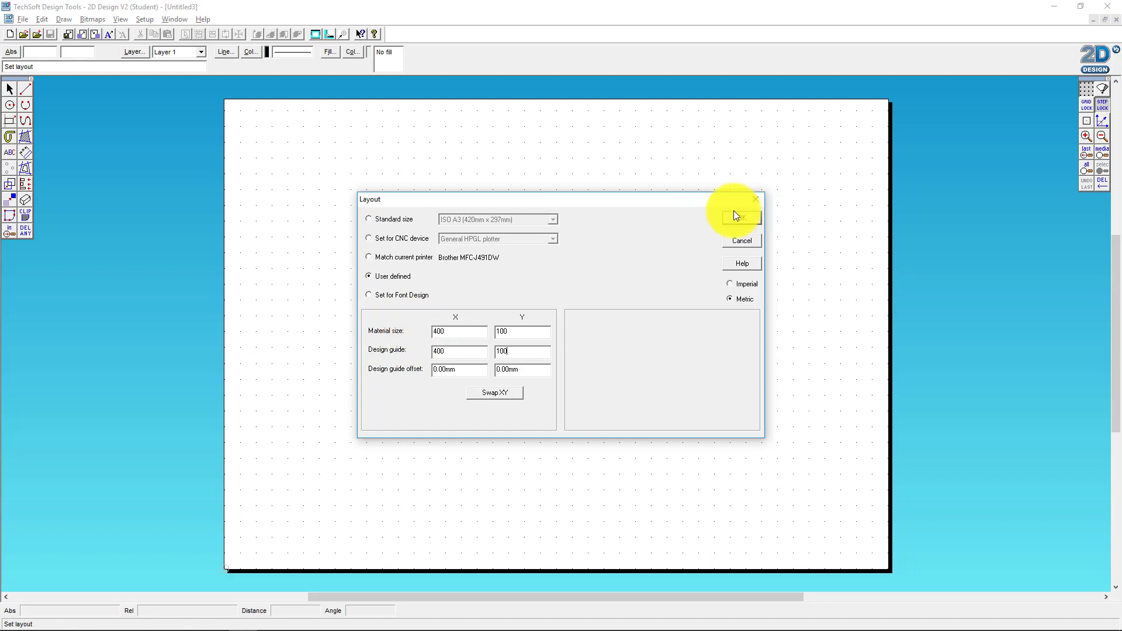
left_click(738, 217)
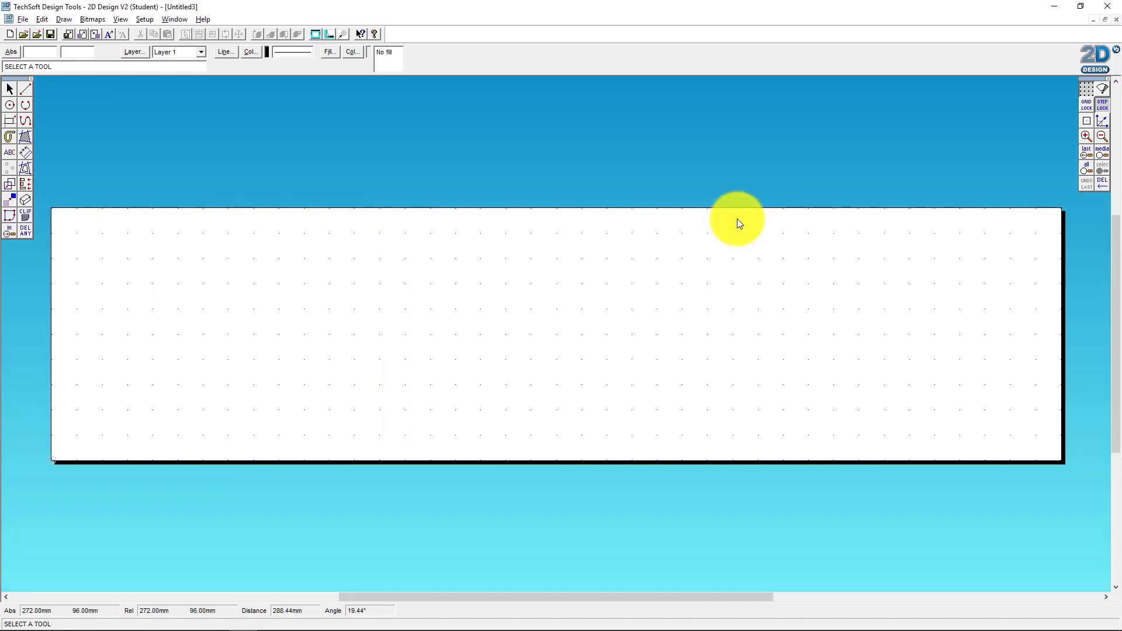
mouse_move(259, 189)
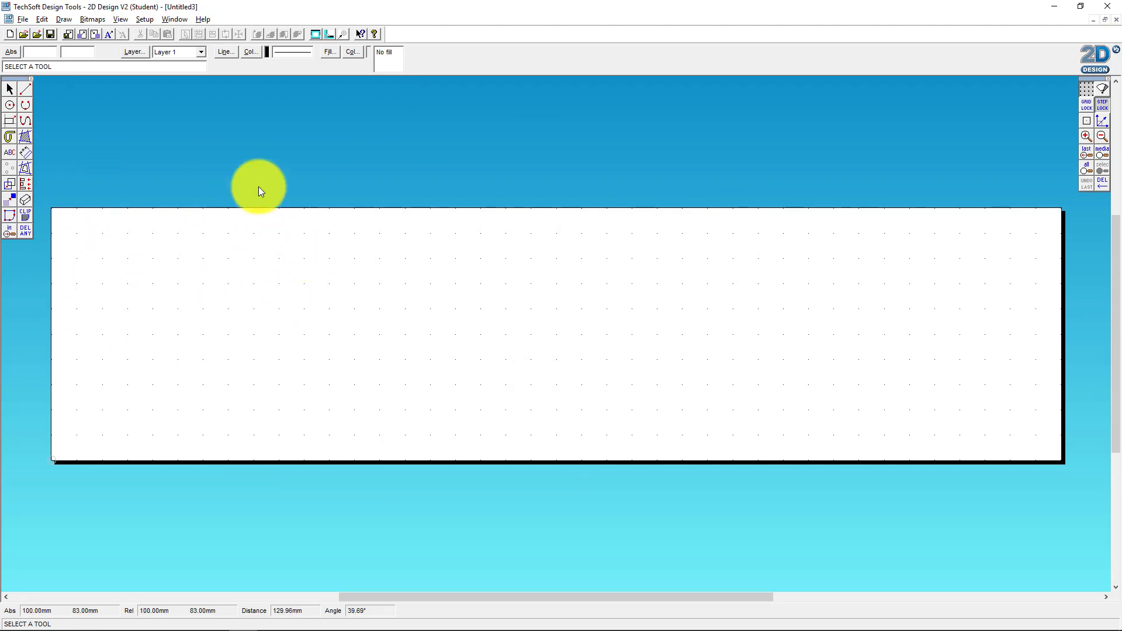
mouse_move(420, 293)
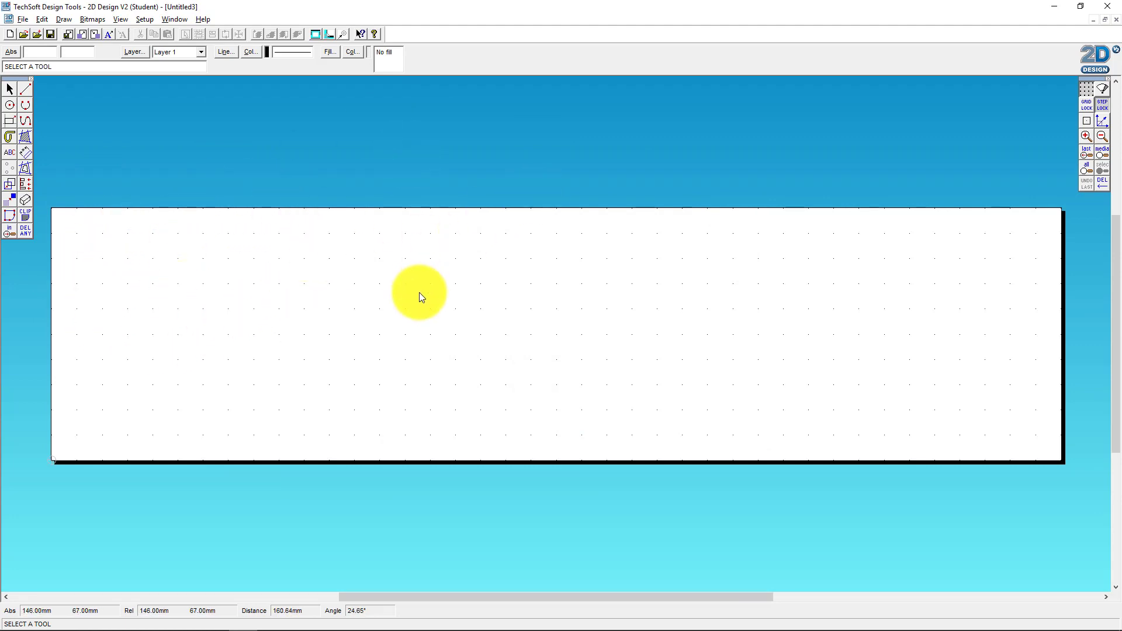
mouse_move(945, 92)
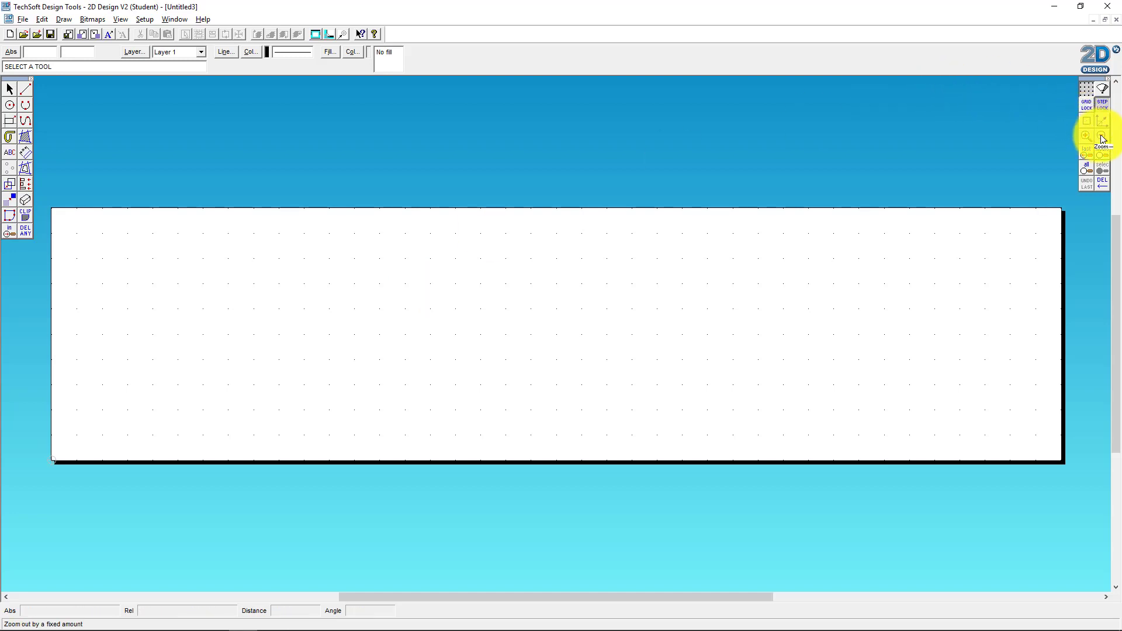
Step: Zoom out twice so the whole 400 x 100 mm sheet fits in view
left_click(1086, 136)
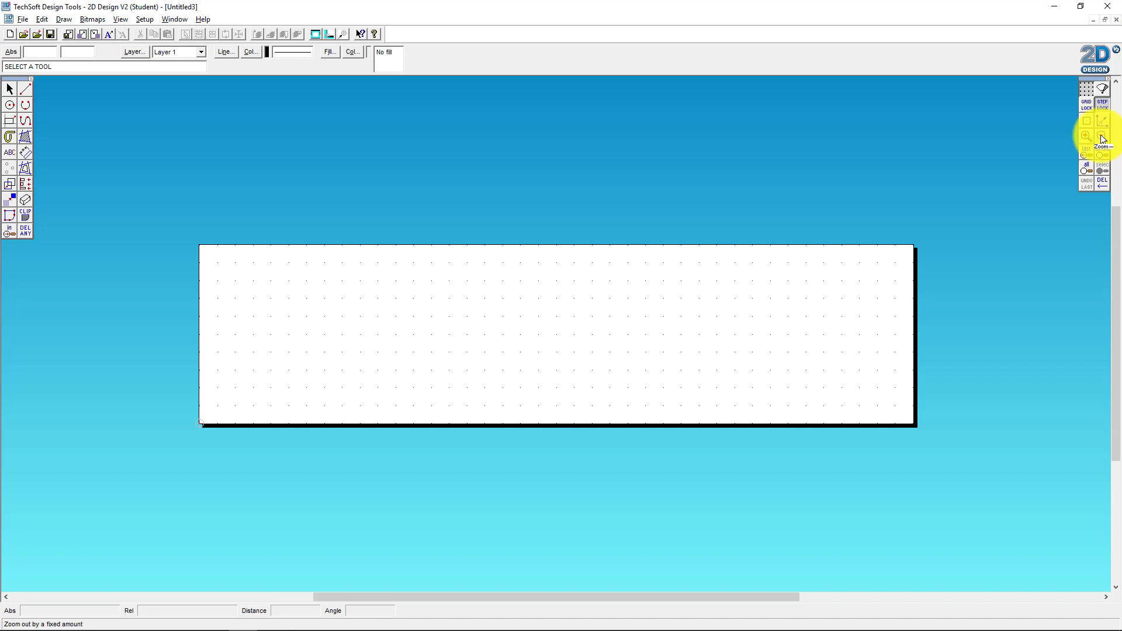
left_click(1103, 136)
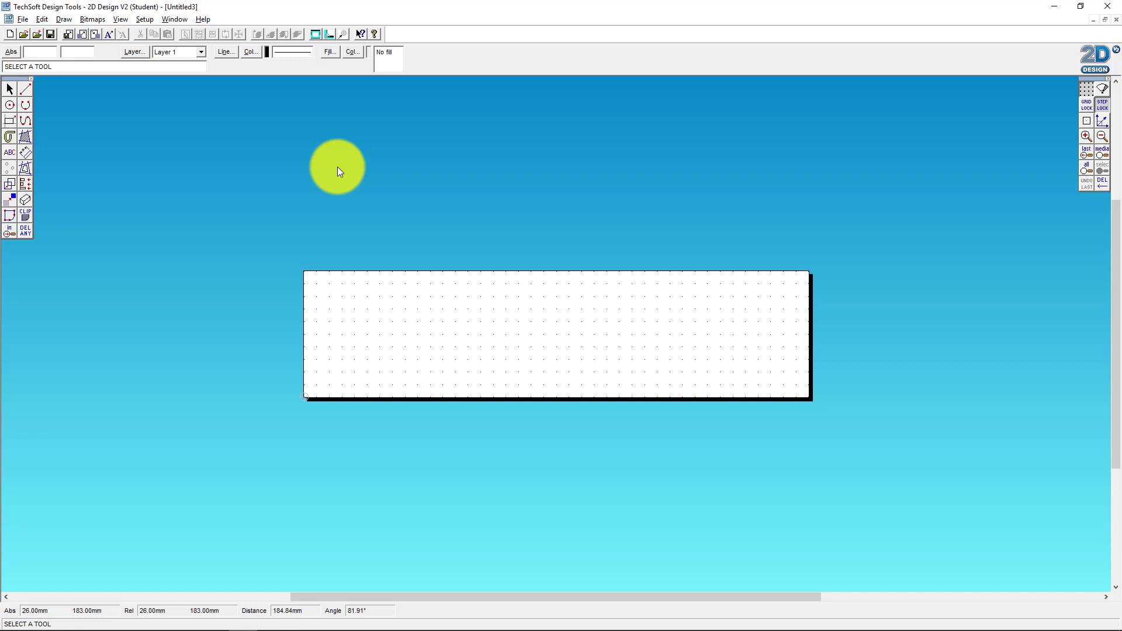
mouse_move(163, 218)
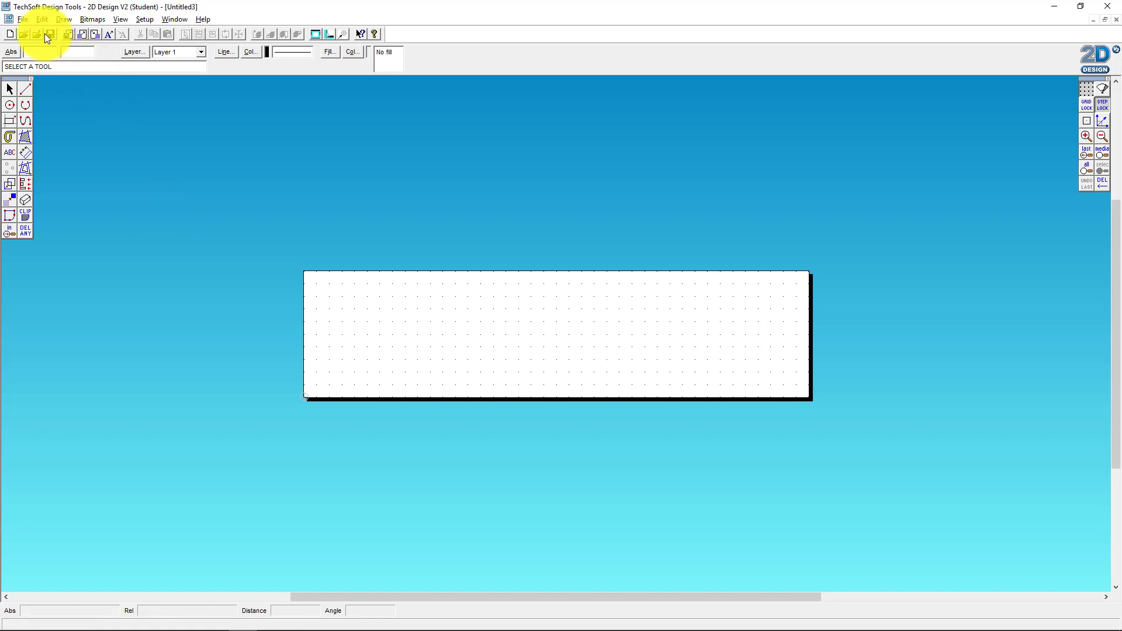
Step: Import GliderScan-JPG as a bitmap at 150 mm width onto the sheet
left_click(22, 19)
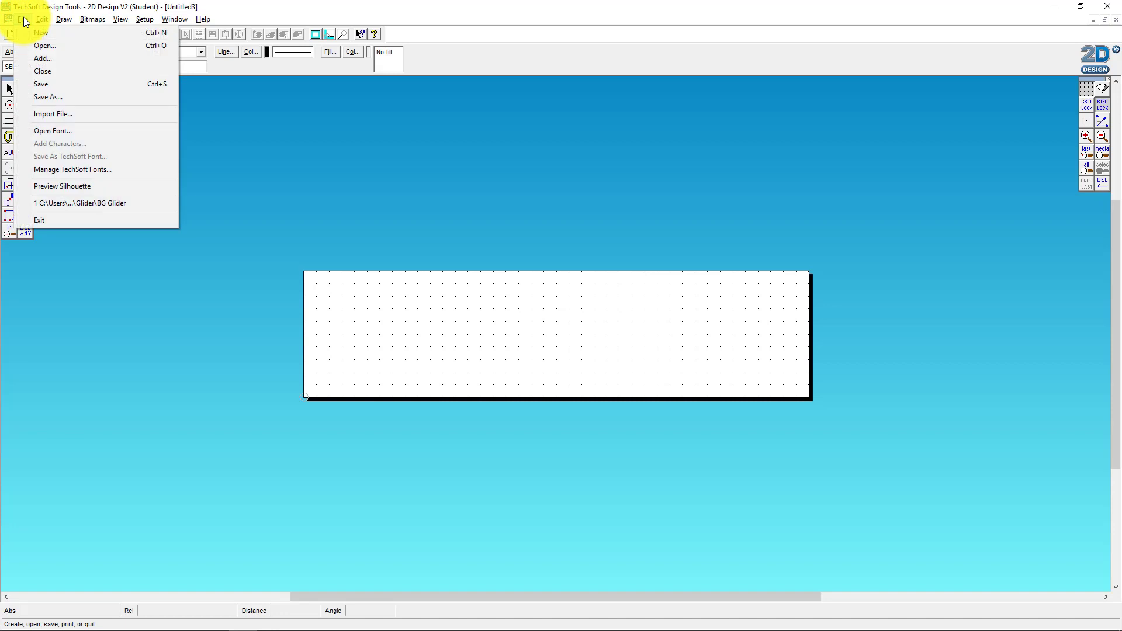
left_click(52, 114)
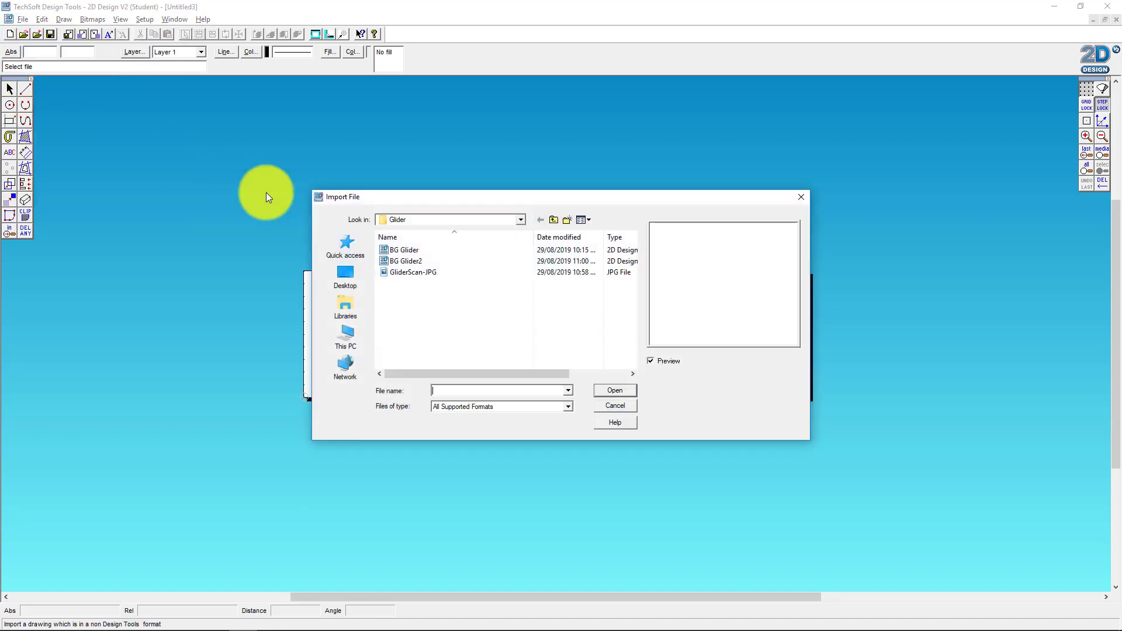
left_click(413, 272)
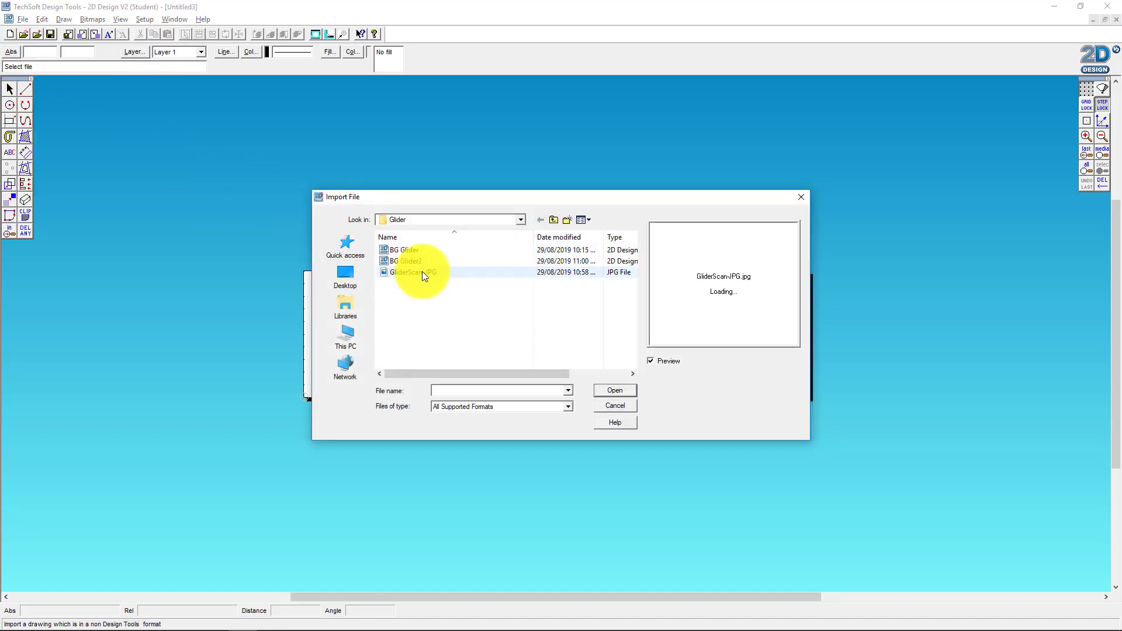
left_click(412, 272)
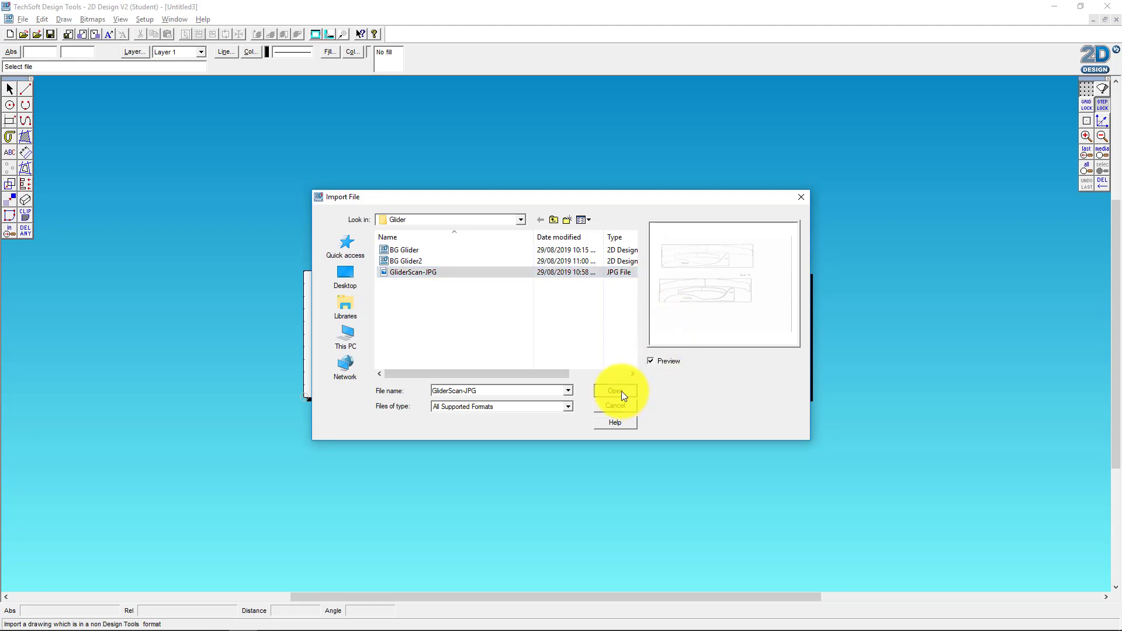
left_click(614, 391)
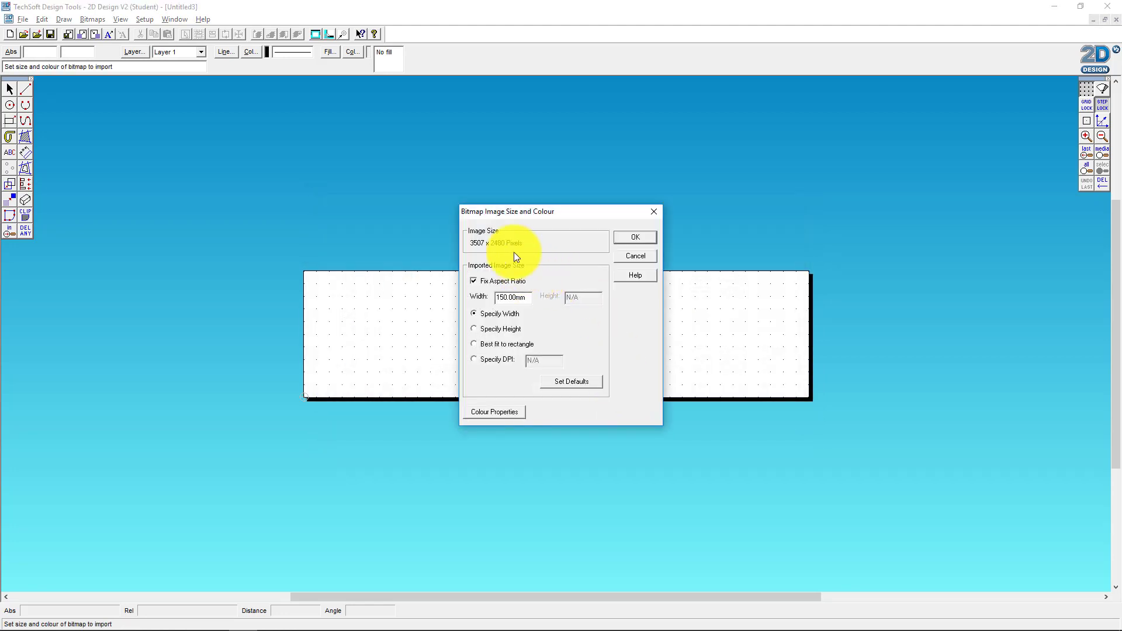
mouse_move(630, 236)
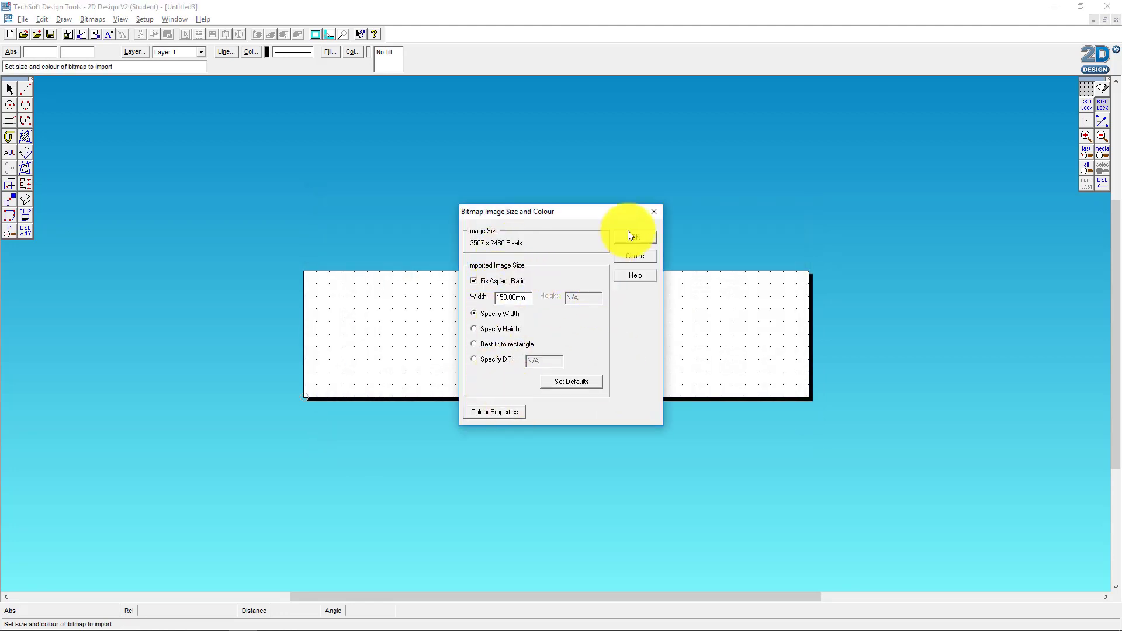
left_click(632, 237)
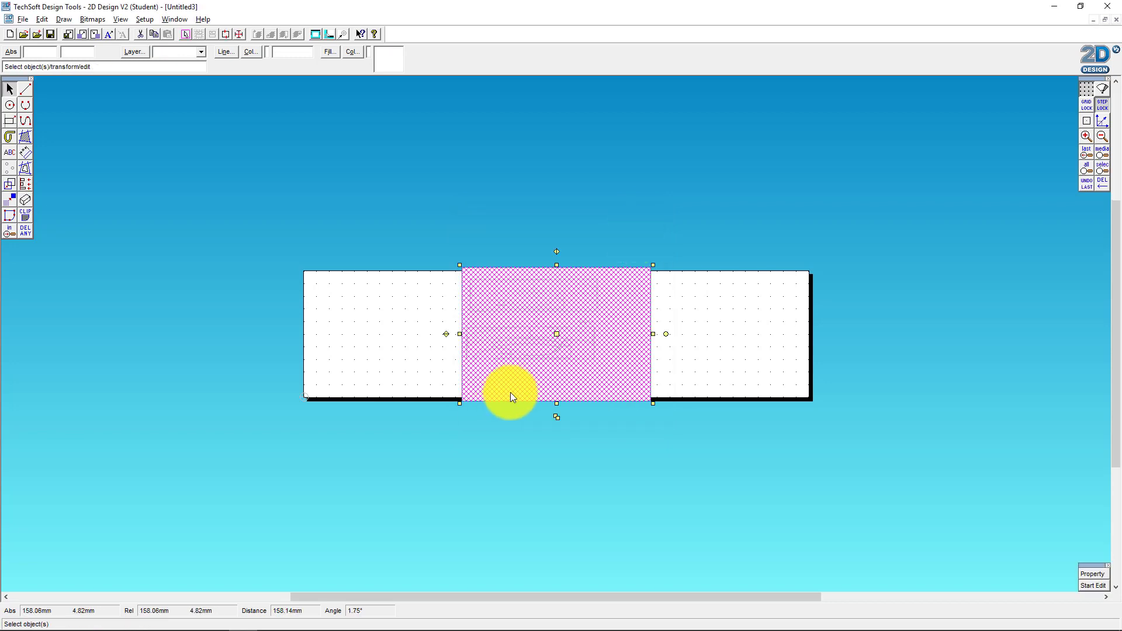
mouse_move(657, 412)
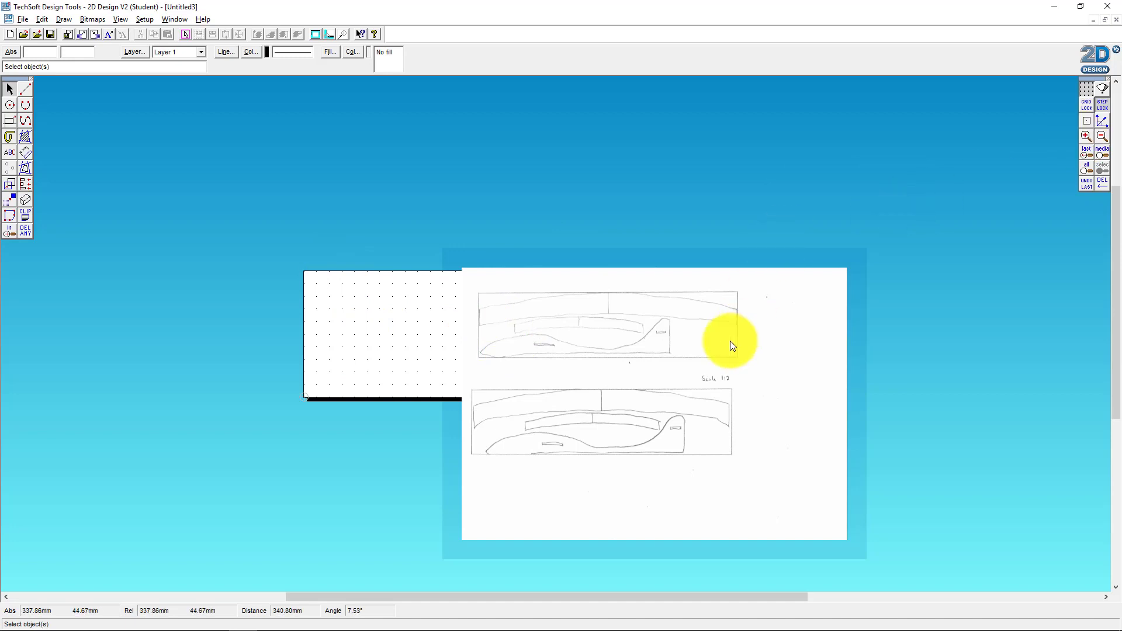
Step: Select the imported glider scan and drag it larger to cover the sheet
left_click(731, 345)
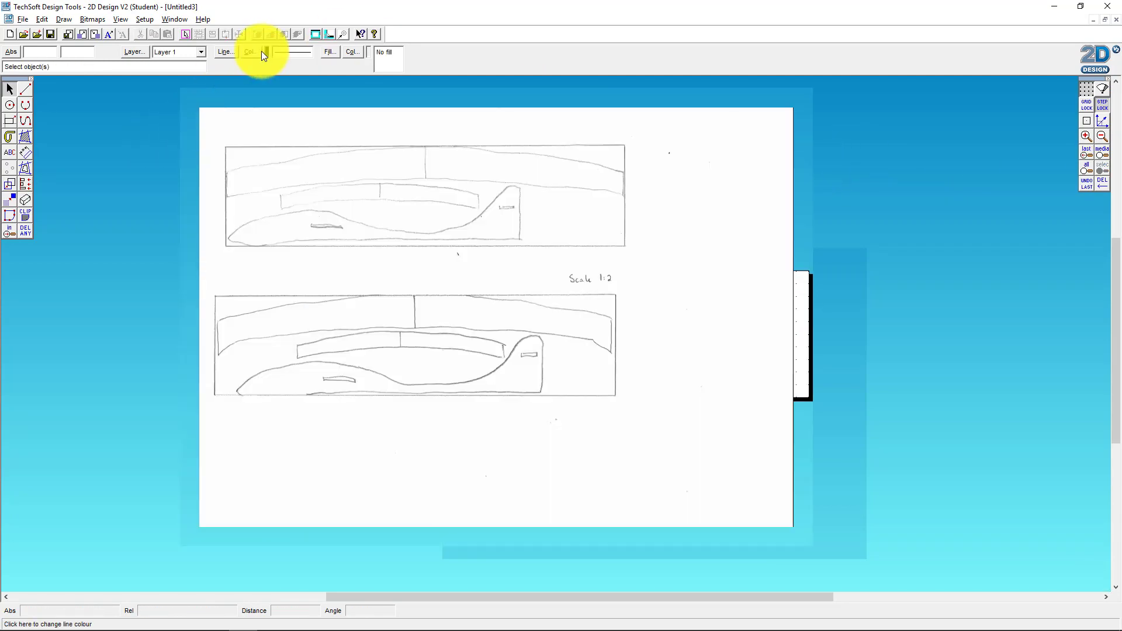
Step: Set the line colour to red in the Line Colour dialog
left_click(250, 51)
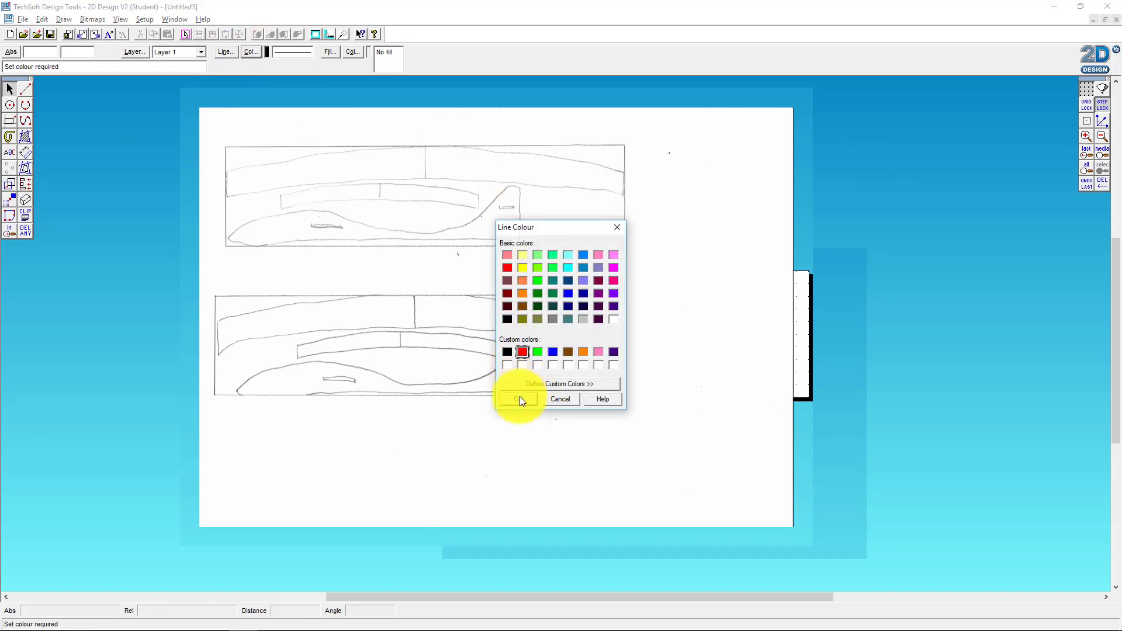
left_click(517, 399)
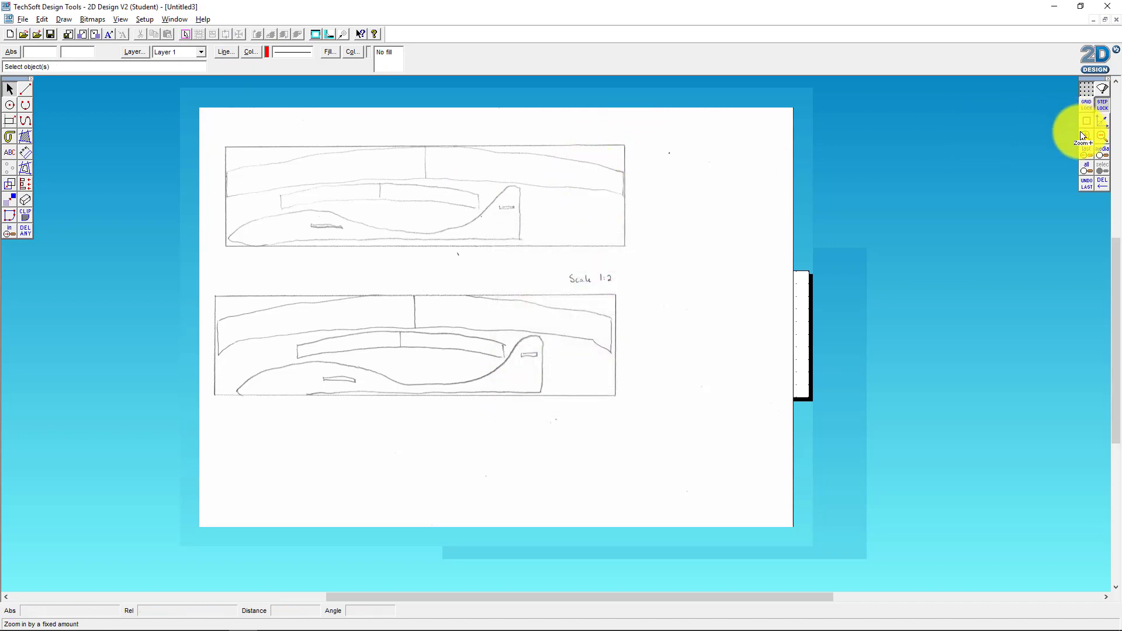
left_click(1085, 135)
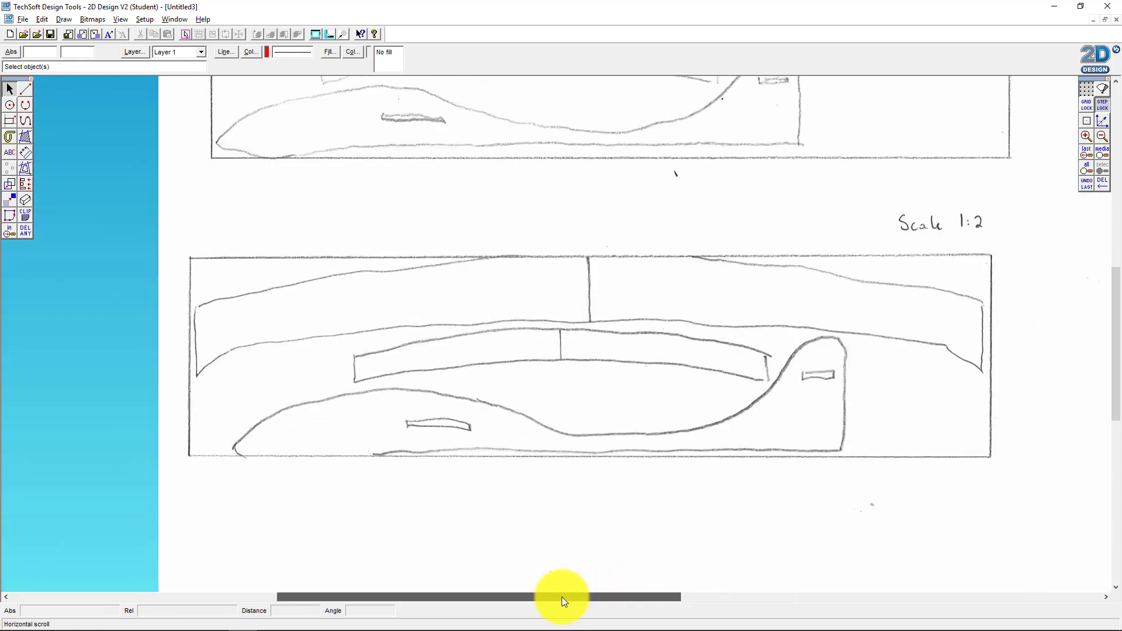
mouse_move(1110, 390)
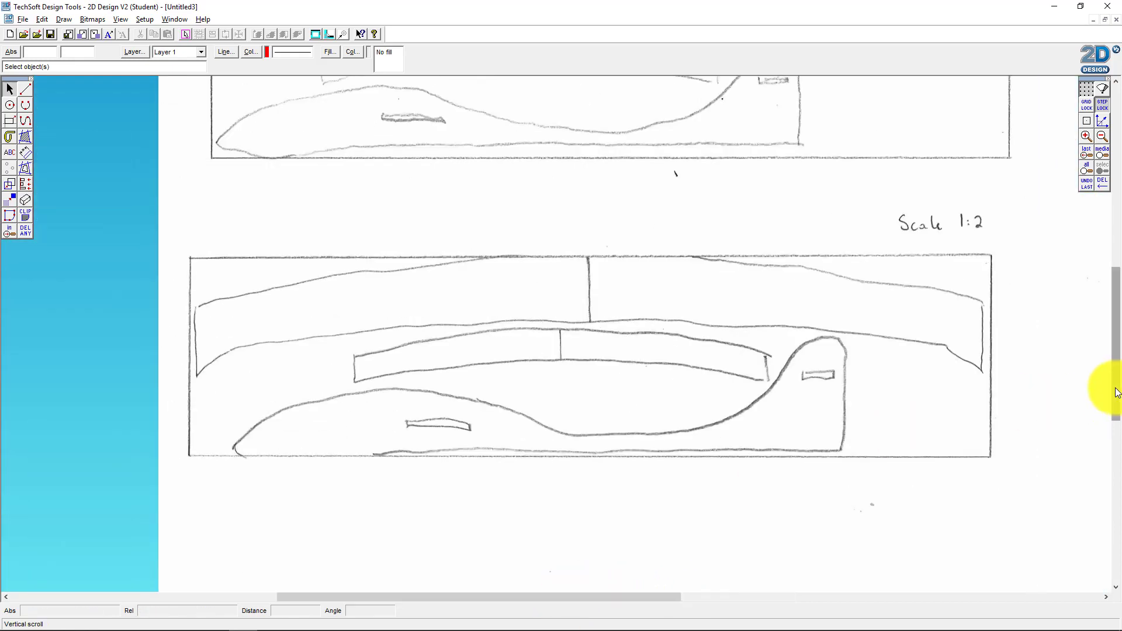
scroll("up", 3)
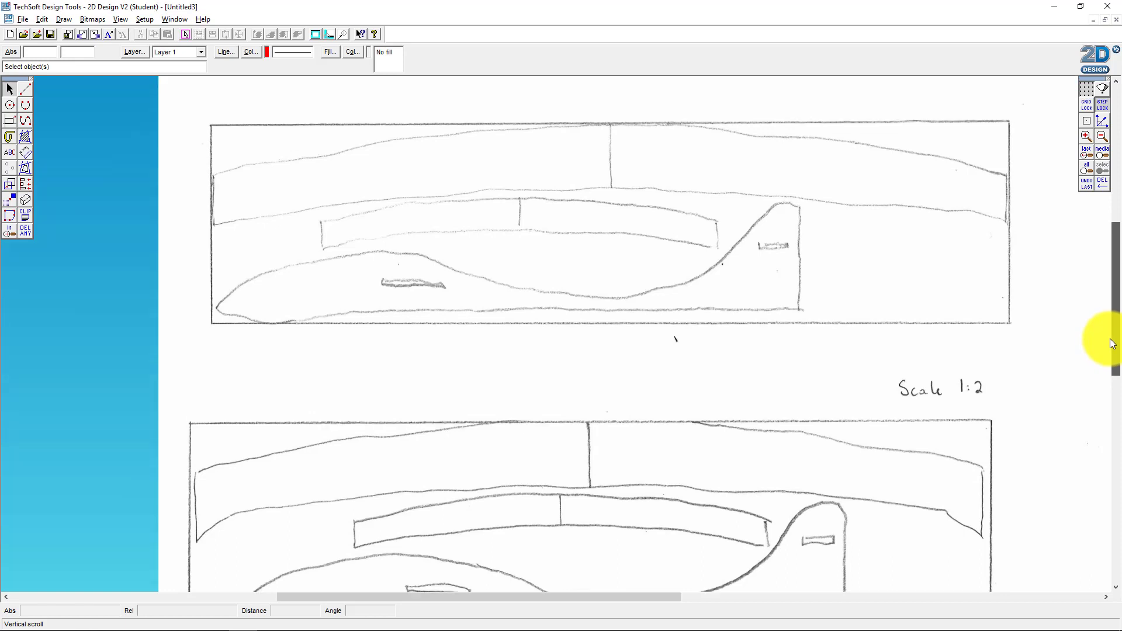
mouse_move(365, 179)
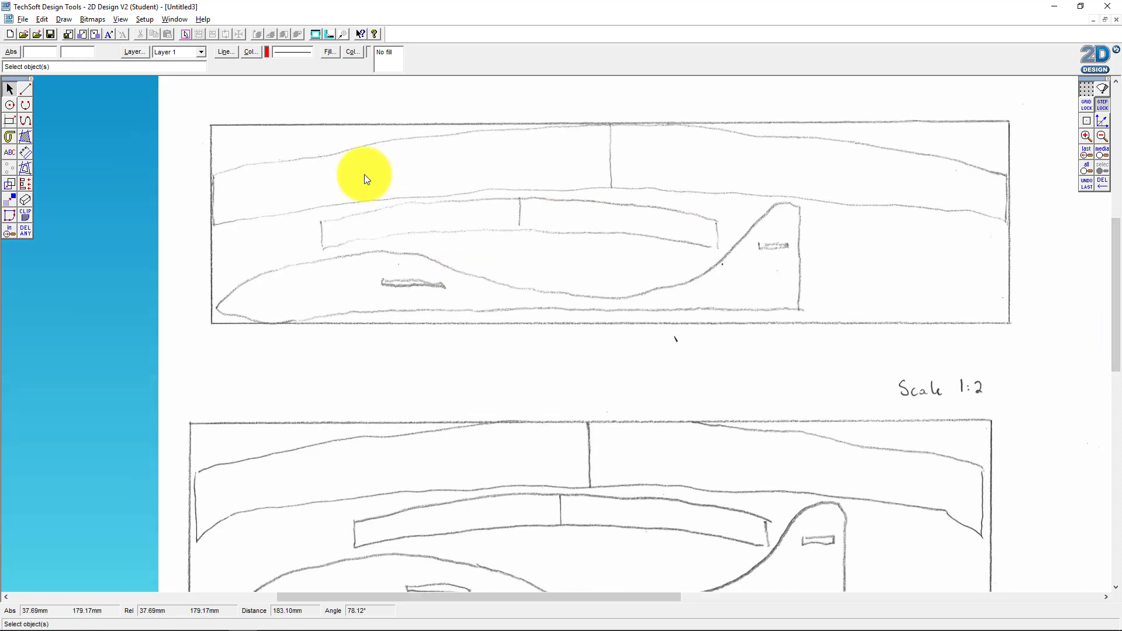
mouse_move(213, 231)
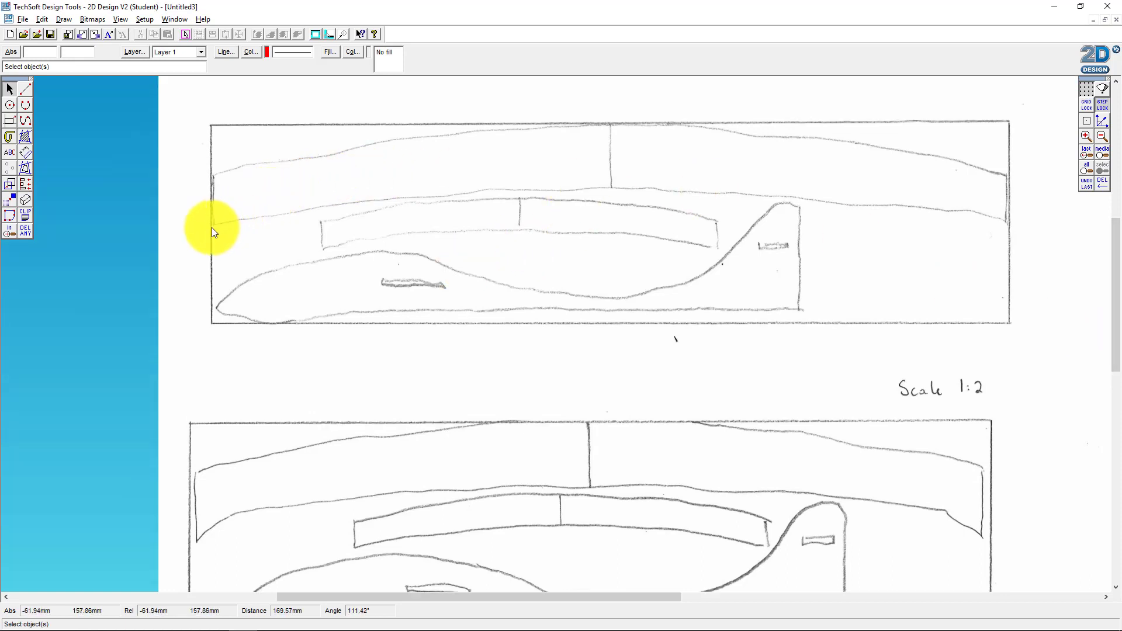
mouse_move(562, 167)
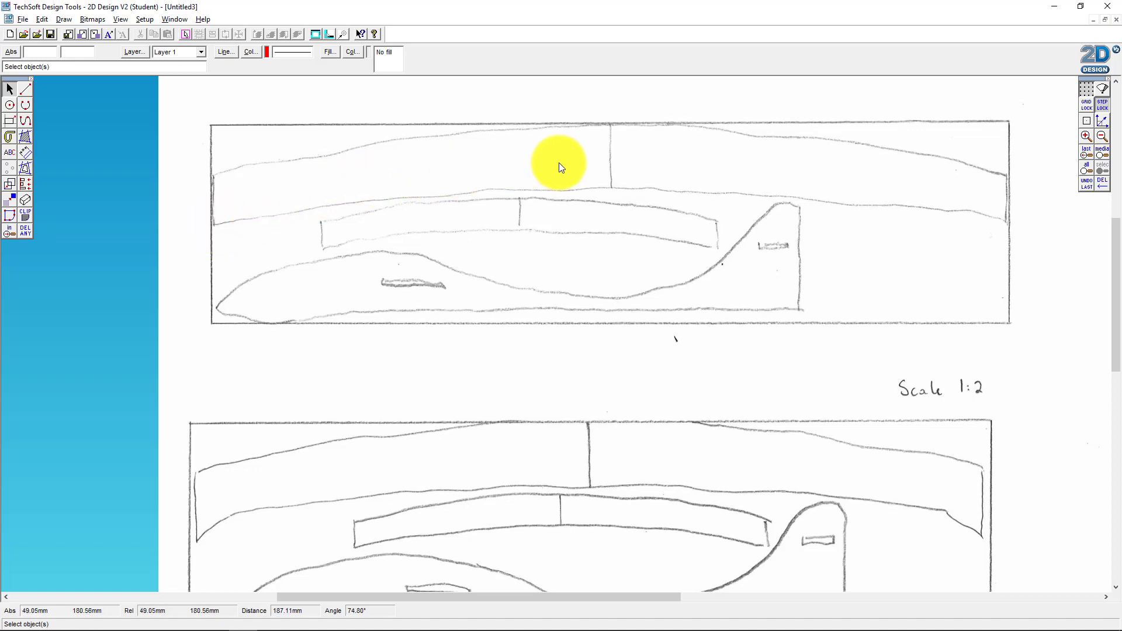
mouse_move(612, 191)
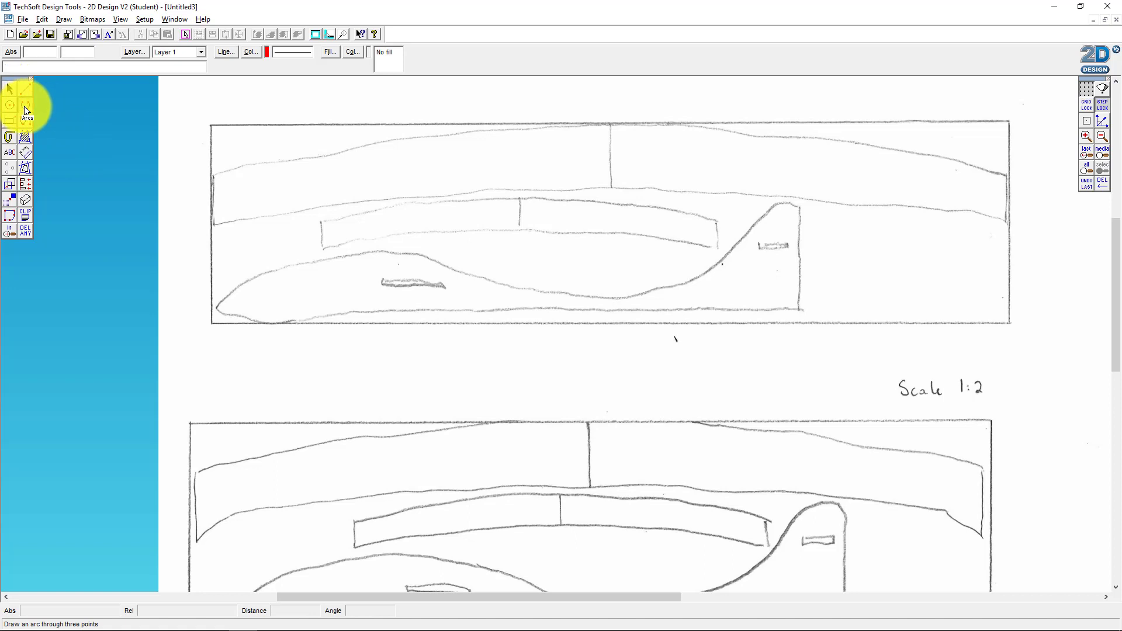
Step: Draw a red three-point arc along the main wing's lower edge from left end to right end
left_click(26, 99)
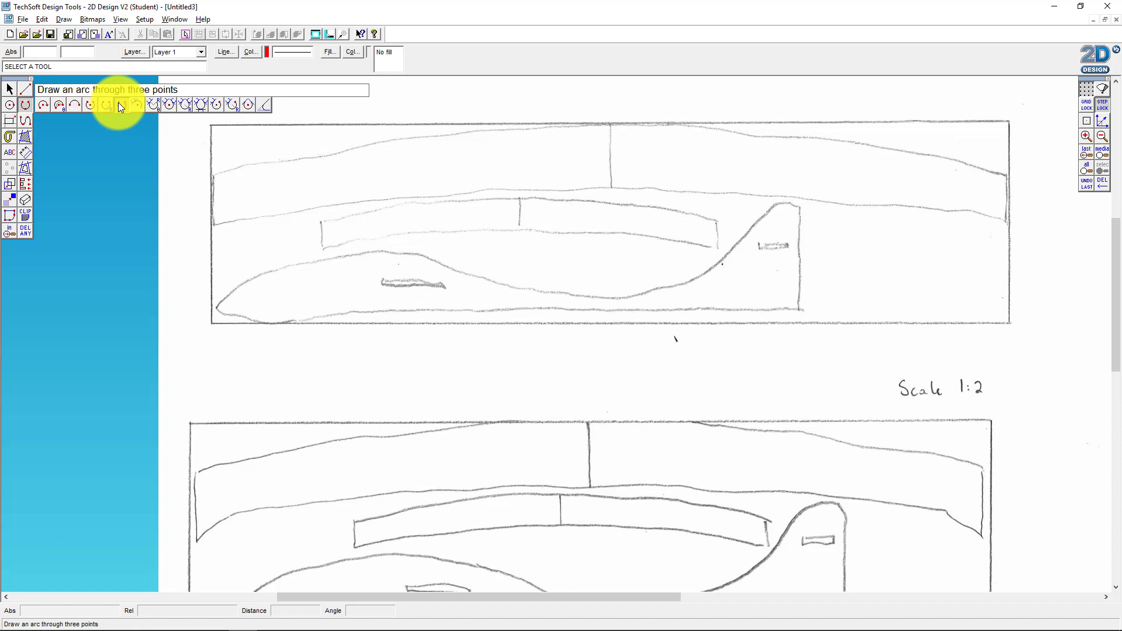
left_click(106, 105)
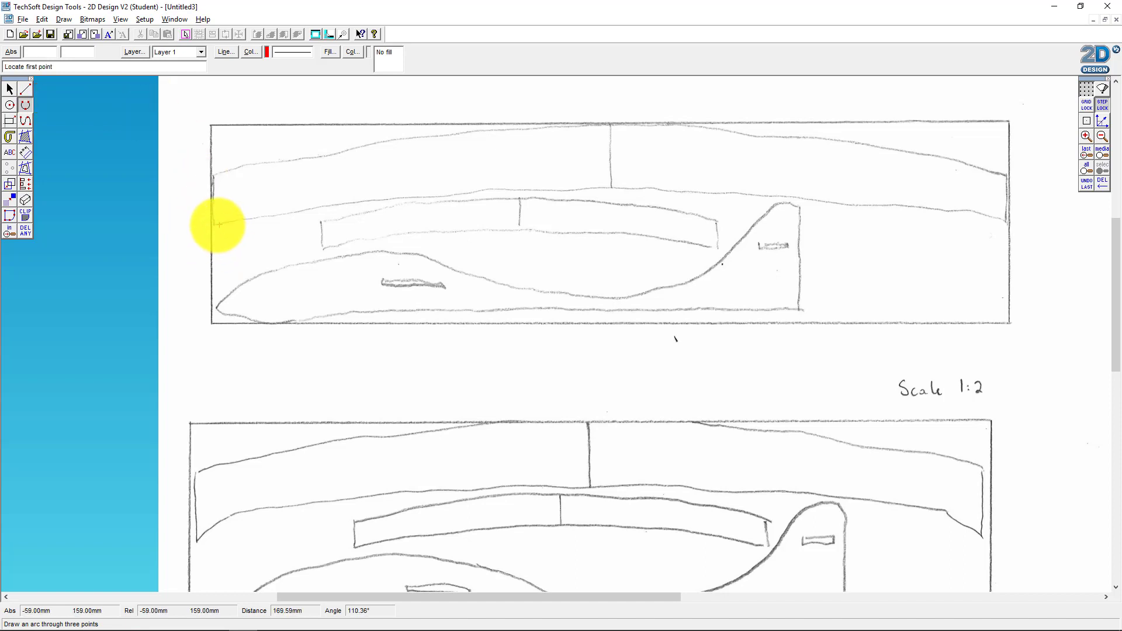
left_click(220, 225)
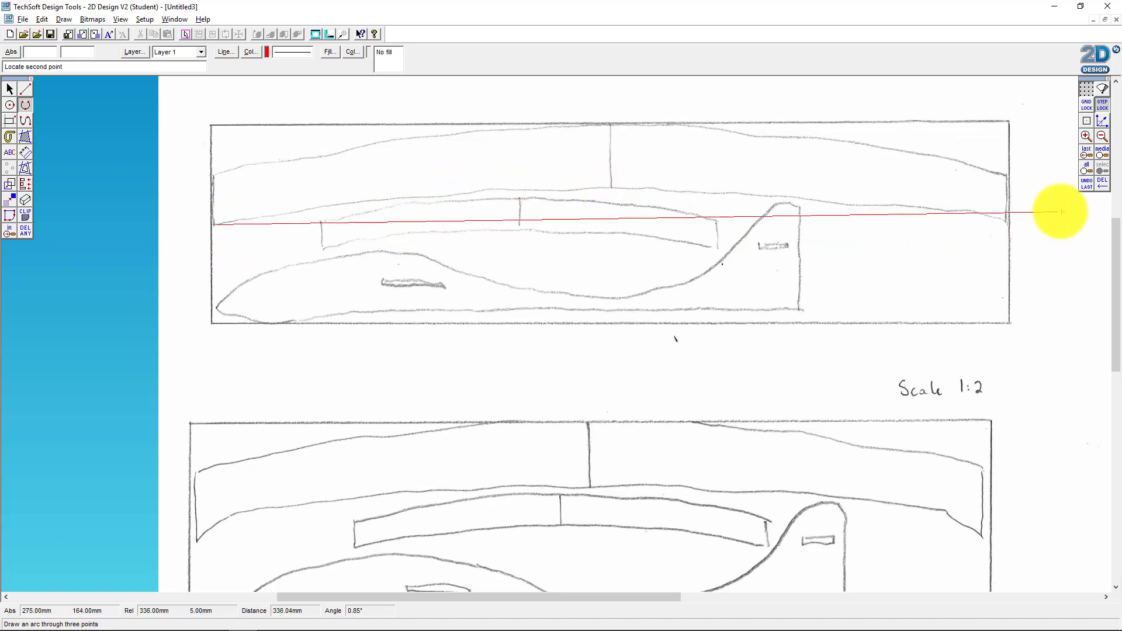
mouse_move(1002, 223)
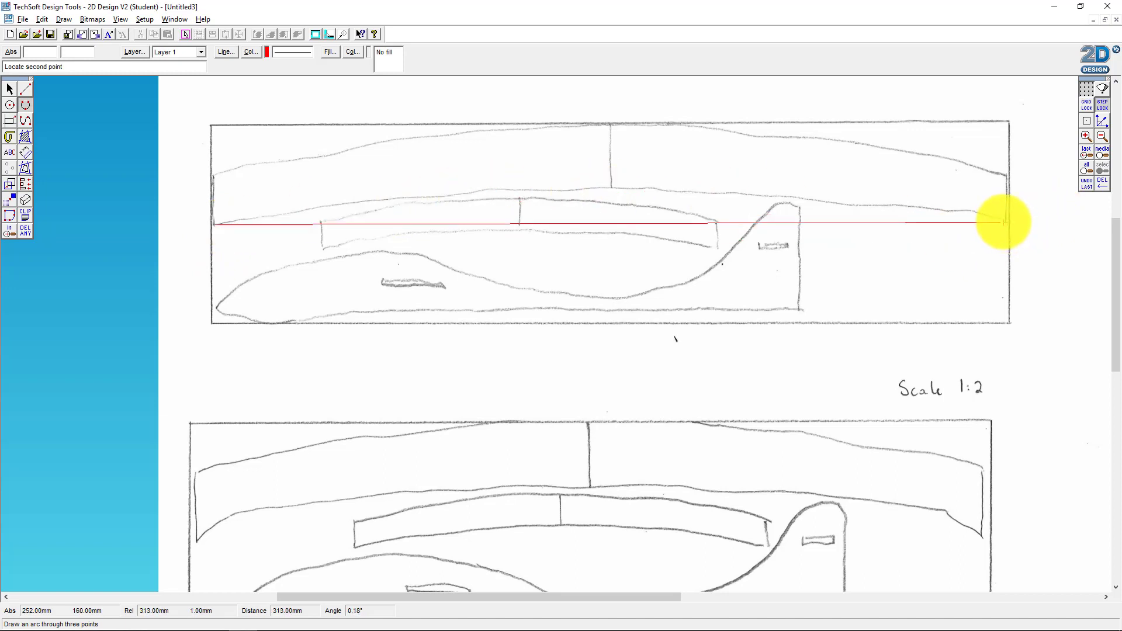
left_click(1005, 223)
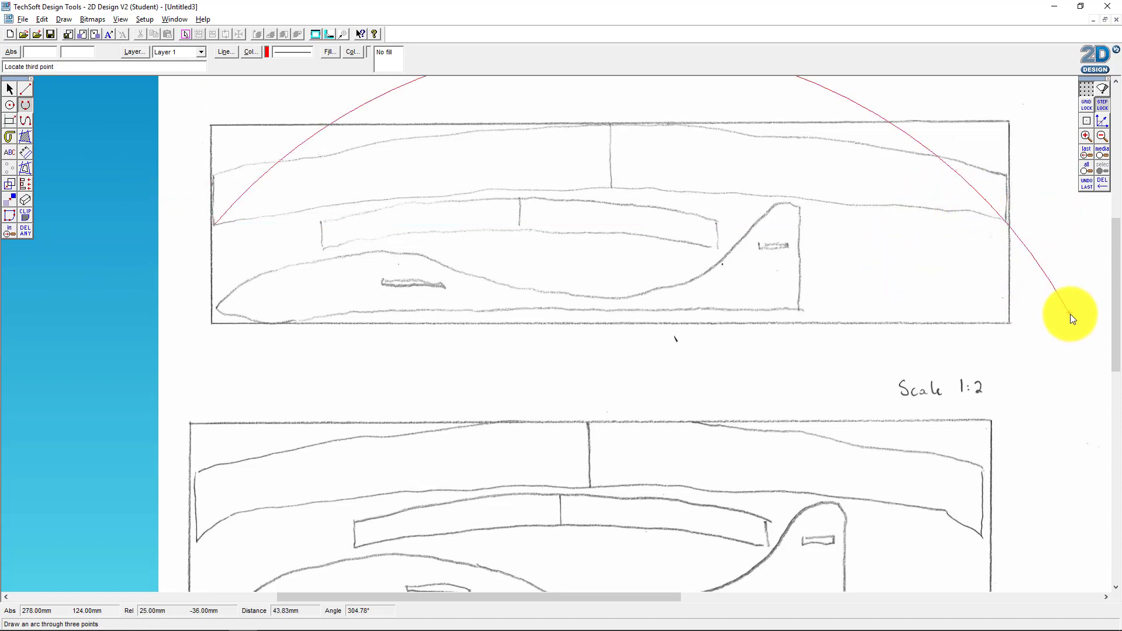
mouse_move(1070, 256)
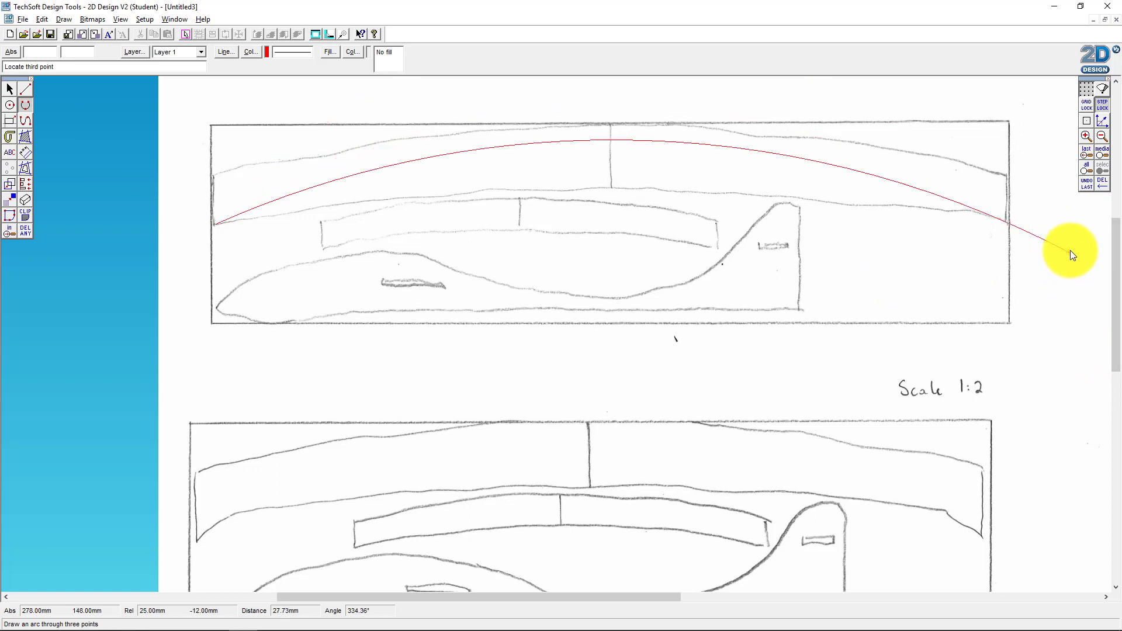
mouse_move(1056, 237)
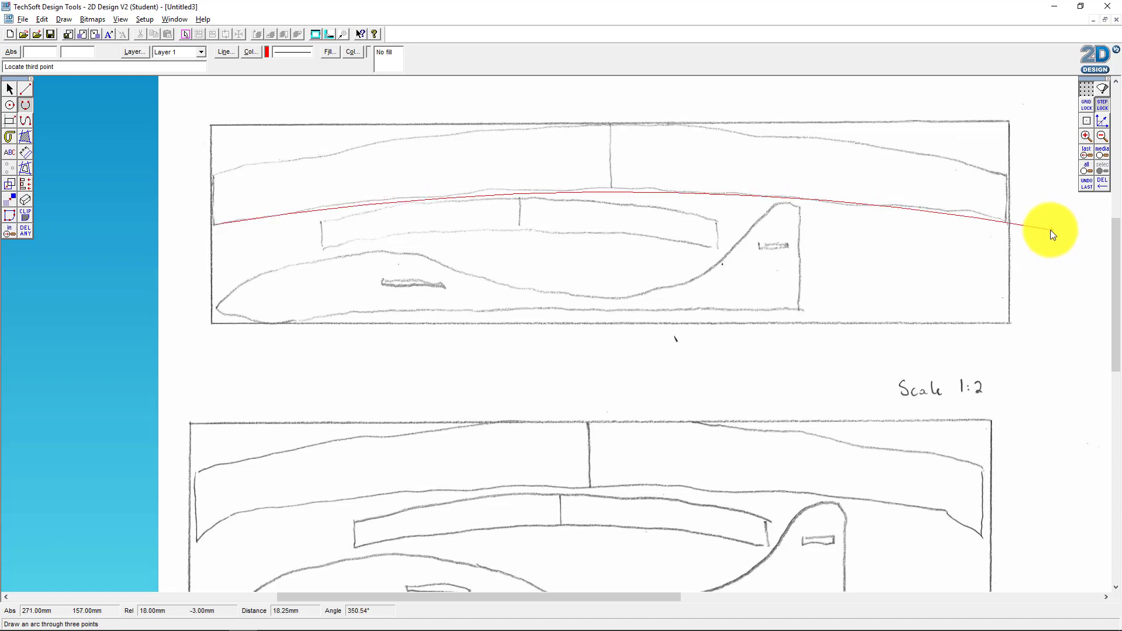
mouse_move(1052, 236)
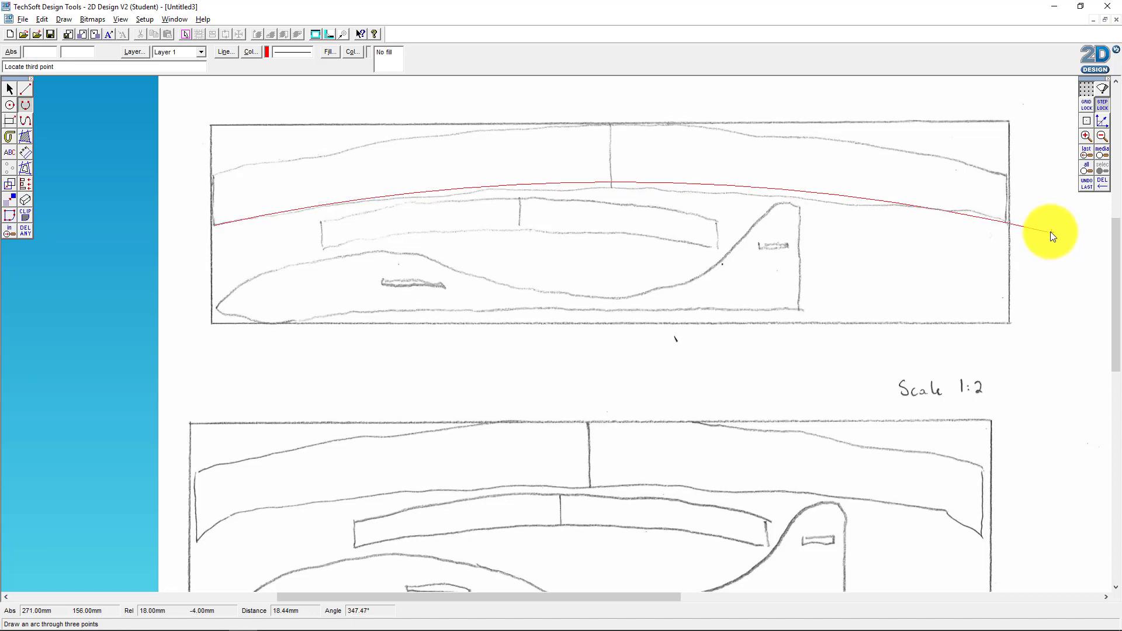
left_click(1103, 104)
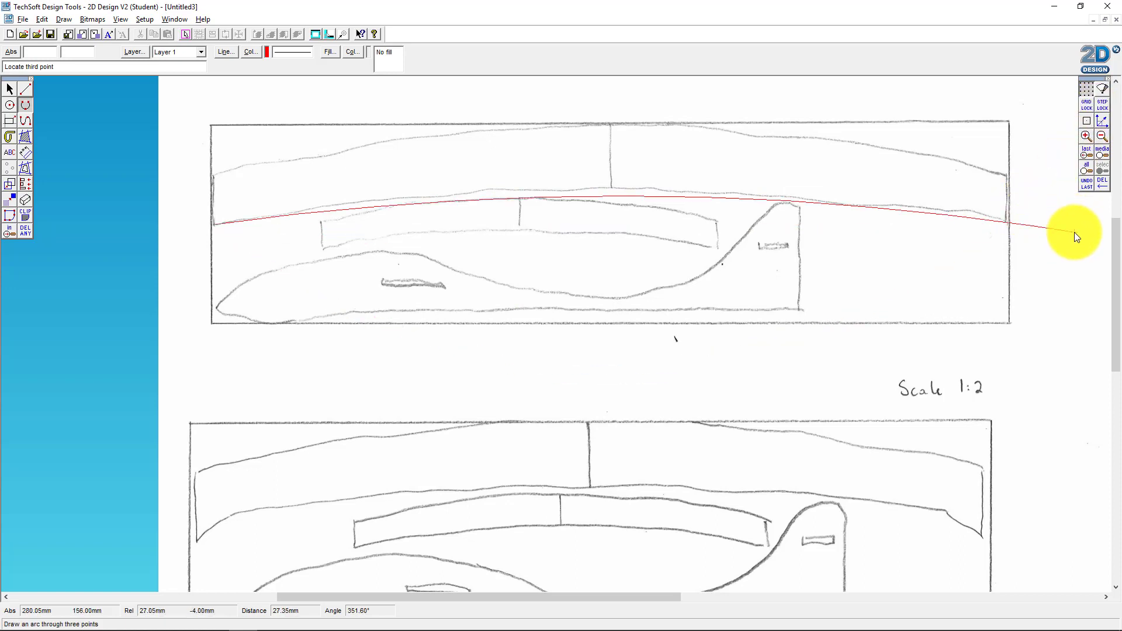
mouse_move(1077, 240)
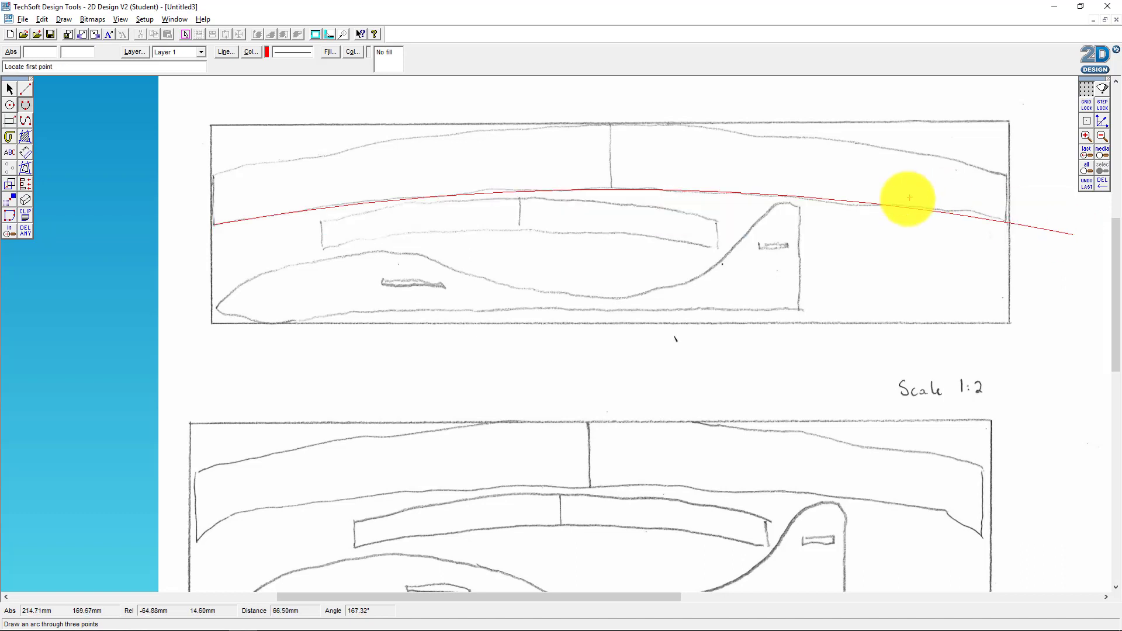
mouse_move(201, 166)
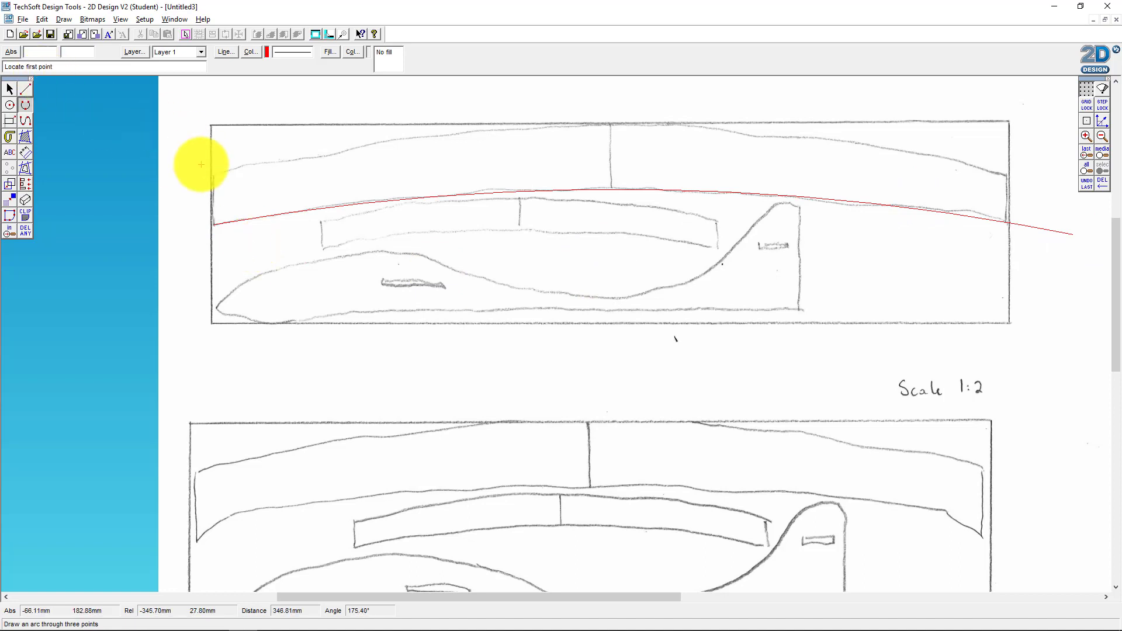
mouse_move(213, 175)
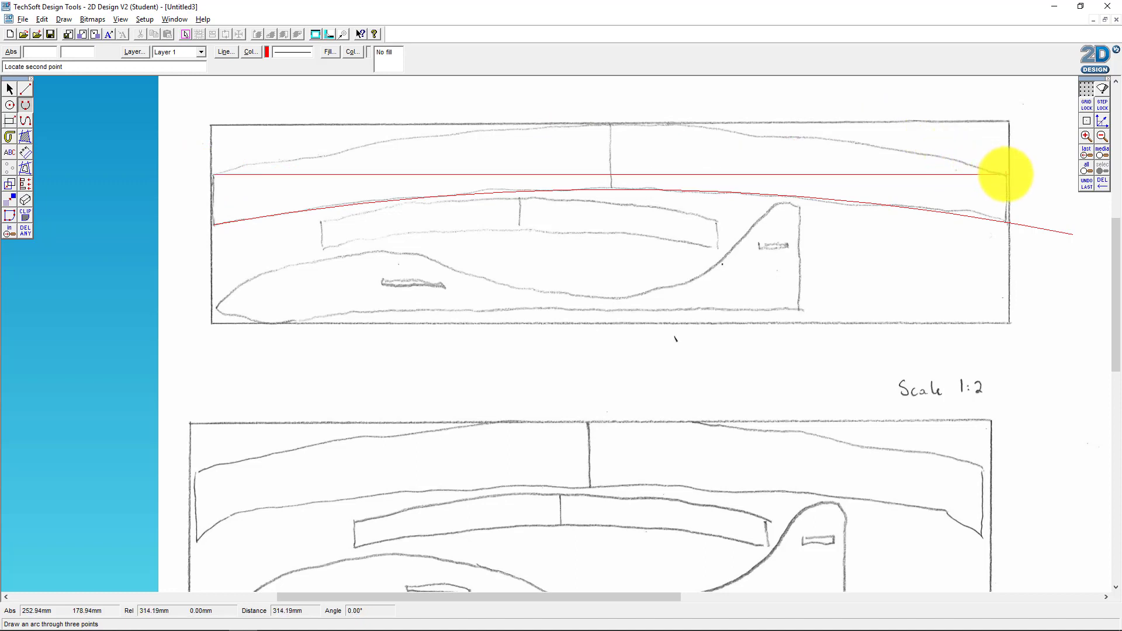
Step: Draw a second red three-point arc following the main wing's upper edge
left_click(1008, 177)
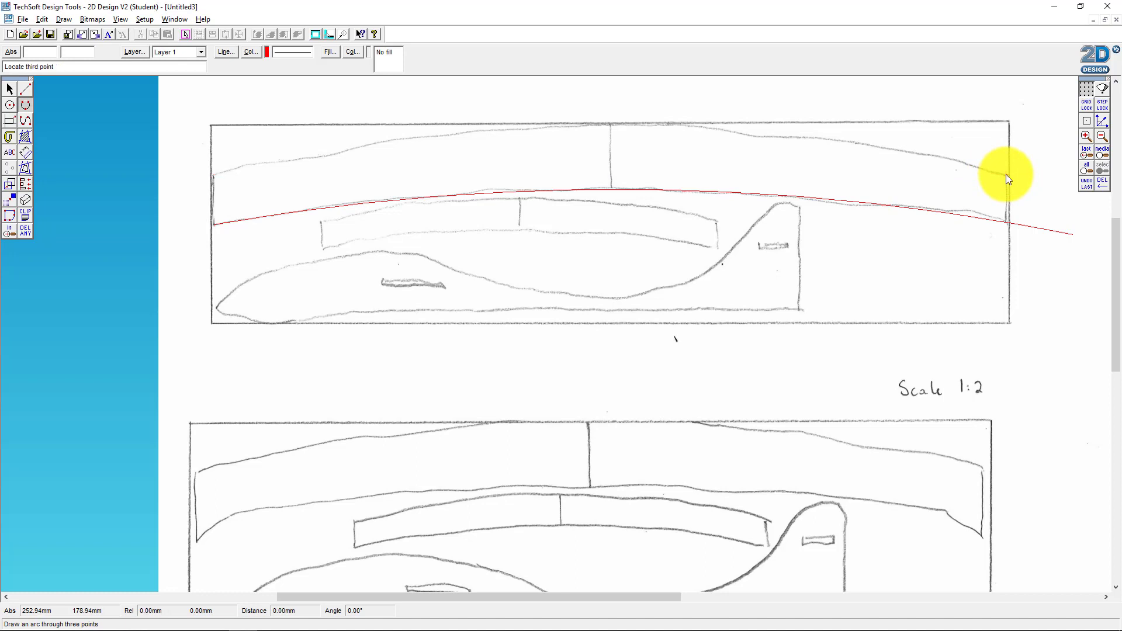
mouse_move(1042, 198)
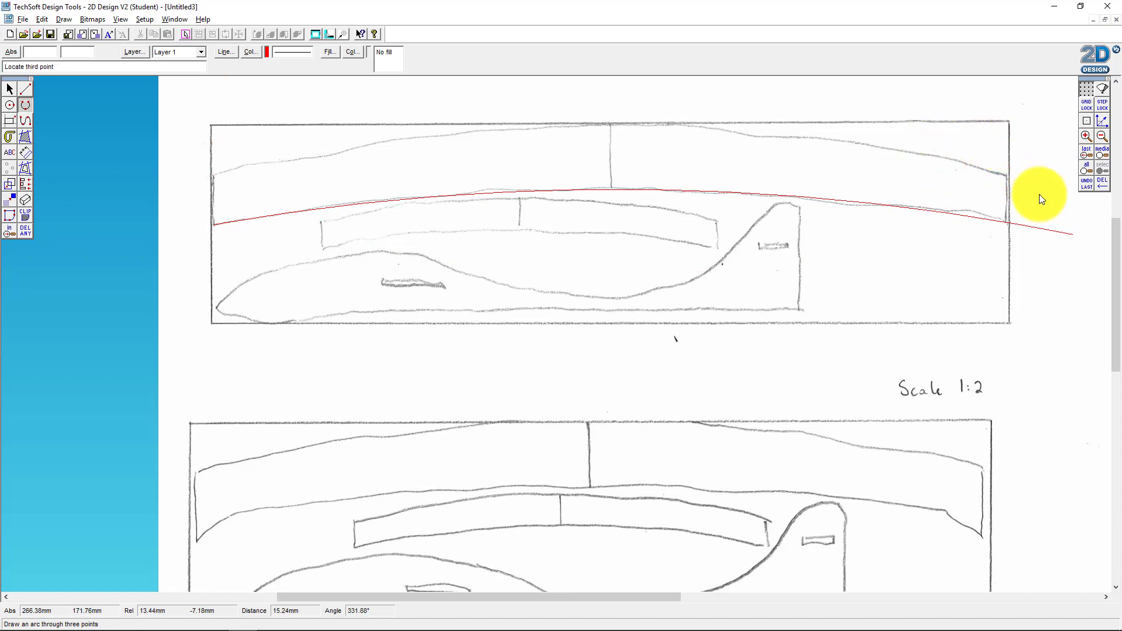
left_click(1039, 188)
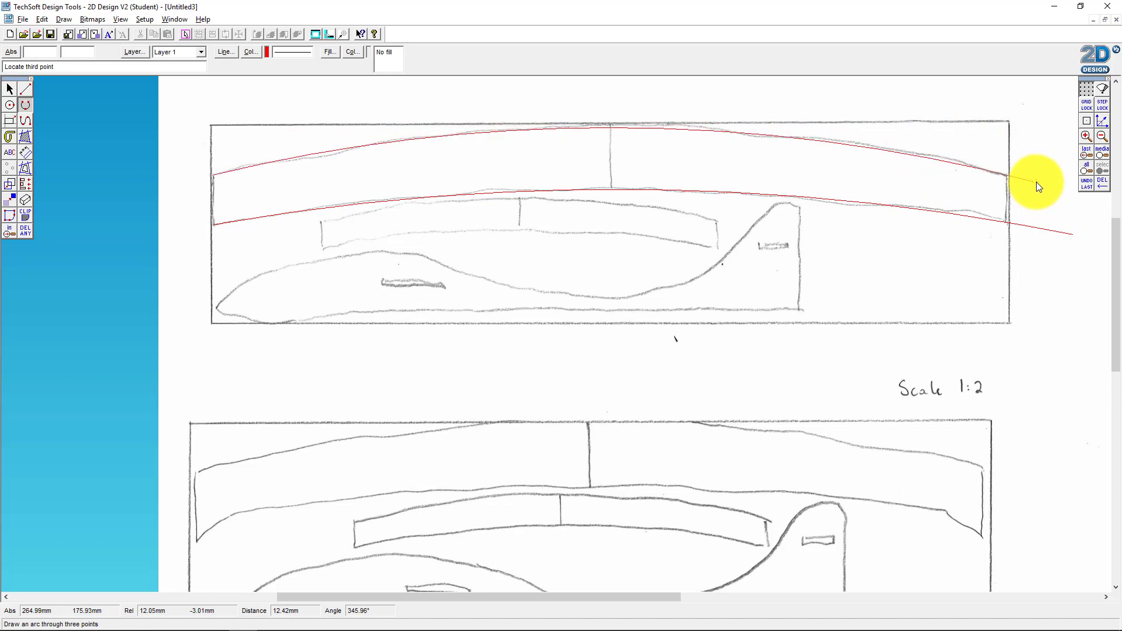
left_click(1036, 181)
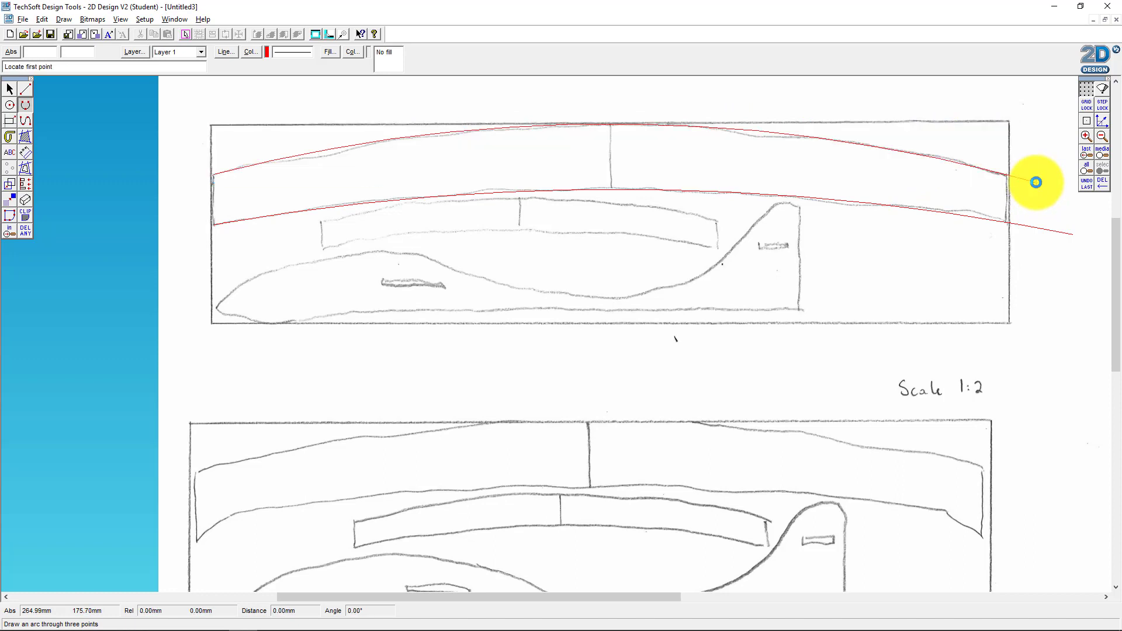
mouse_move(952, 198)
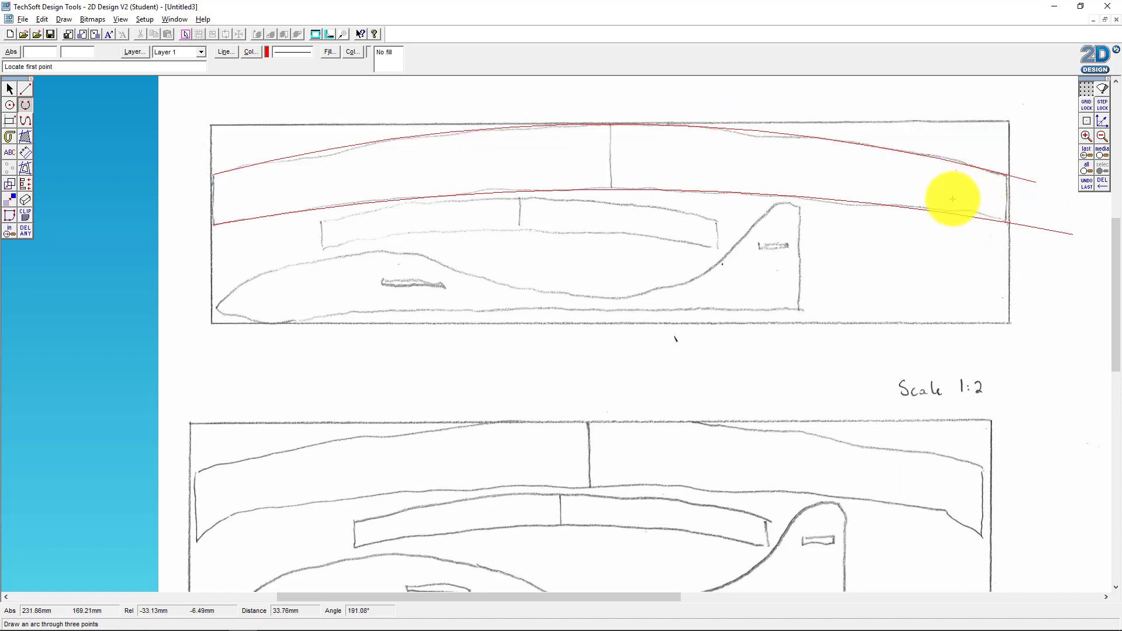
left_click(23, 98)
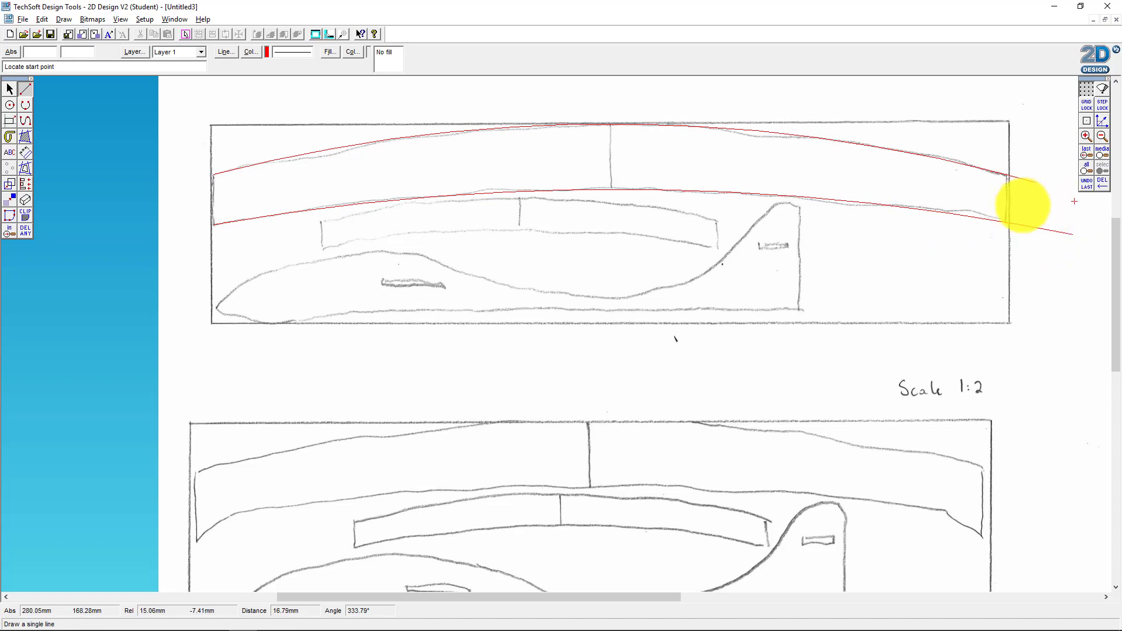
mouse_move(1005, 182)
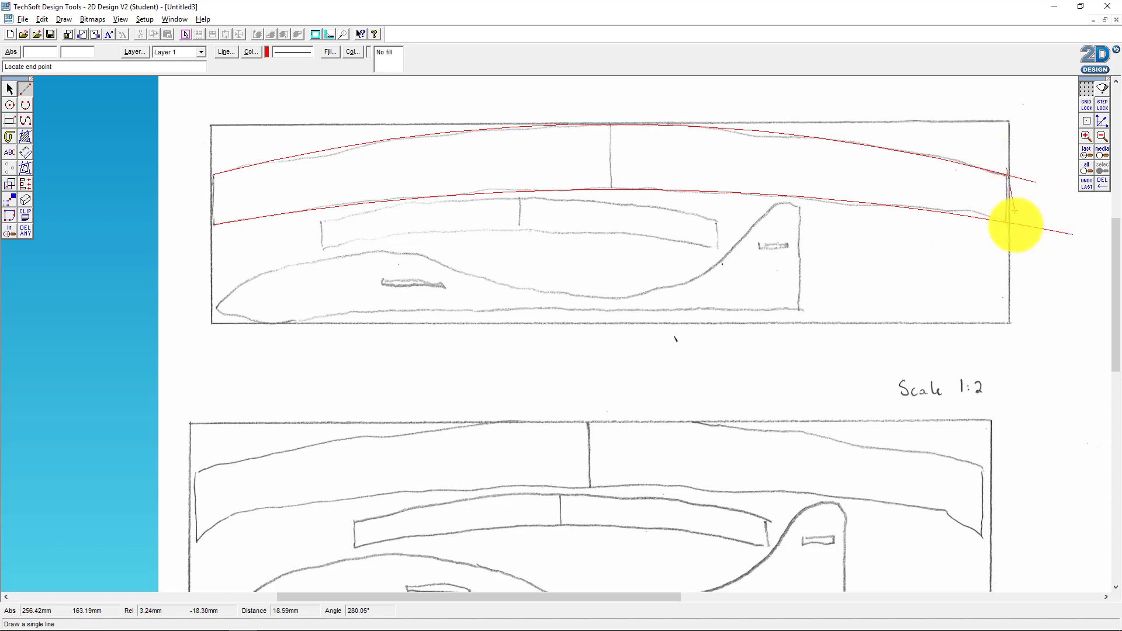
mouse_move(1007, 234)
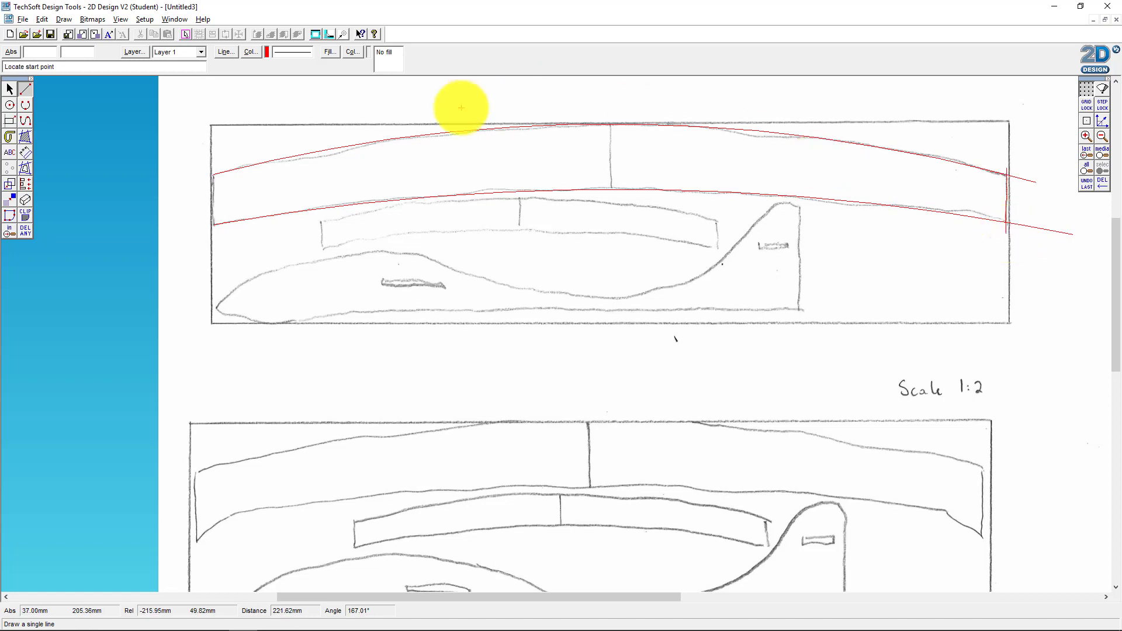
Step: Close the main wing's left end with a short red line
left_click(461, 108)
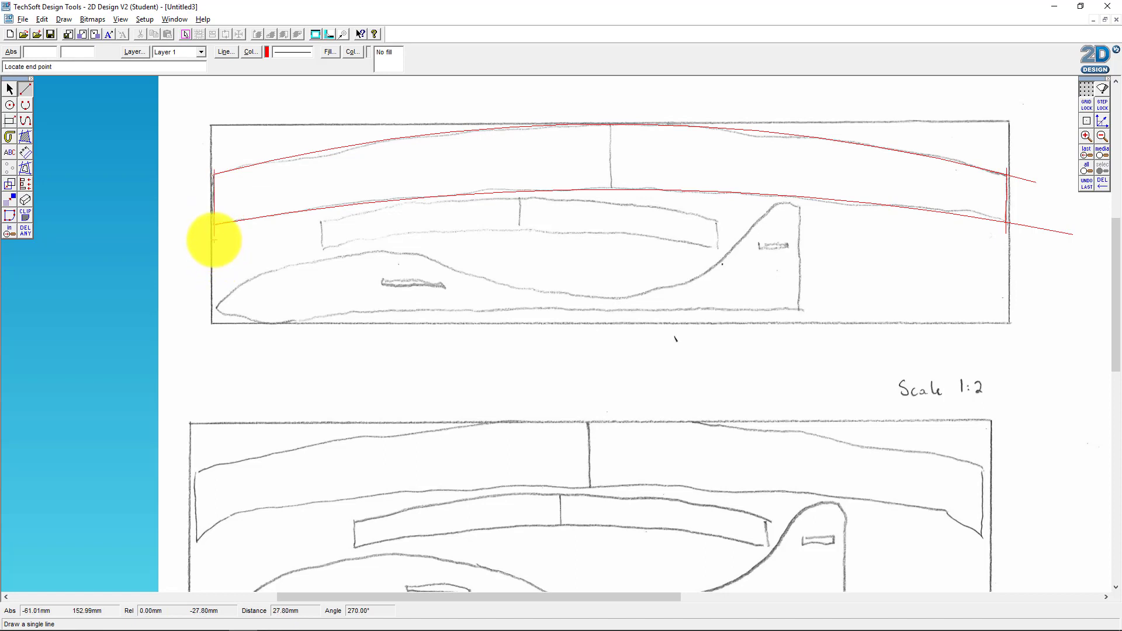
left_click(213, 239)
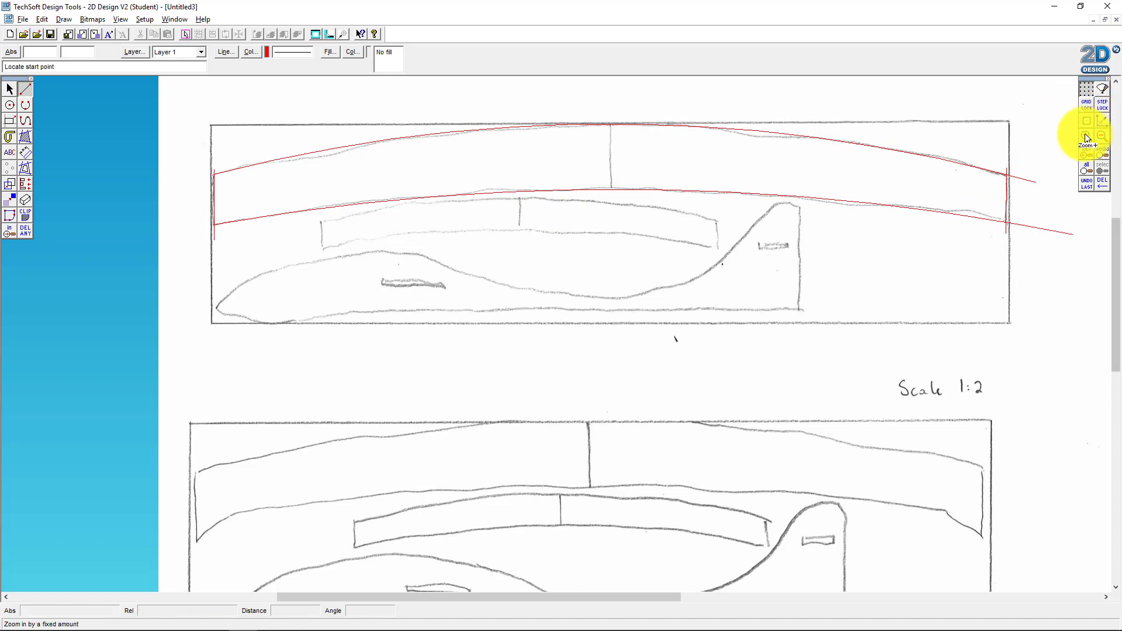
Step: Draw a straight edge closing the main wing's left tip and trim the overhanging line ends there
left_click(1086, 137)
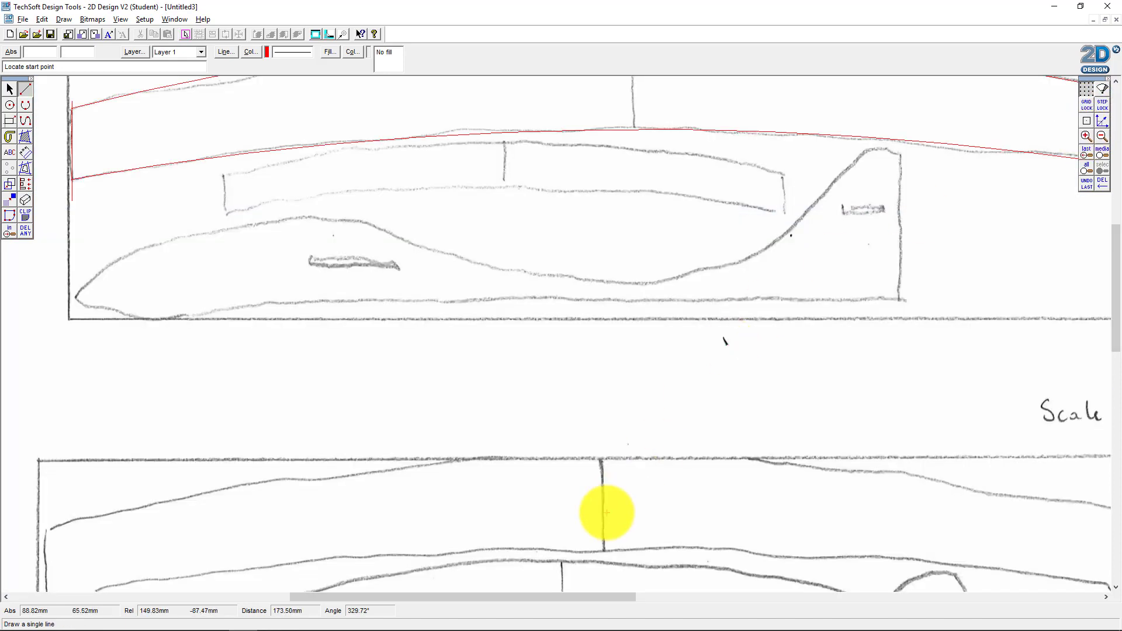
mouse_move(593, 517)
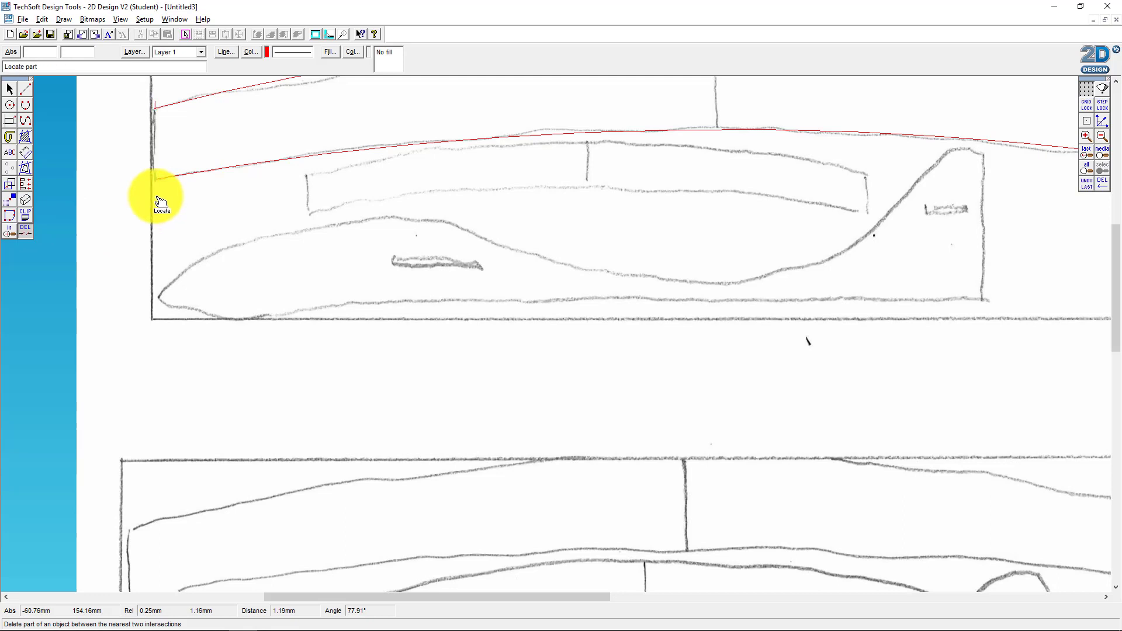
mouse_move(155, 193)
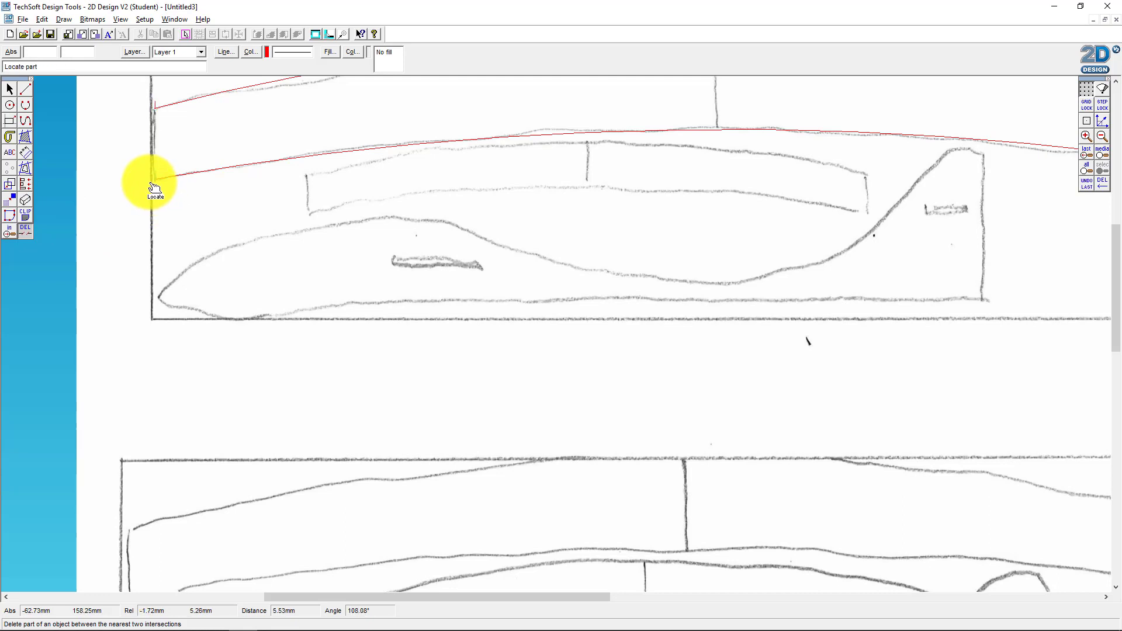
left_click(9, 87)
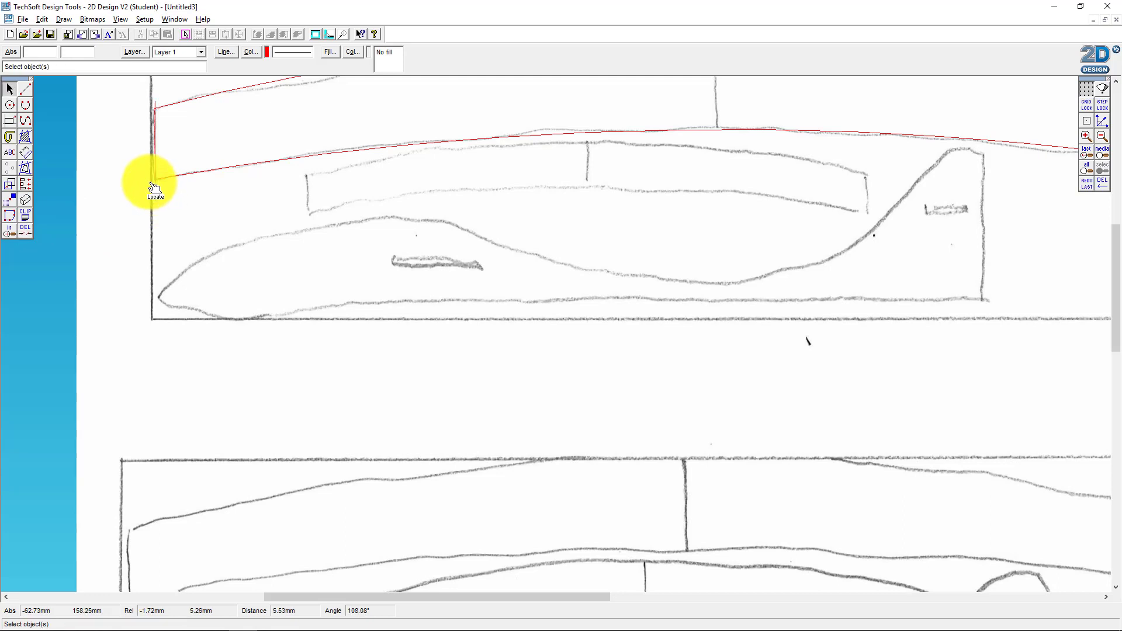
mouse_move(158, 135)
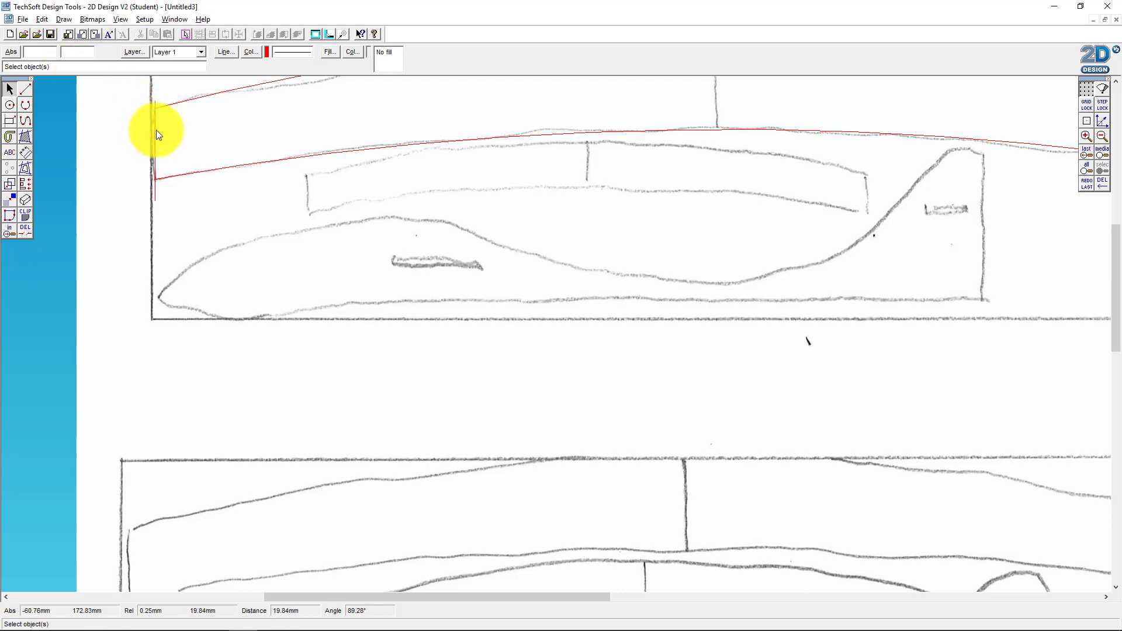
mouse_move(68, 107)
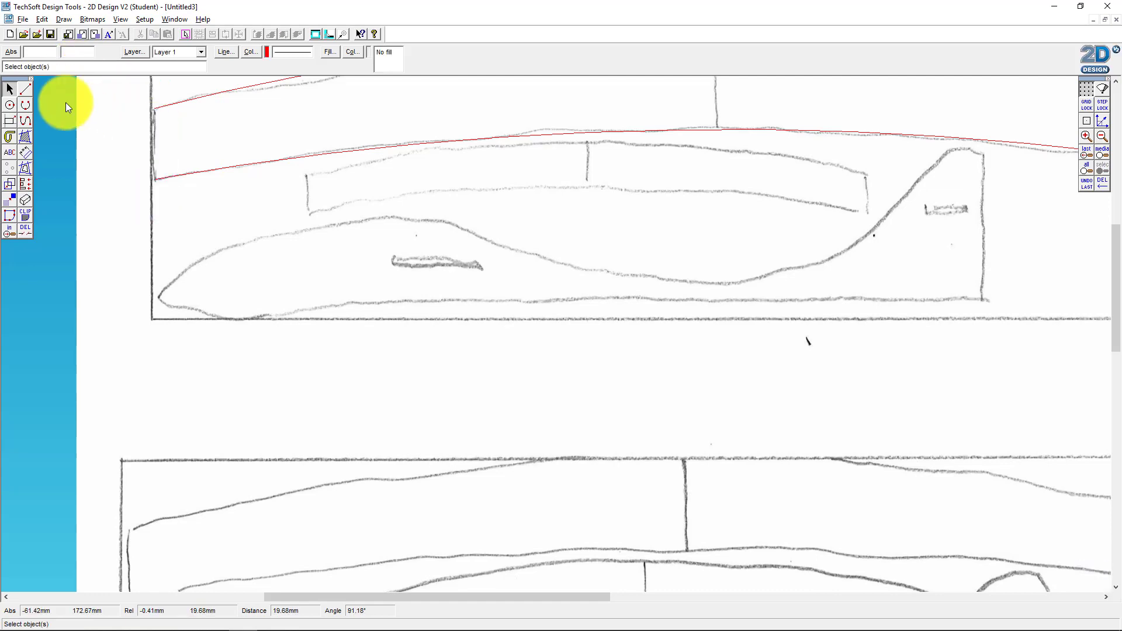
left_click(25, 89)
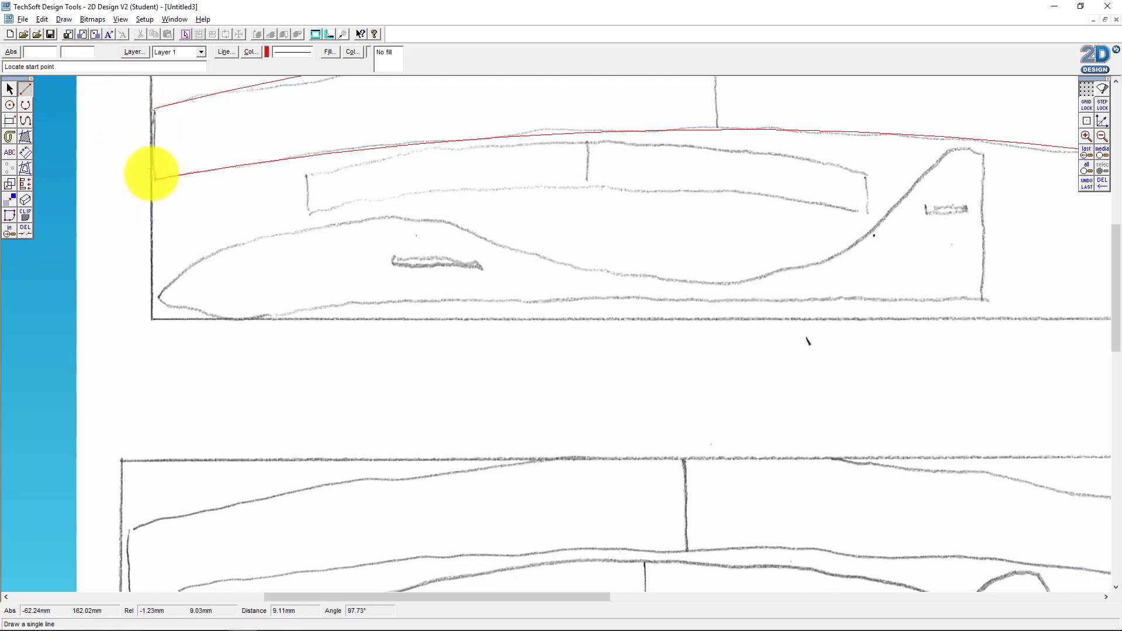
left_click(150, 175)
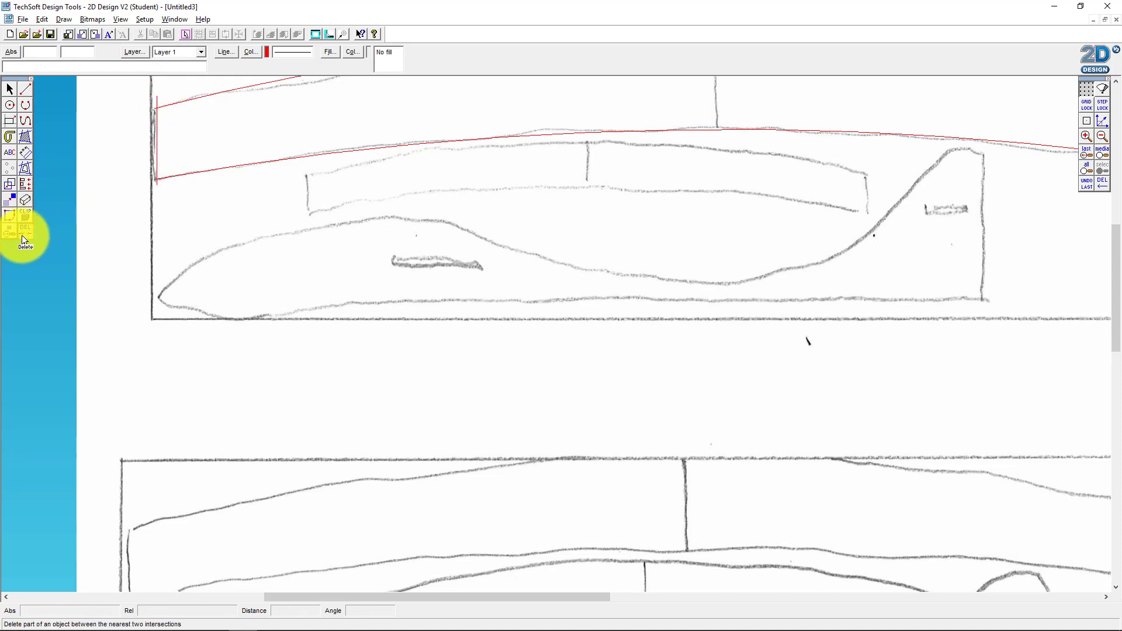
mouse_move(159, 192)
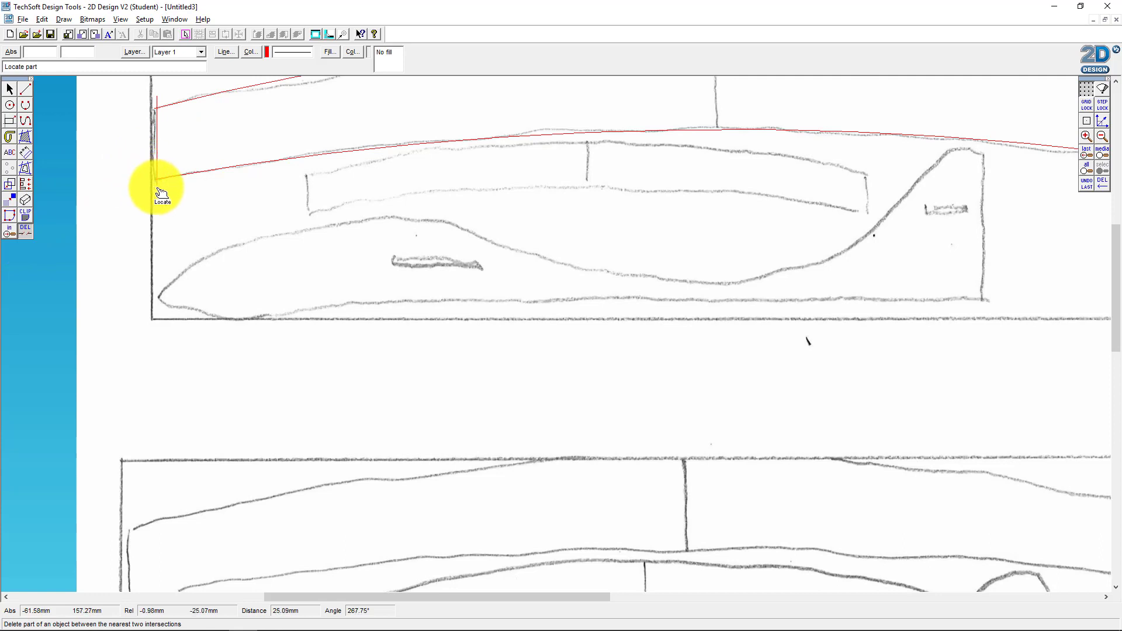
left_click(156, 179)
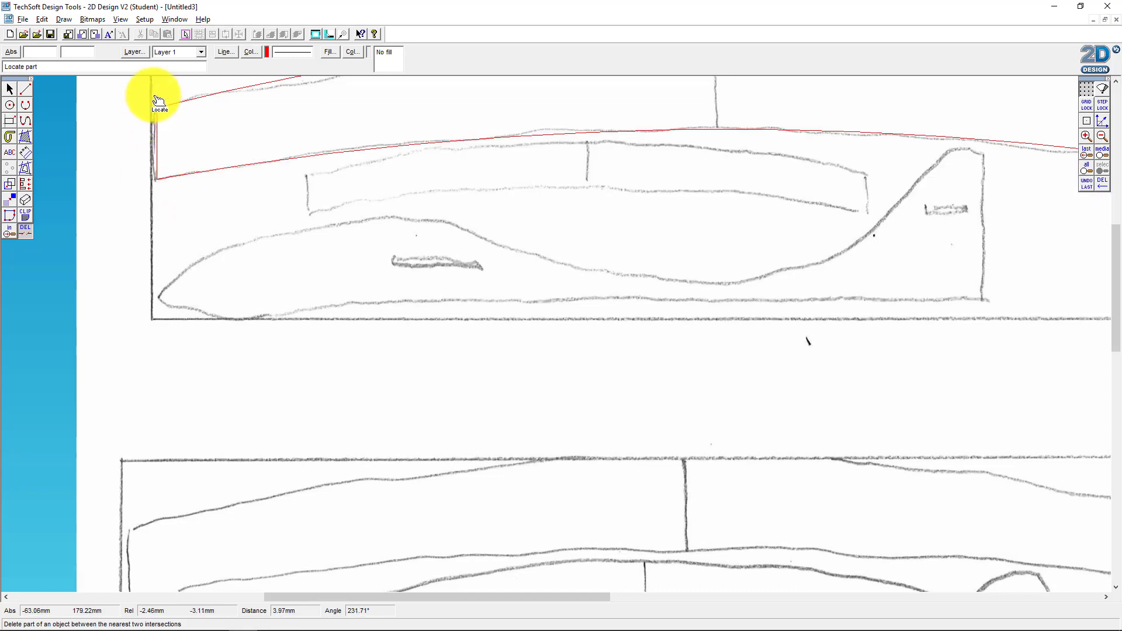
mouse_move(156, 119)
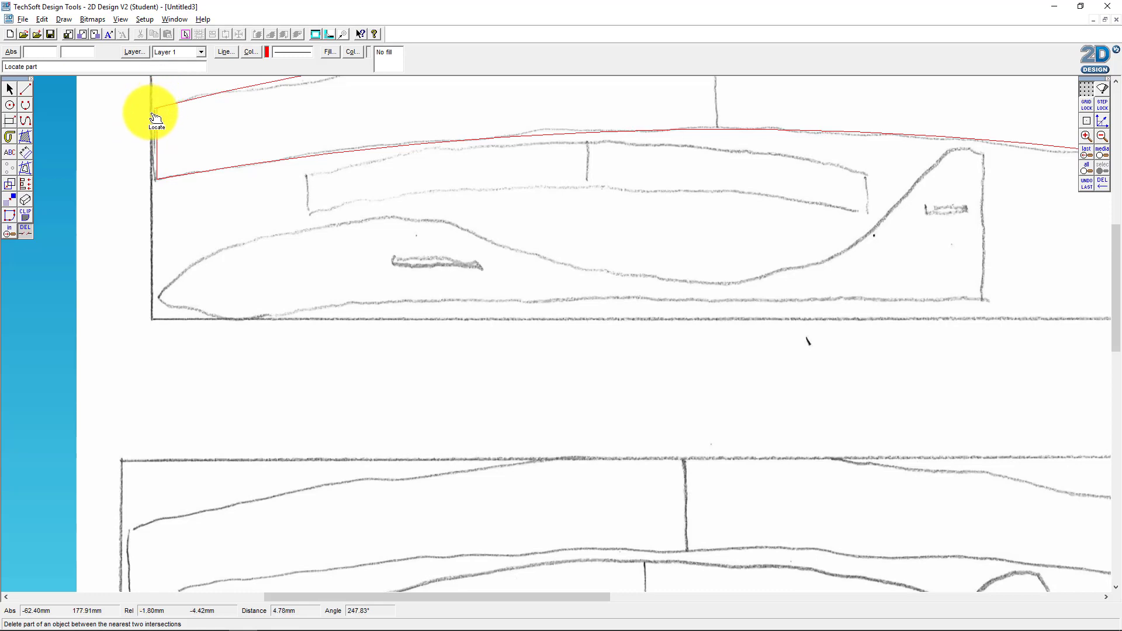
mouse_move(153, 172)
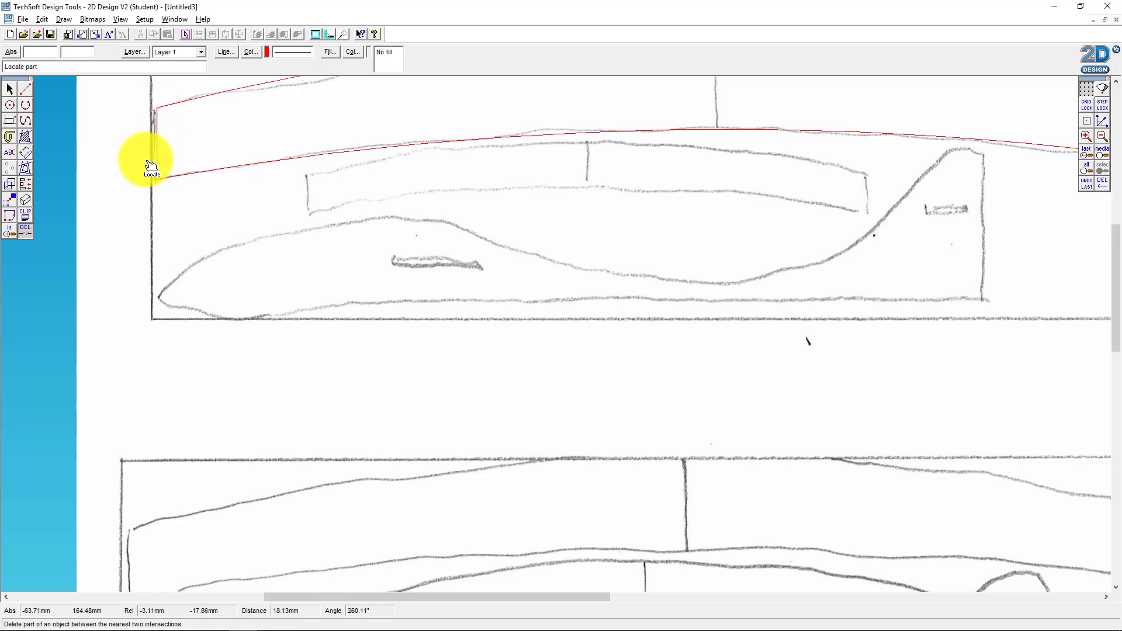
mouse_move(404, 311)
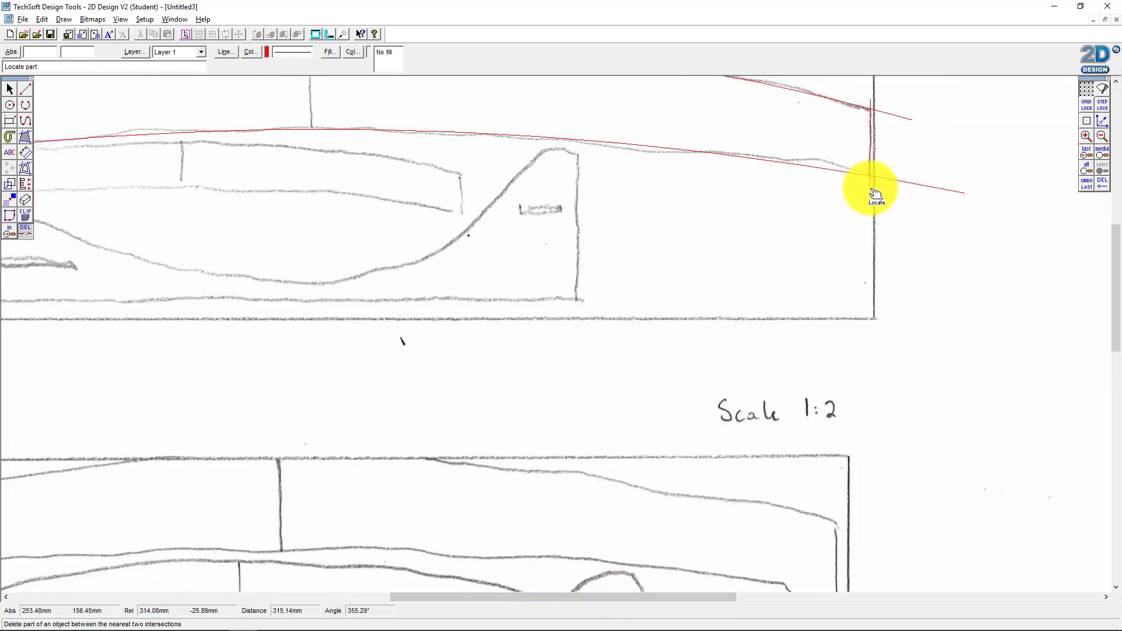
mouse_move(907, 120)
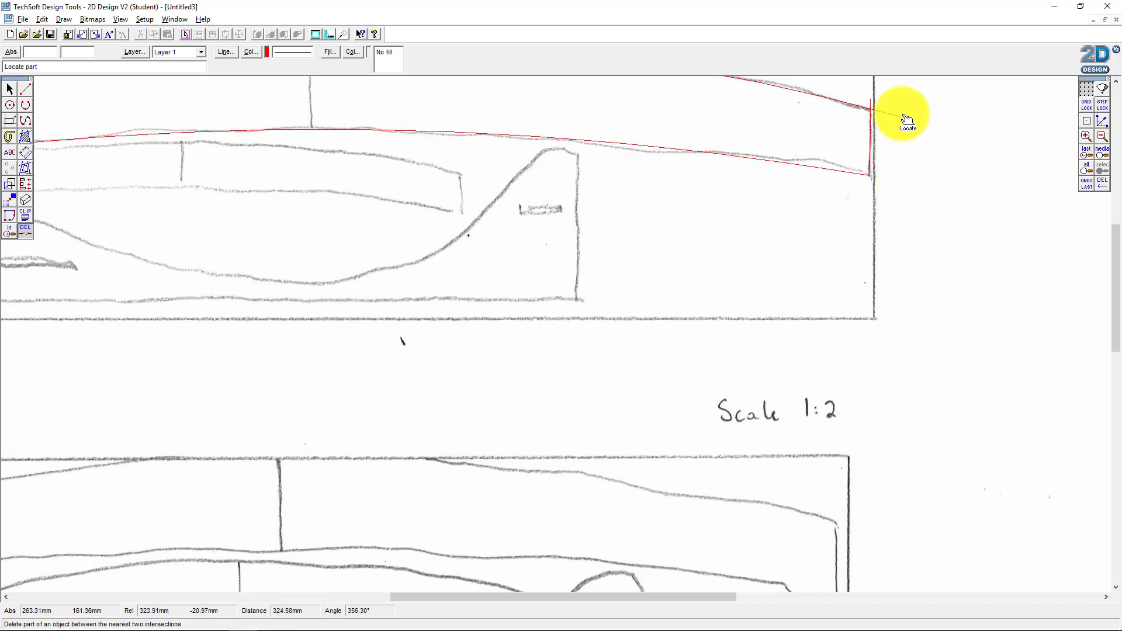
mouse_move(889, 116)
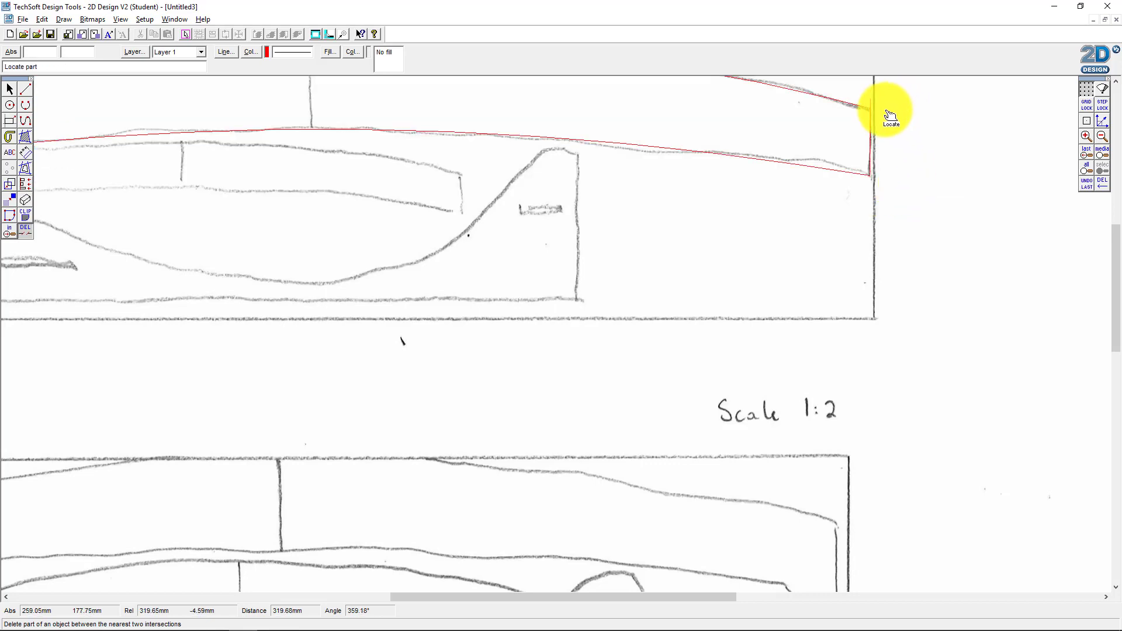
mouse_move(858, 321)
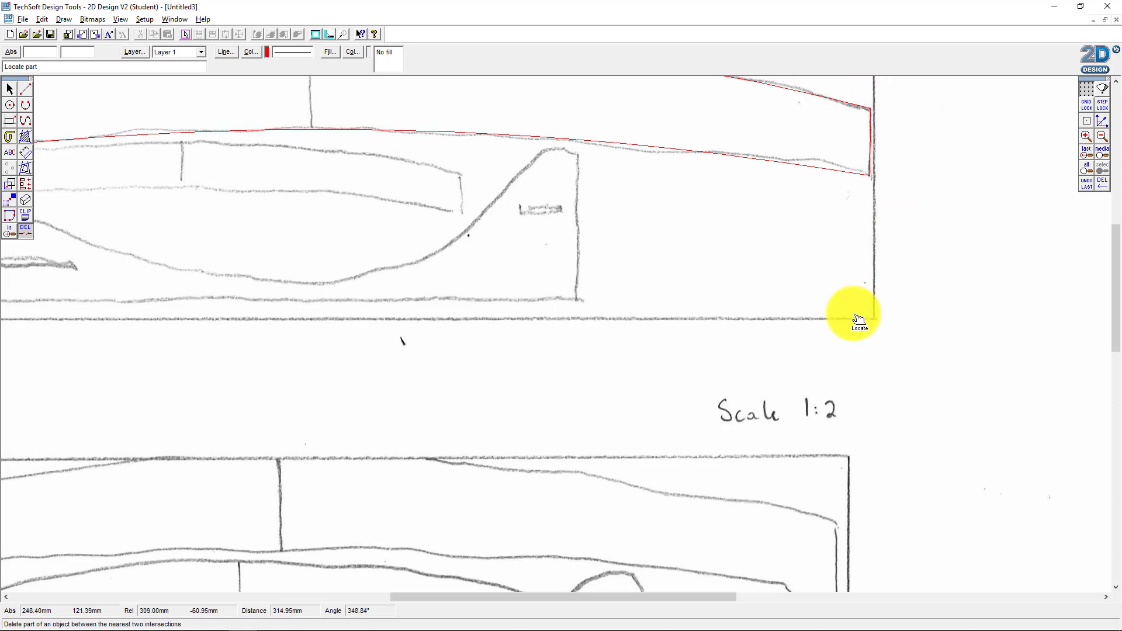
mouse_move(662, 554)
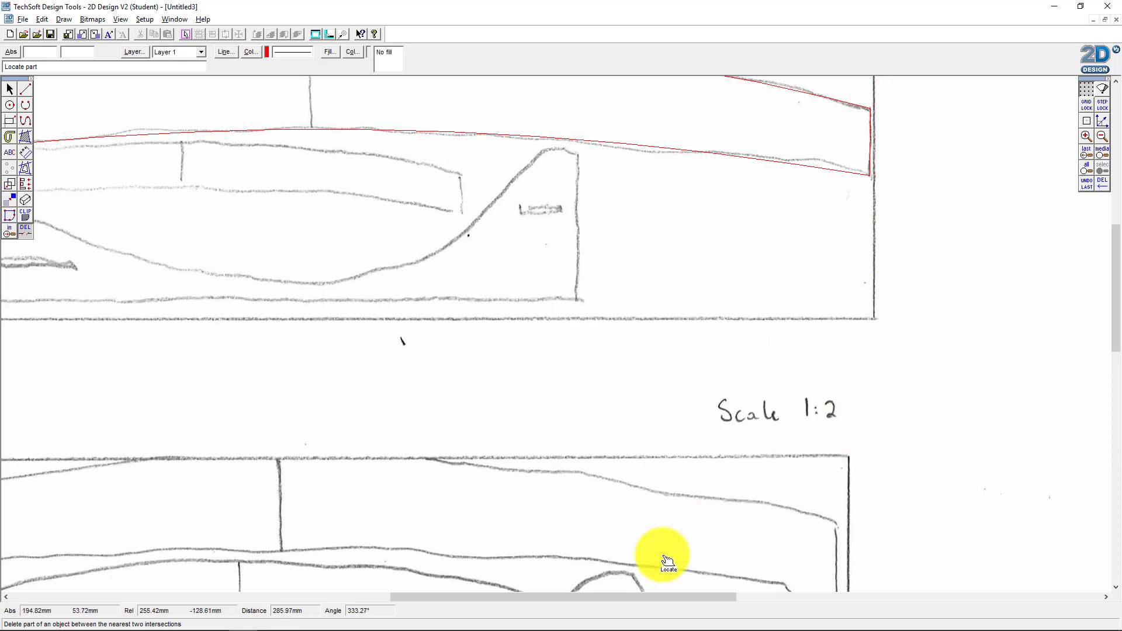
mouse_move(657, 592)
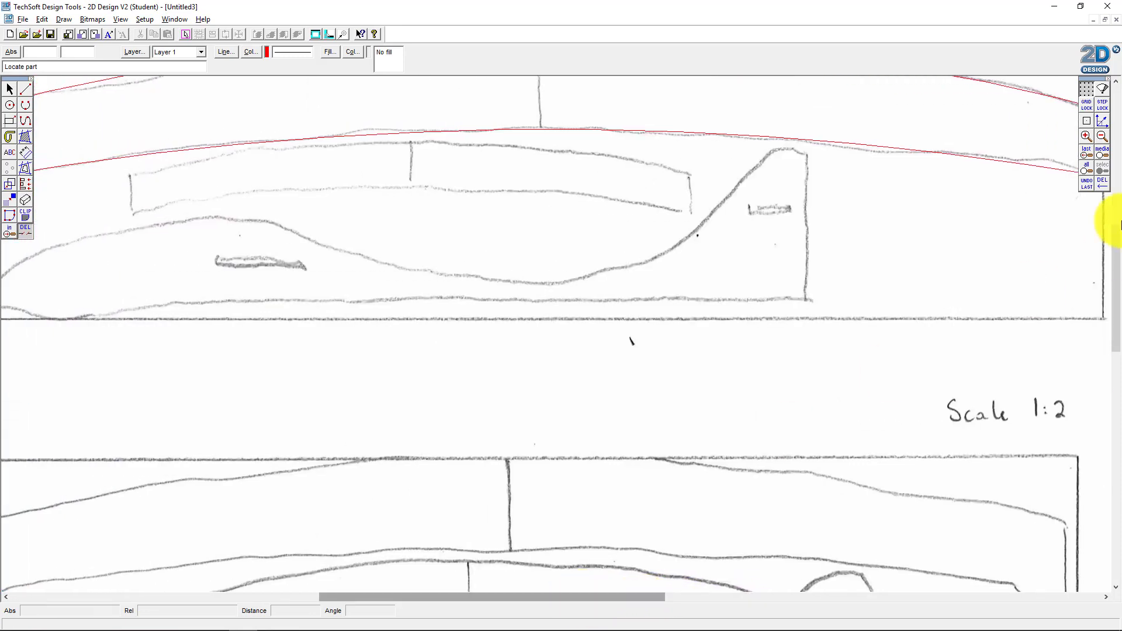
Step: Zoom out to the whole wing, choose blue line colour and draw a vertical centre line across the wing
left_click(1084, 136)
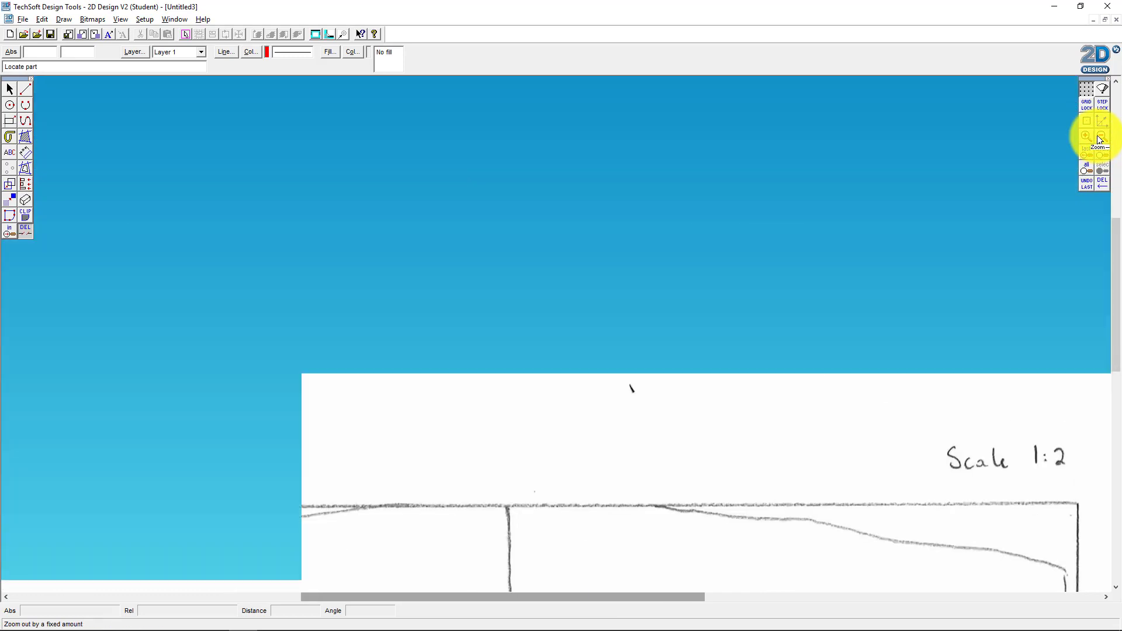
left_click(1085, 120)
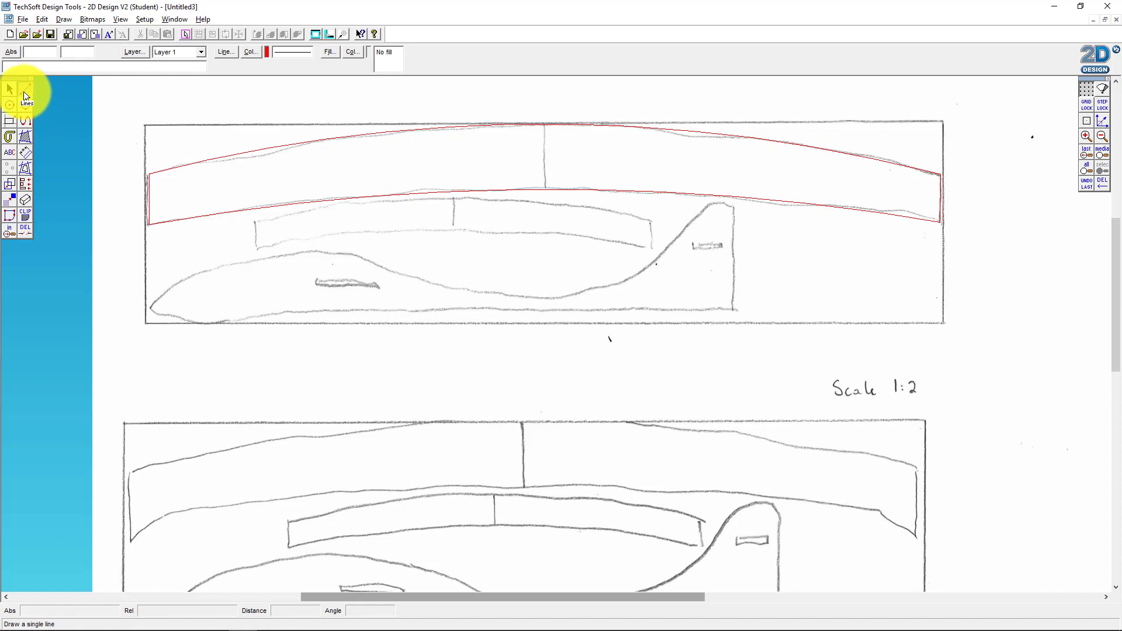
left_click(251, 51)
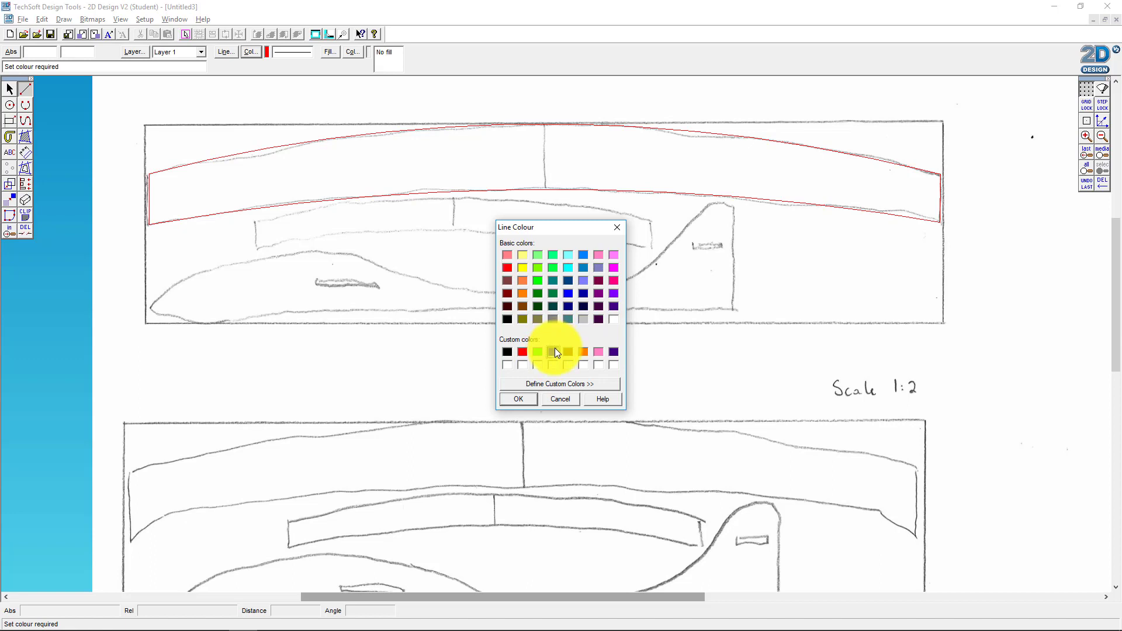
left_click(517, 399)
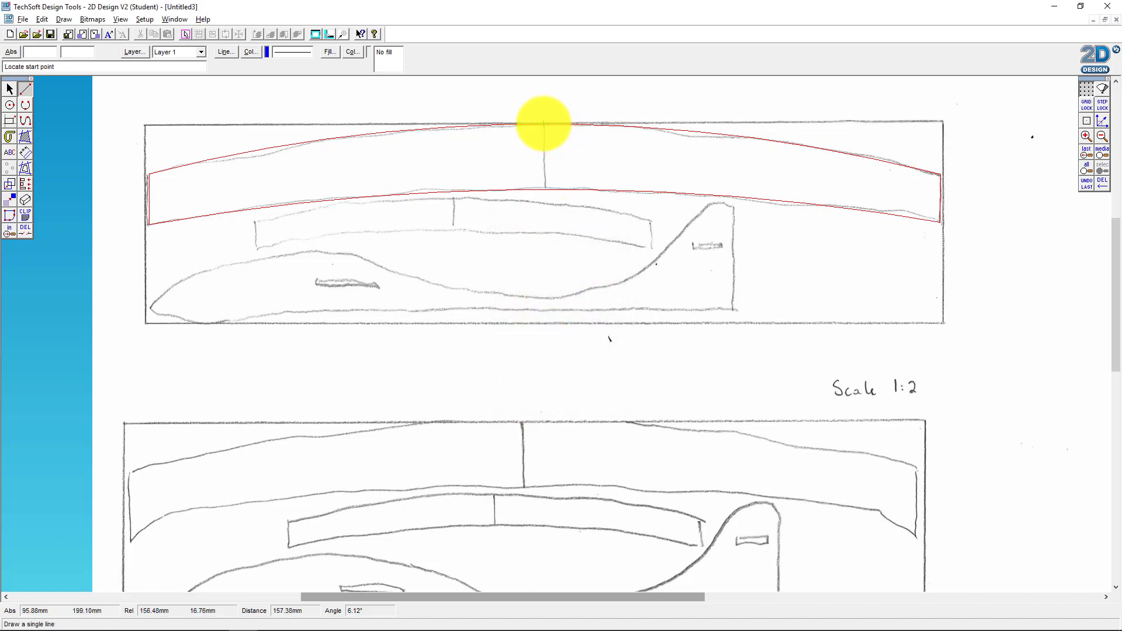
left_click(545, 125)
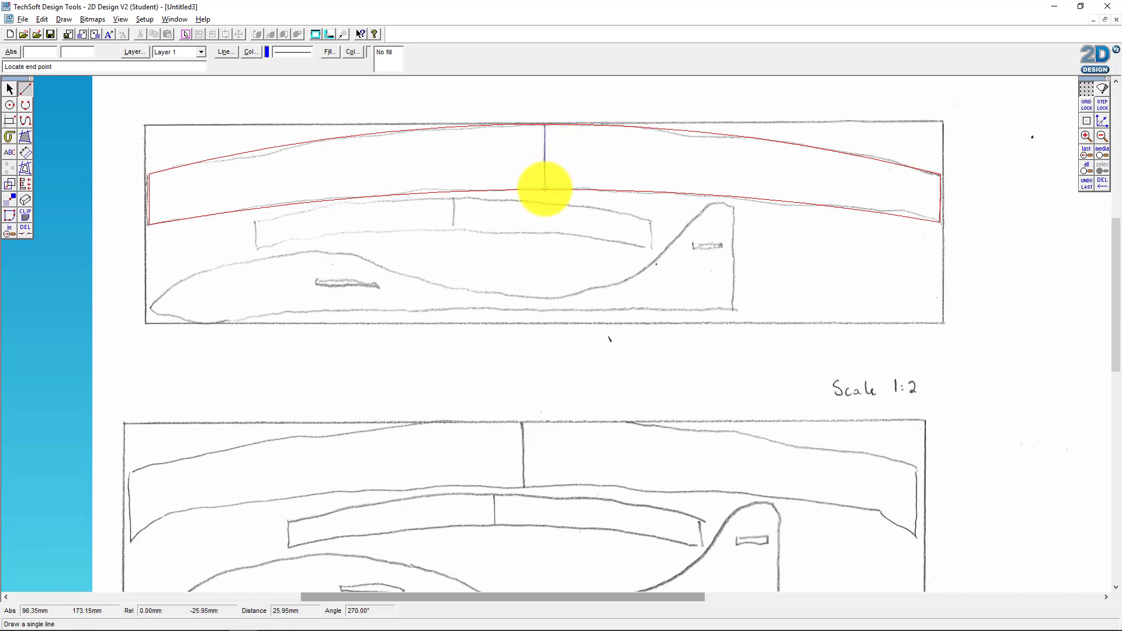
left_click(545, 190)
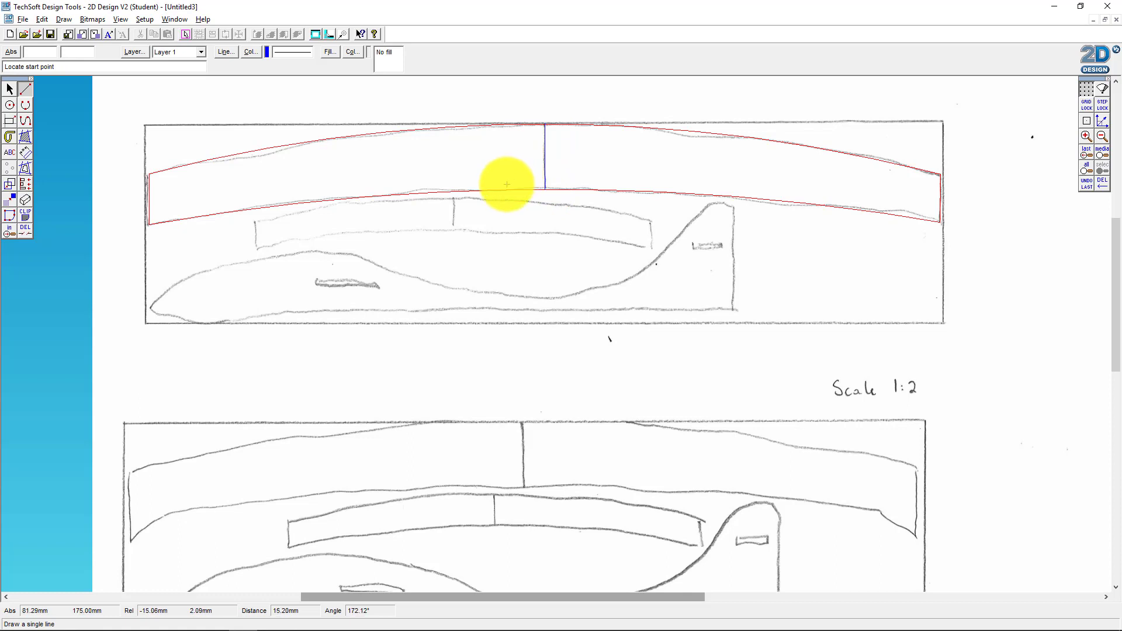
mouse_move(357, 170)
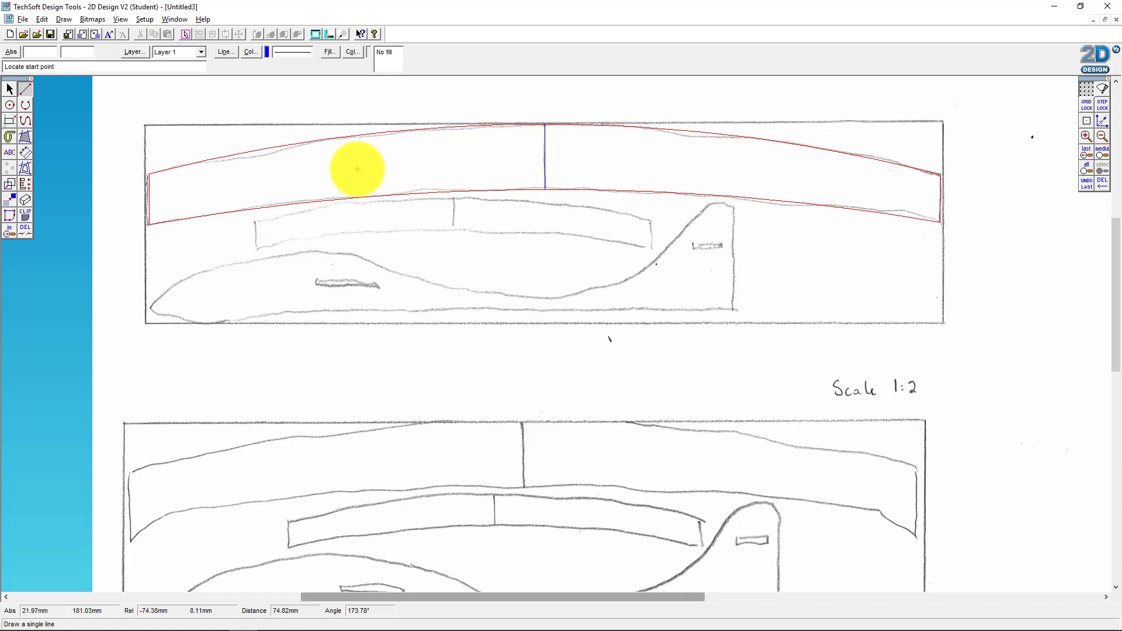
mouse_move(578, 155)
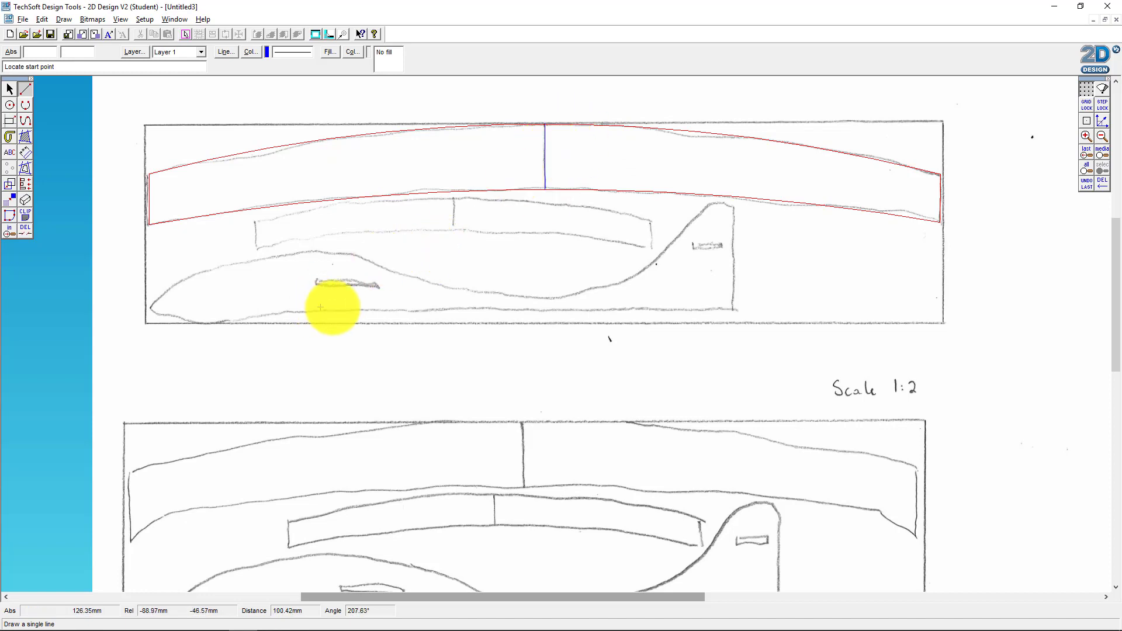
mouse_move(327, 223)
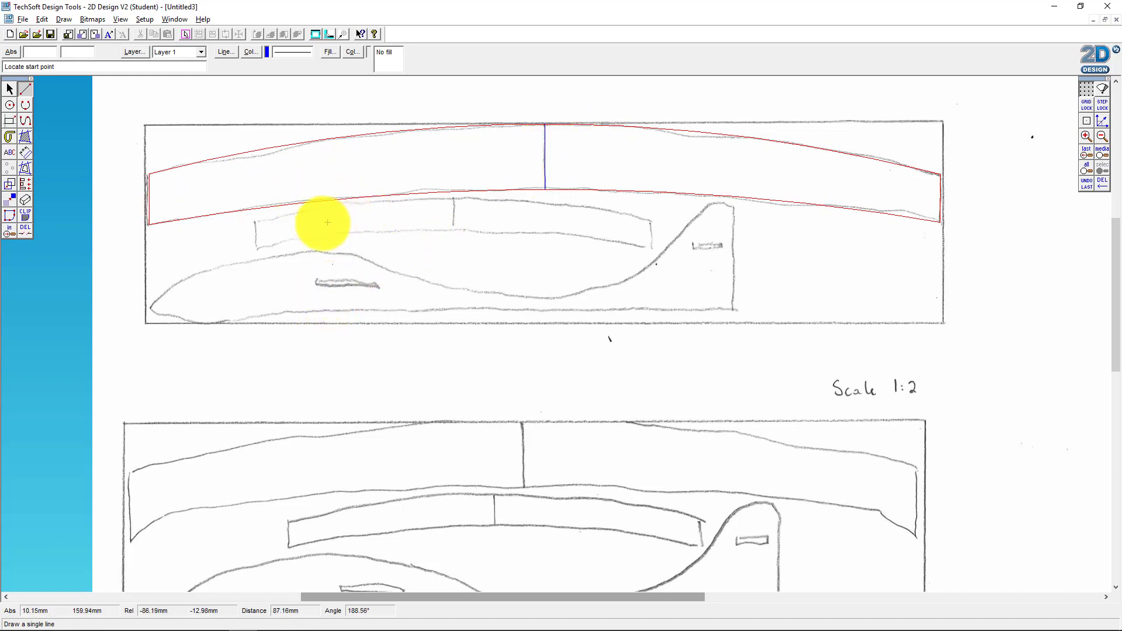
mouse_move(322, 224)
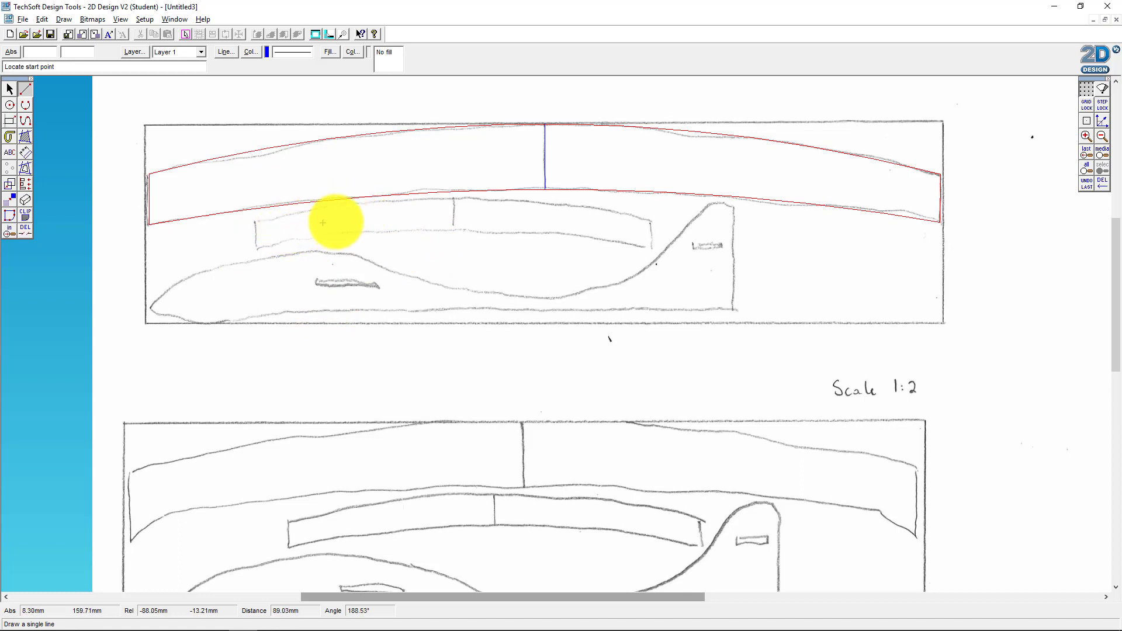
mouse_move(269, 184)
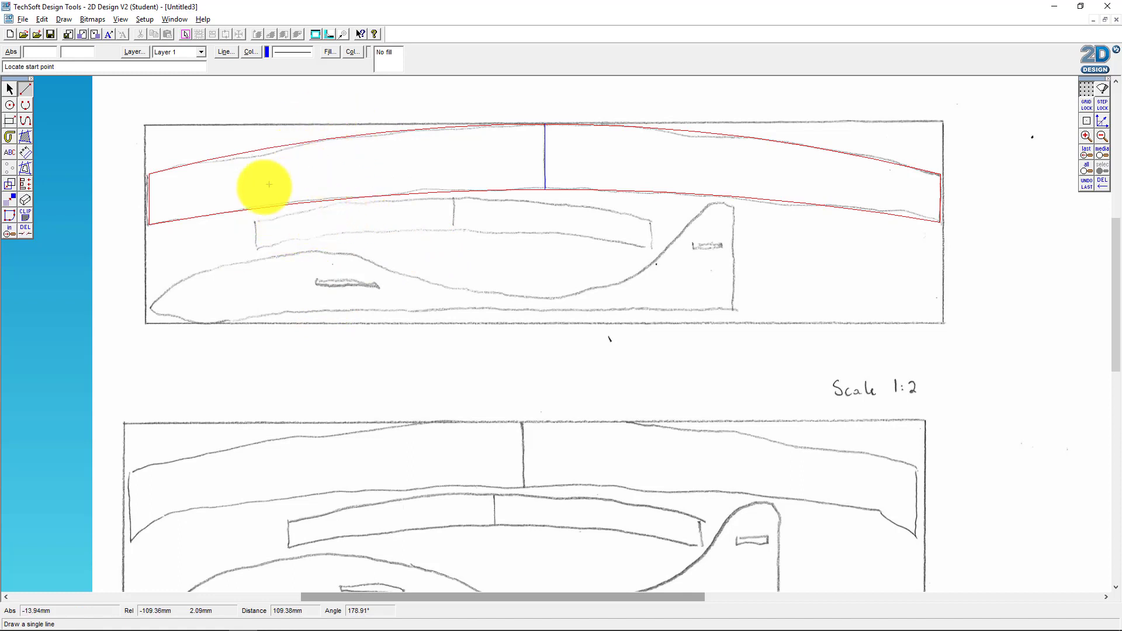
Step: Copy the main wing outline and drag the copy down toward the tail wing sketch
left_click(9, 89)
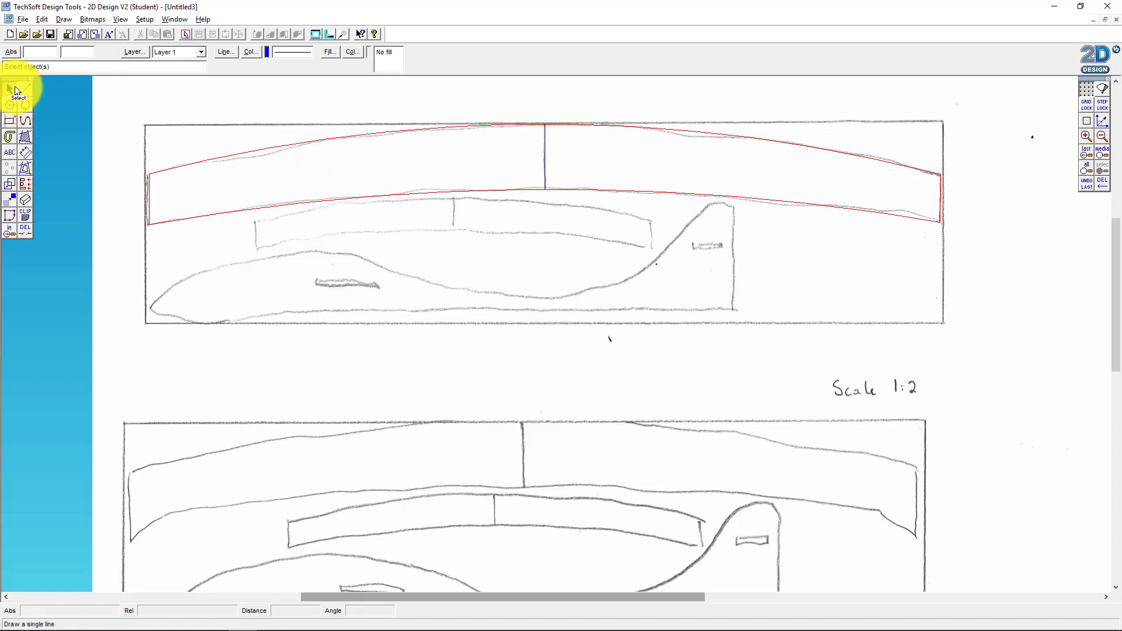
mouse_move(112, 109)
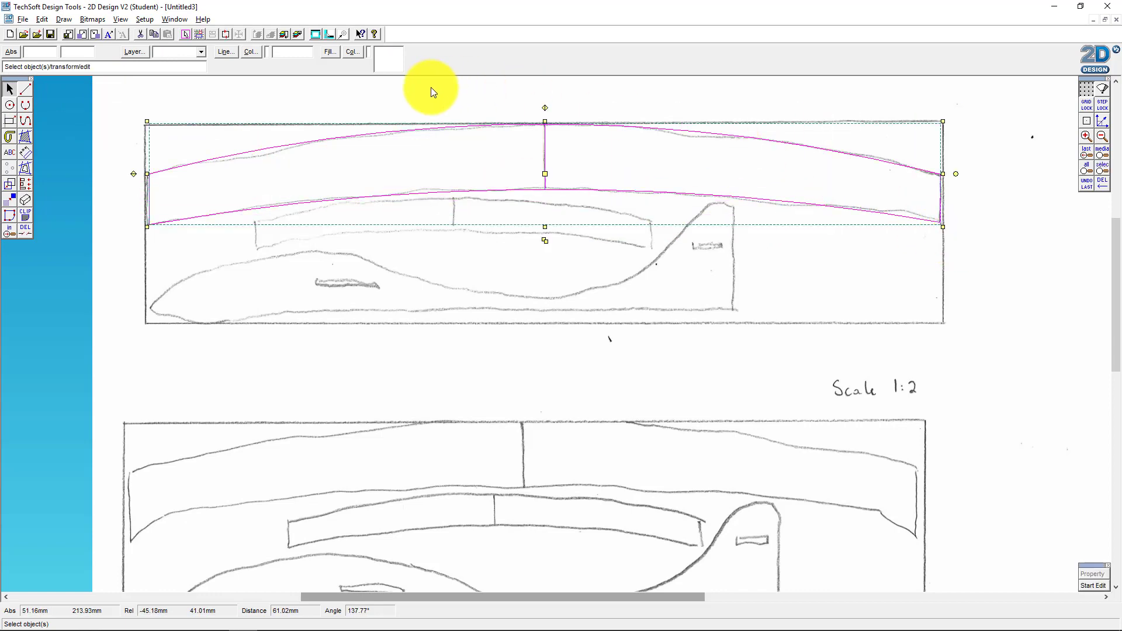
left_click(41, 19)
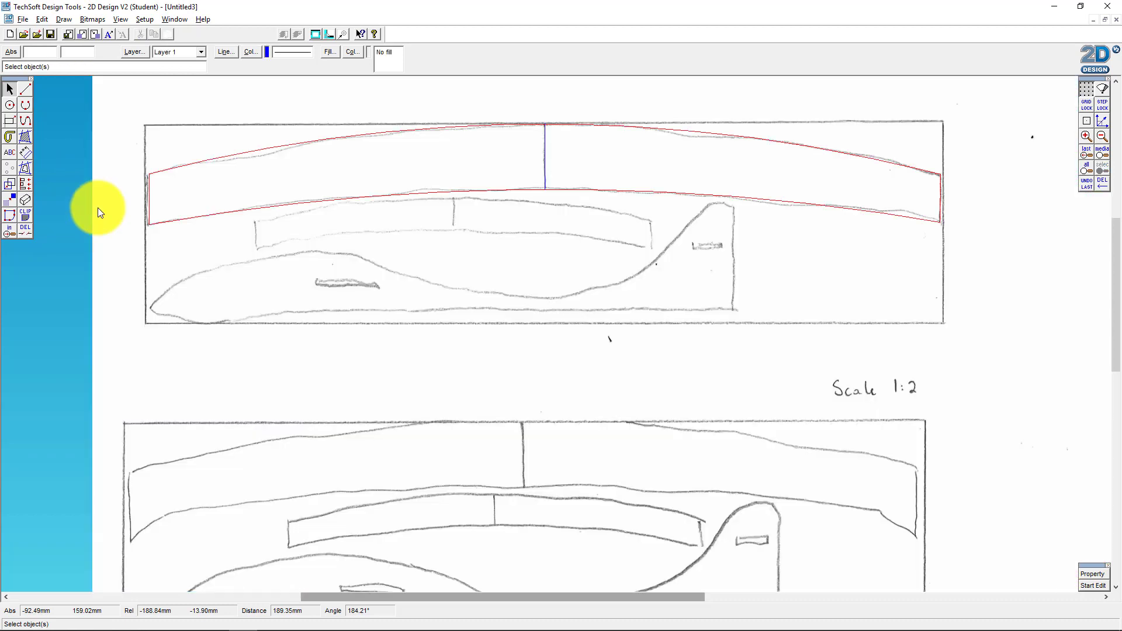
left_click(191, 169)
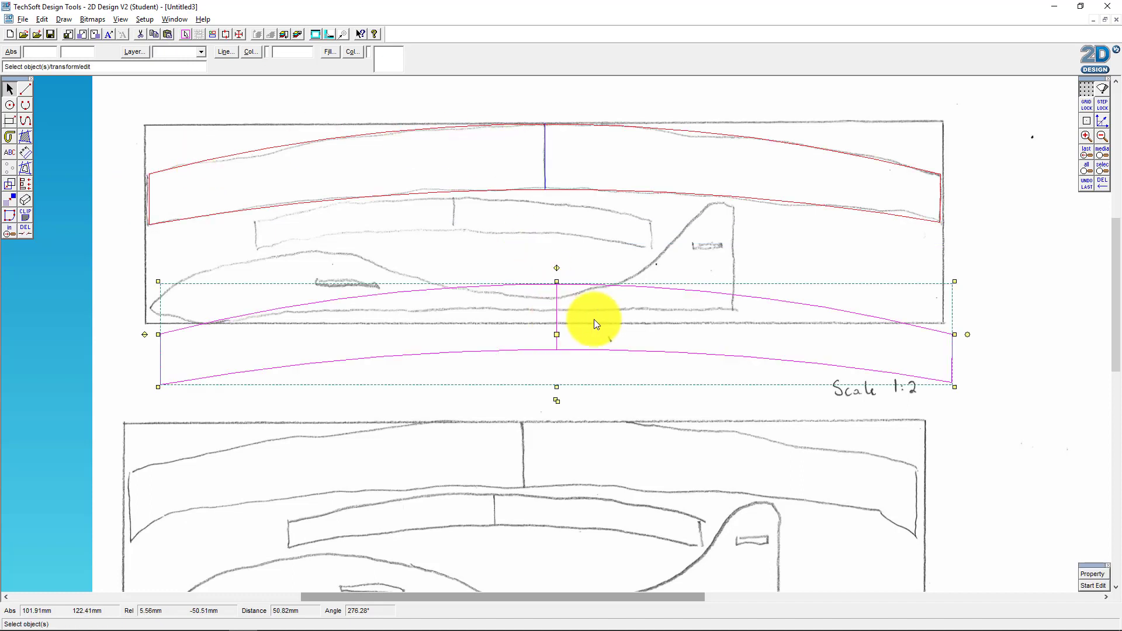
mouse_move(961, 287)
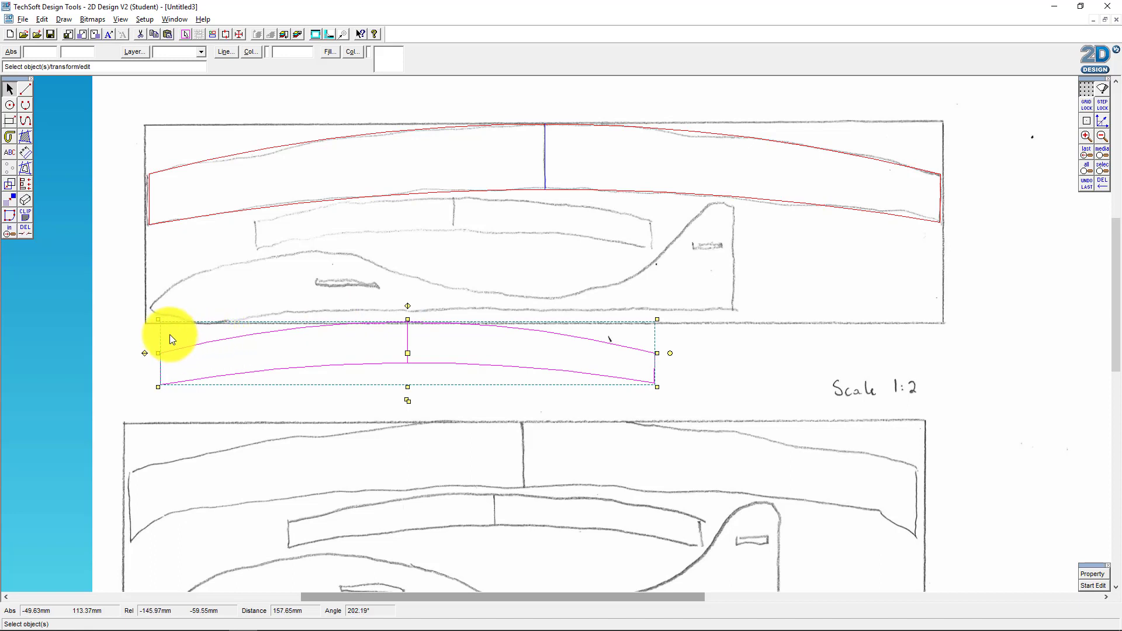
mouse_move(156, 320)
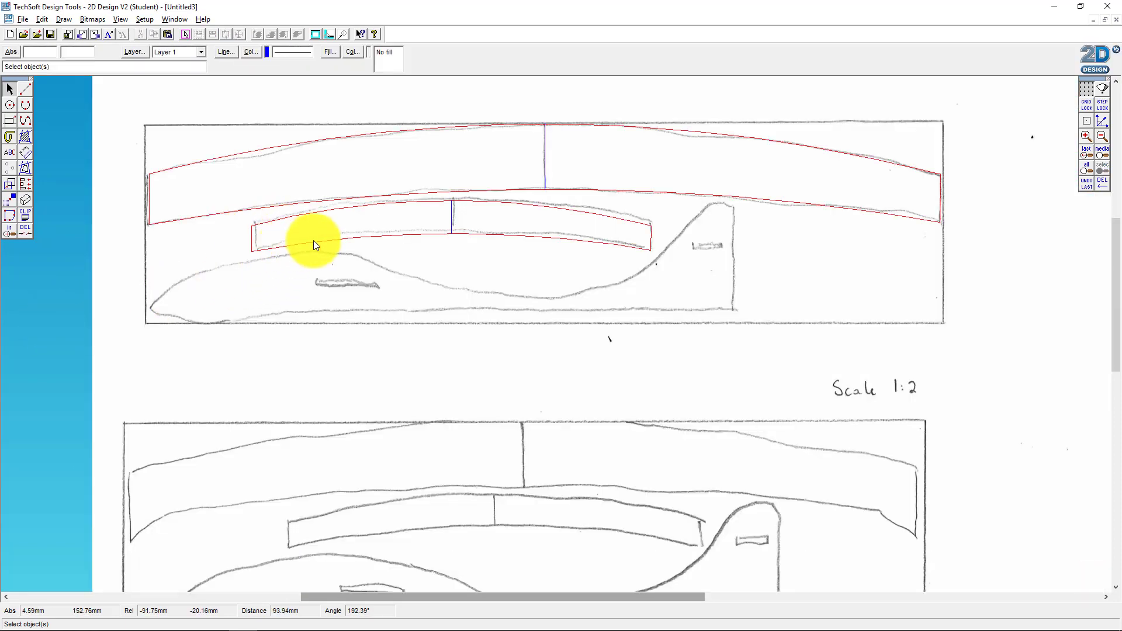
mouse_move(391, 222)
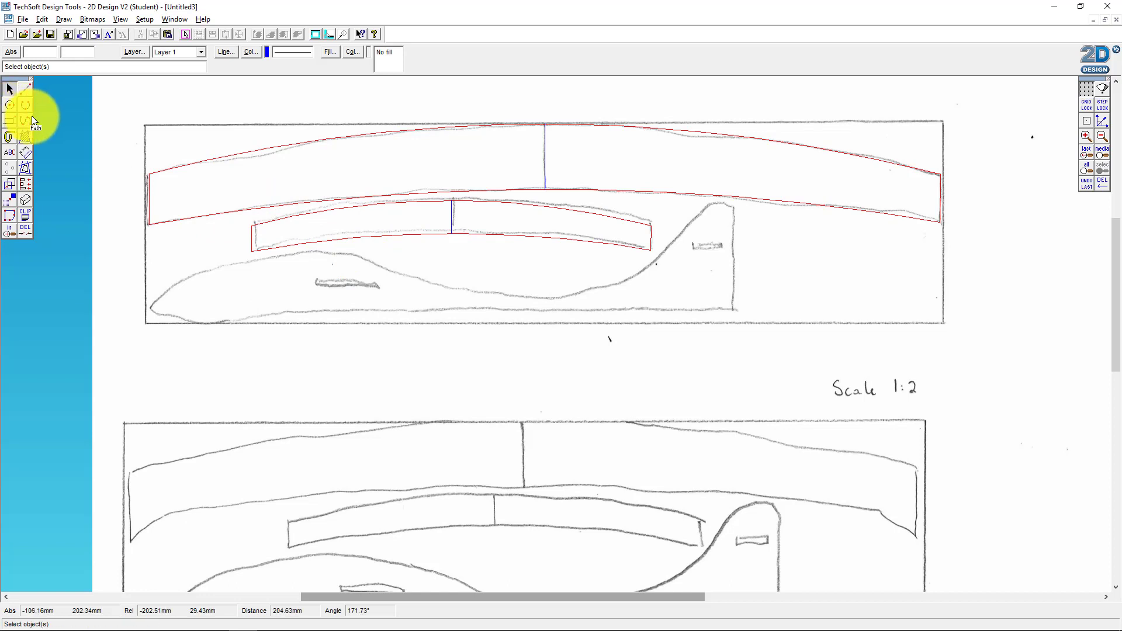
Step: Trace the fuselage sketch with a Bezier curve from nose round the tail fin, closing it back at the nose
left_click(35, 119)
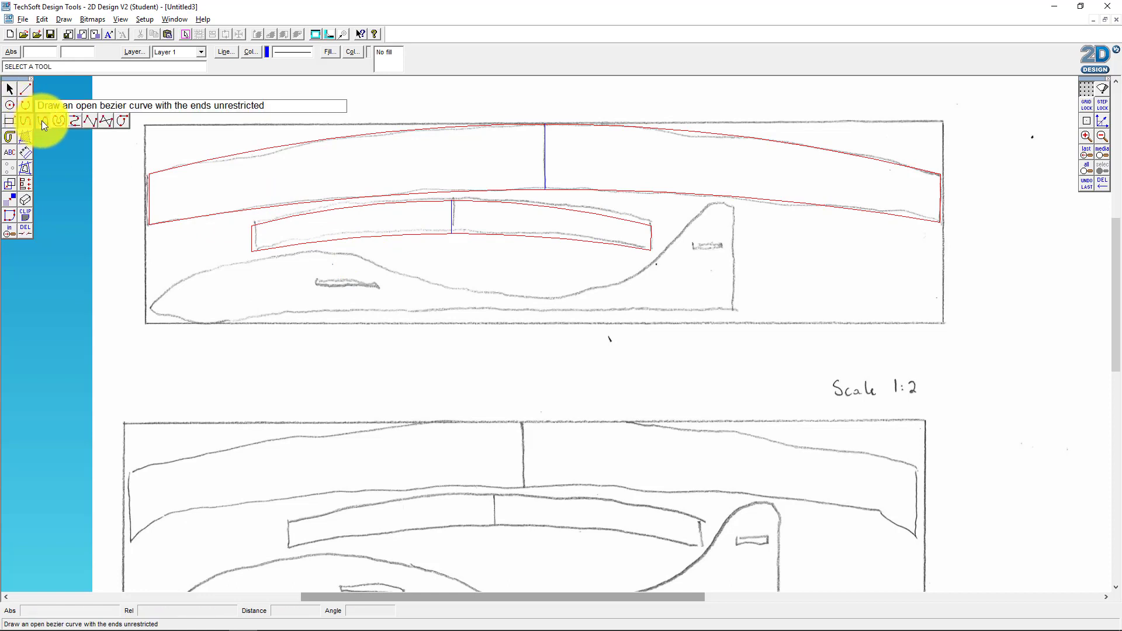
left_click(40, 119)
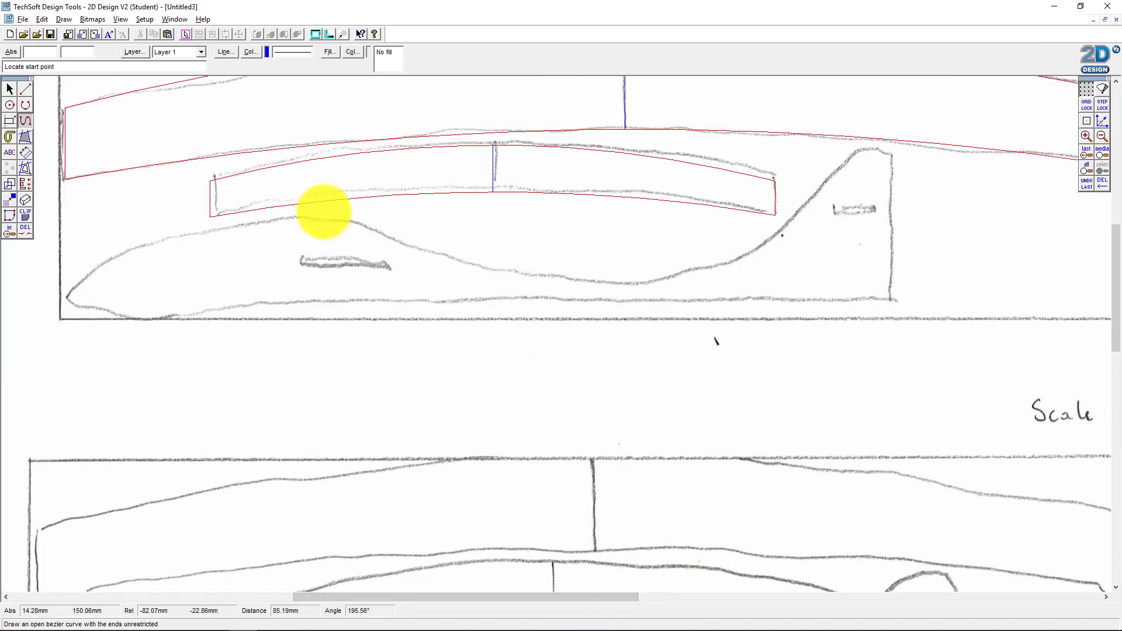
mouse_move(295, 217)
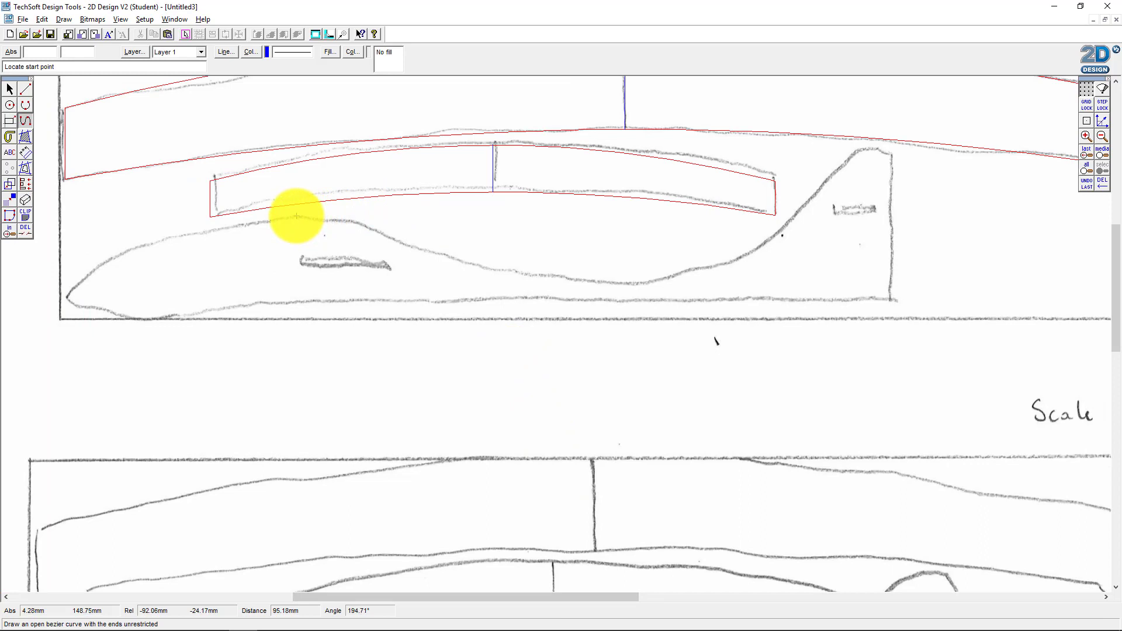
left_click(293, 216)
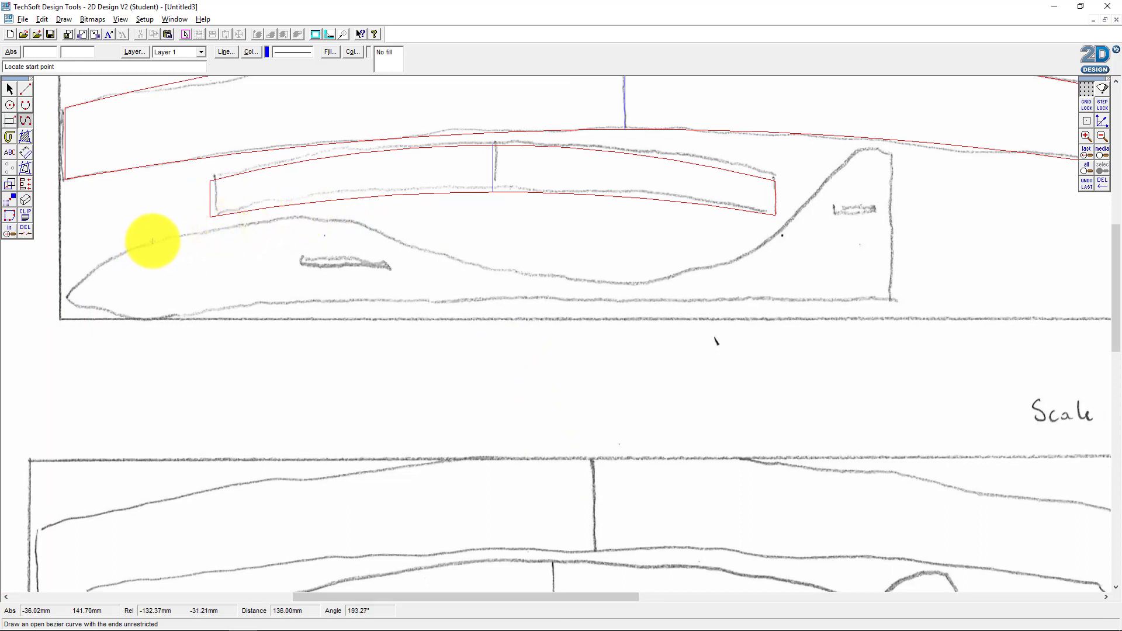
left_click(153, 241)
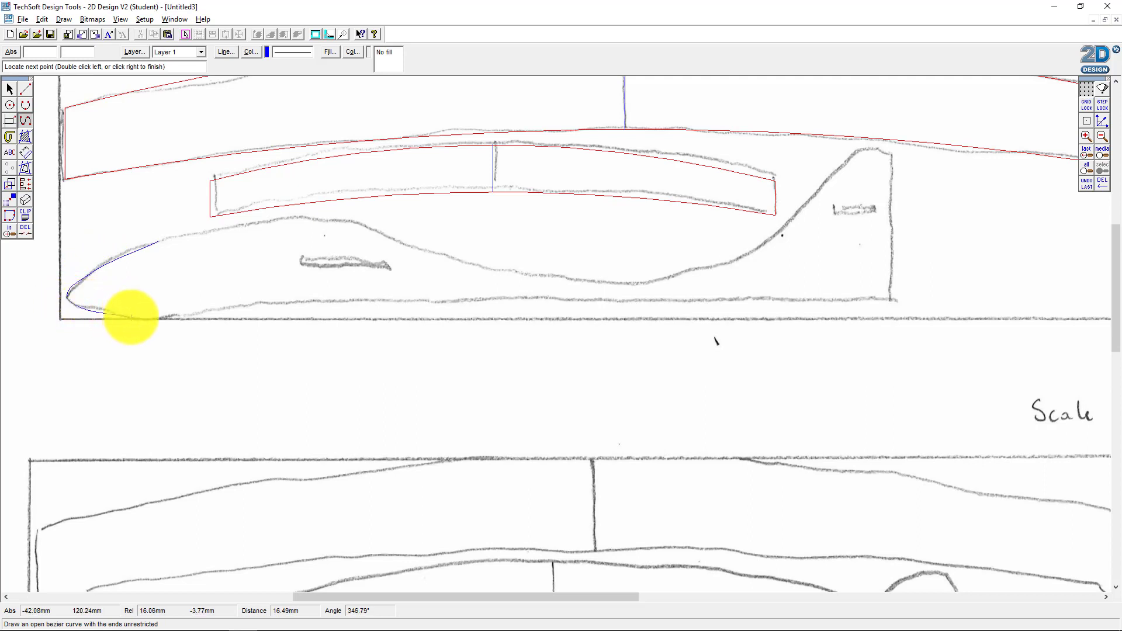
mouse_move(133, 317)
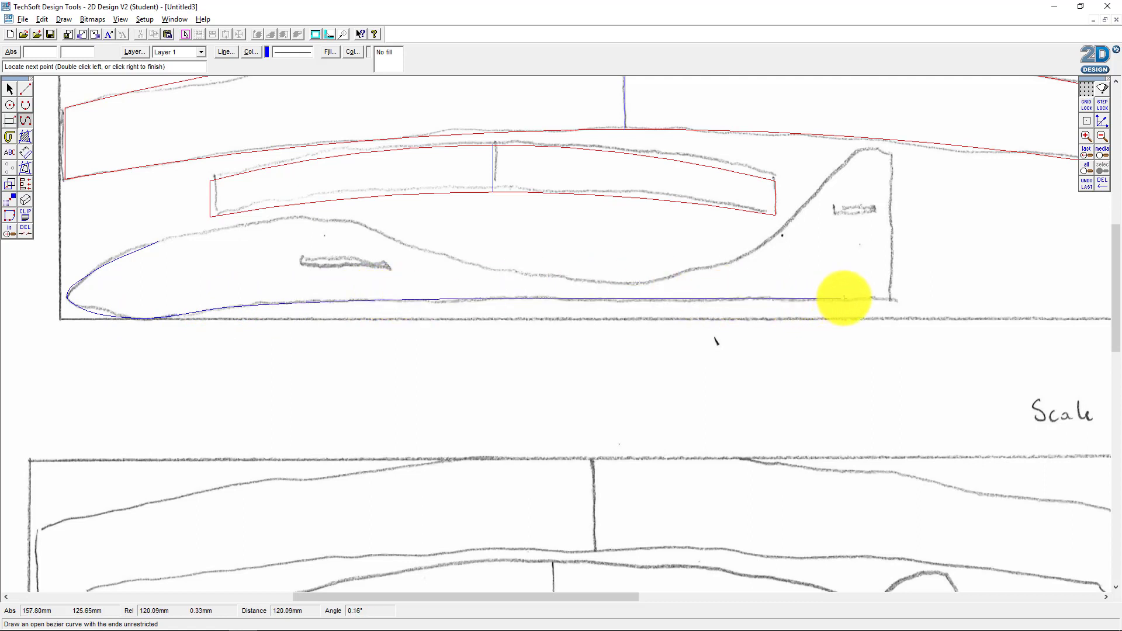
mouse_move(880, 299)
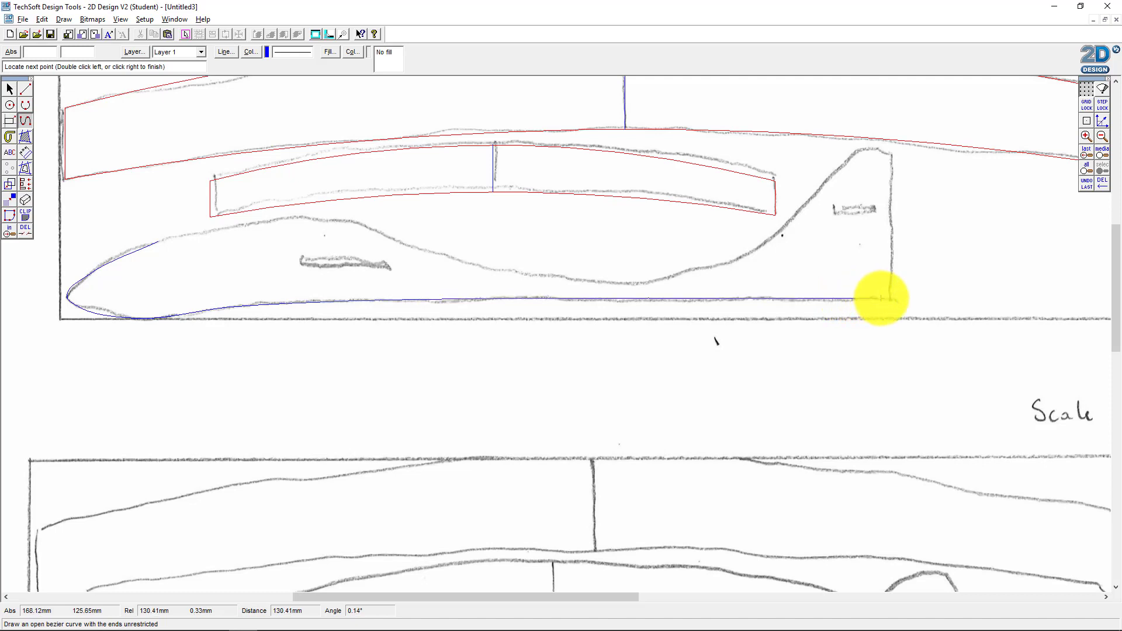
left_click(887, 296)
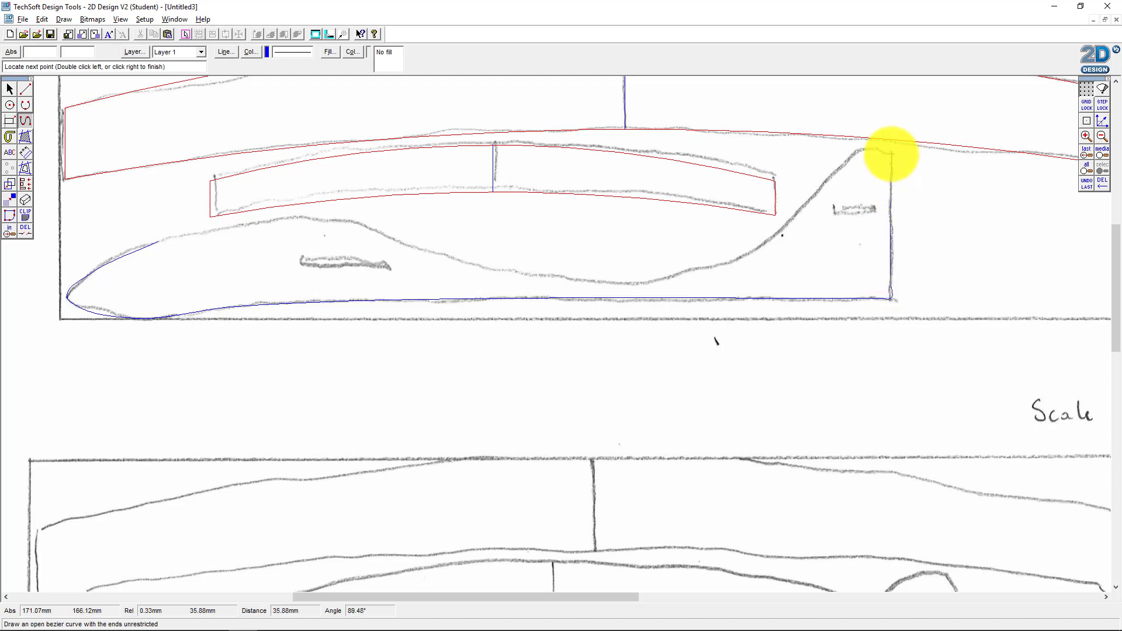
left_click(894, 151)
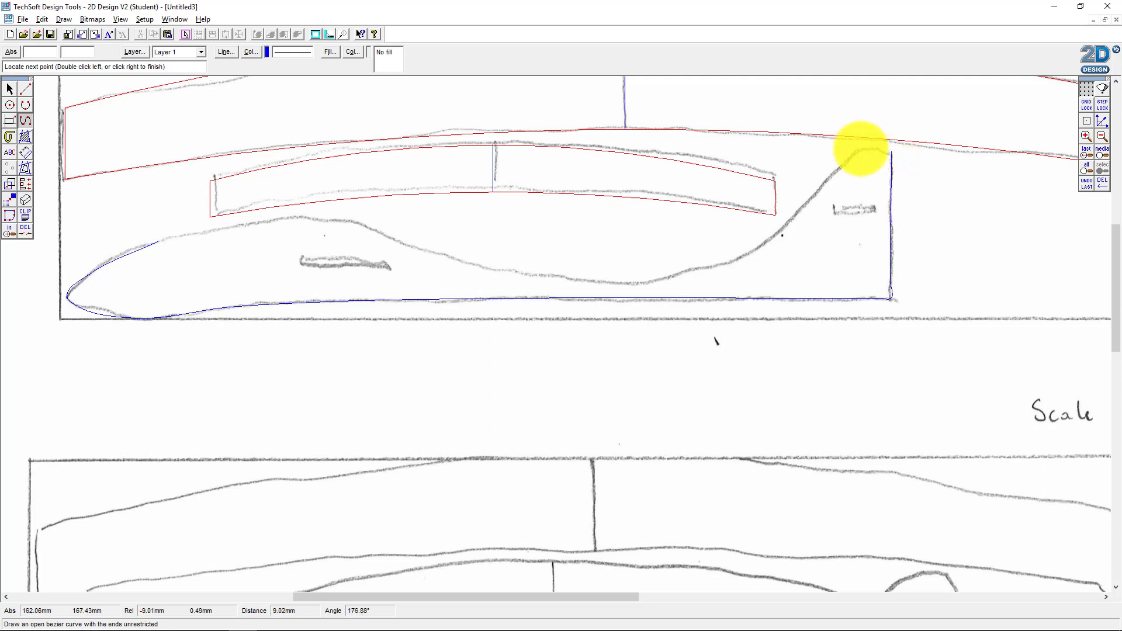
mouse_move(858, 150)
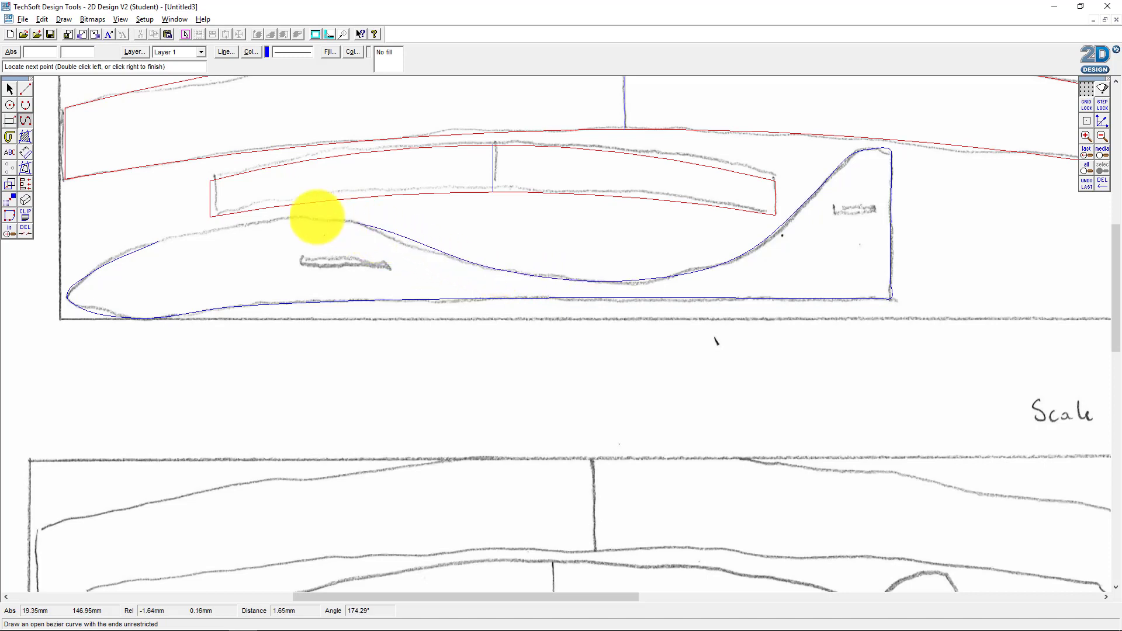
mouse_move(139, 233)
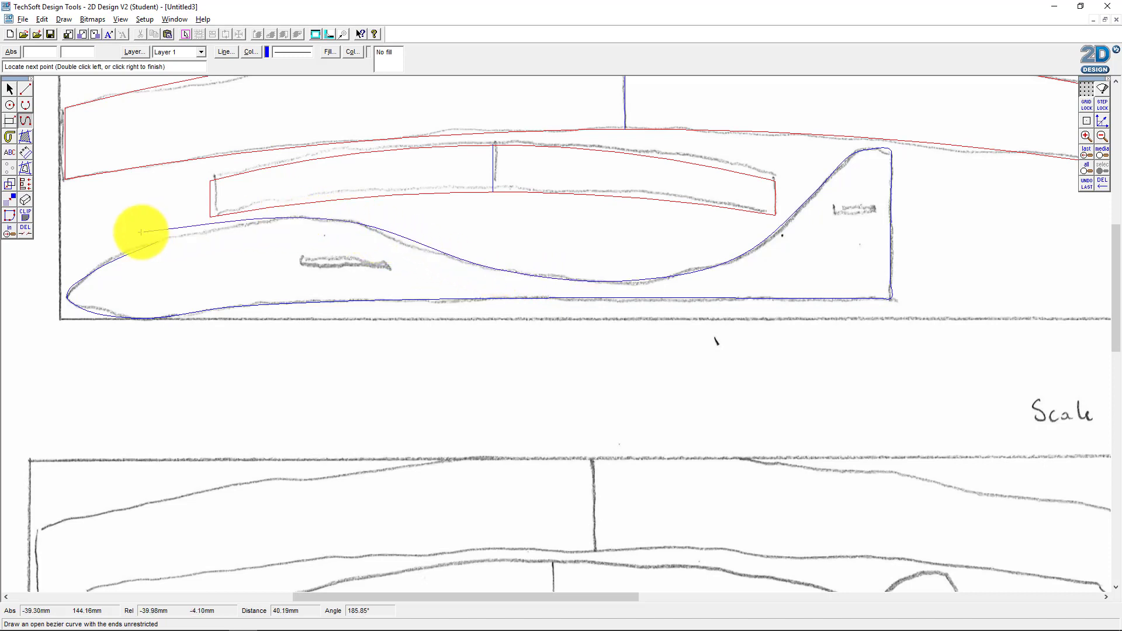
mouse_move(139, 245)
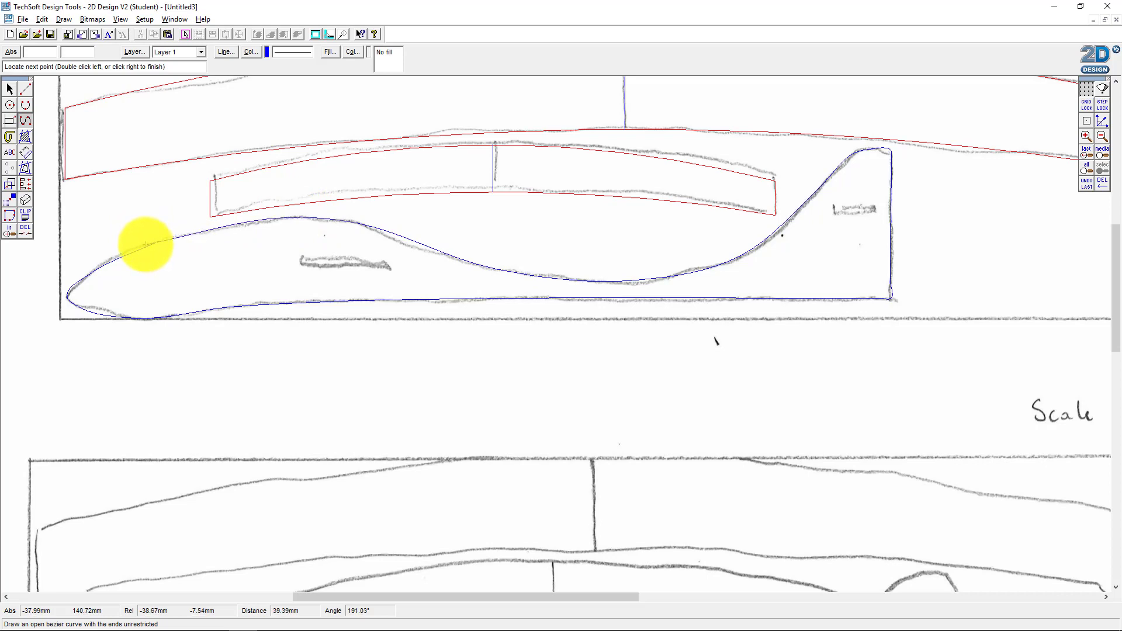
double_click(144, 245)
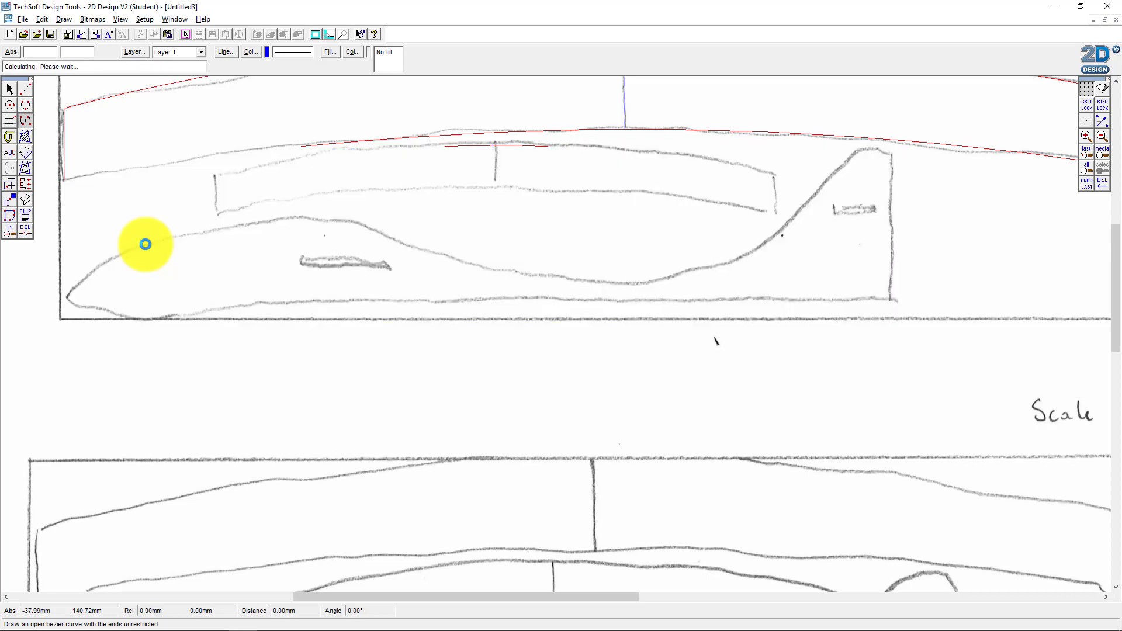
Step: Select the traced fuselage outline and recolour its line red
left_click(9, 115)
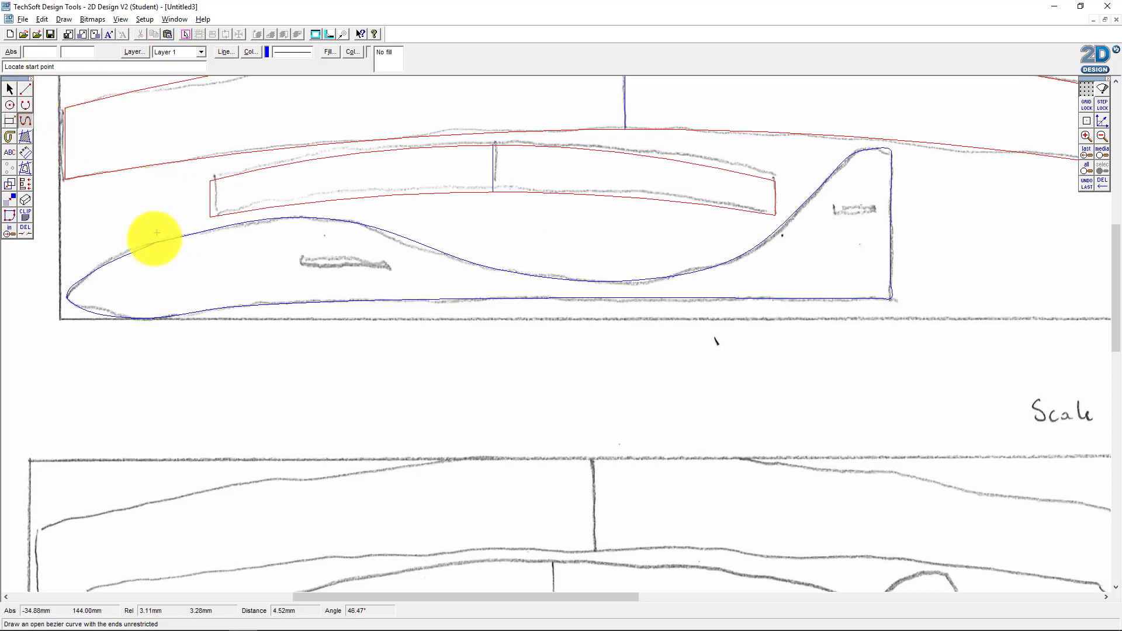
mouse_move(1117, 229)
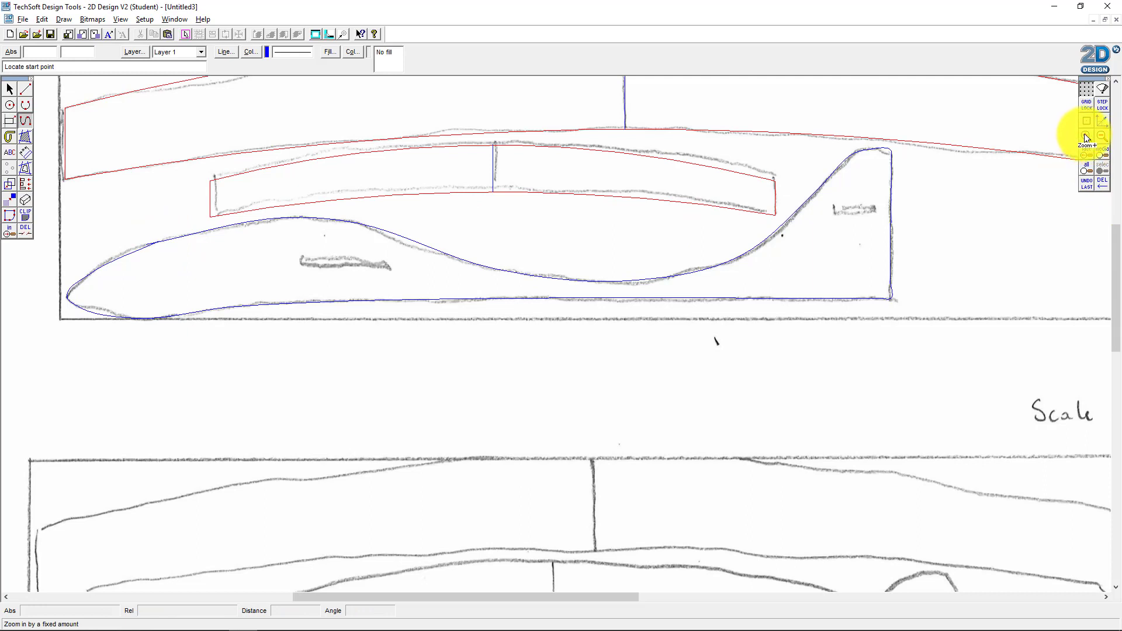
left_click(10, 89)
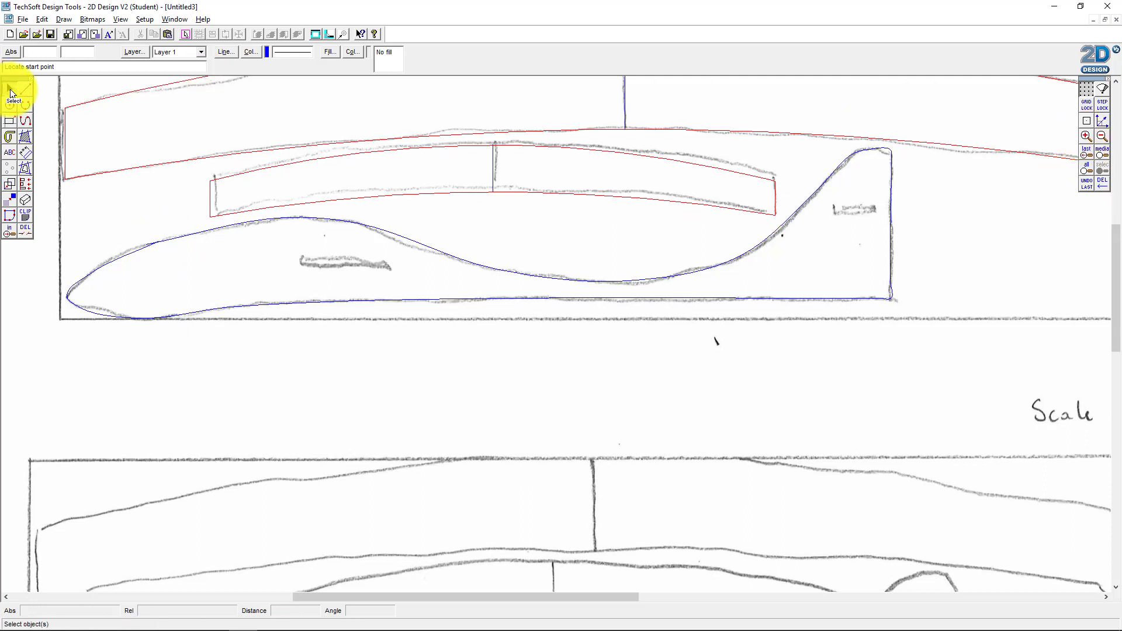
mouse_move(146, 252)
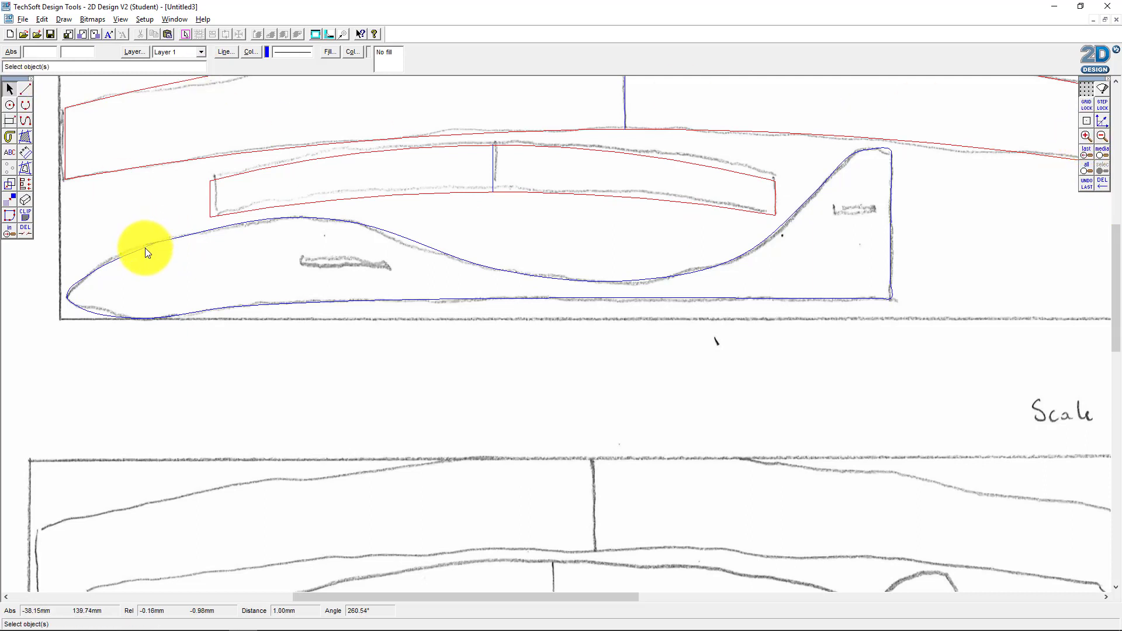
left_click(147, 252)
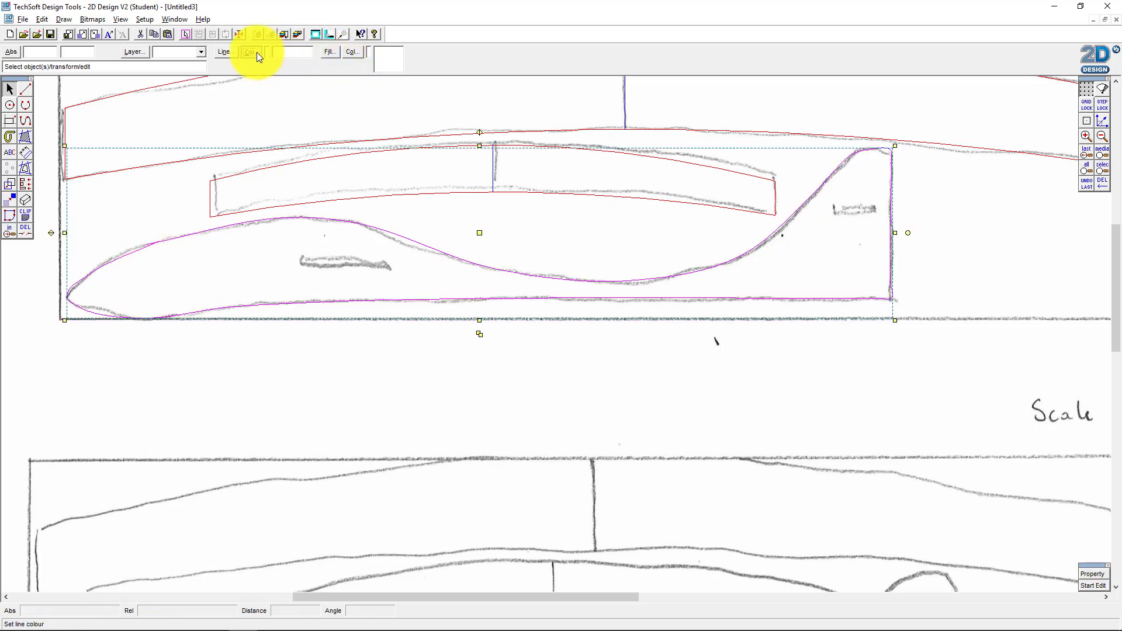
left_click(248, 51)
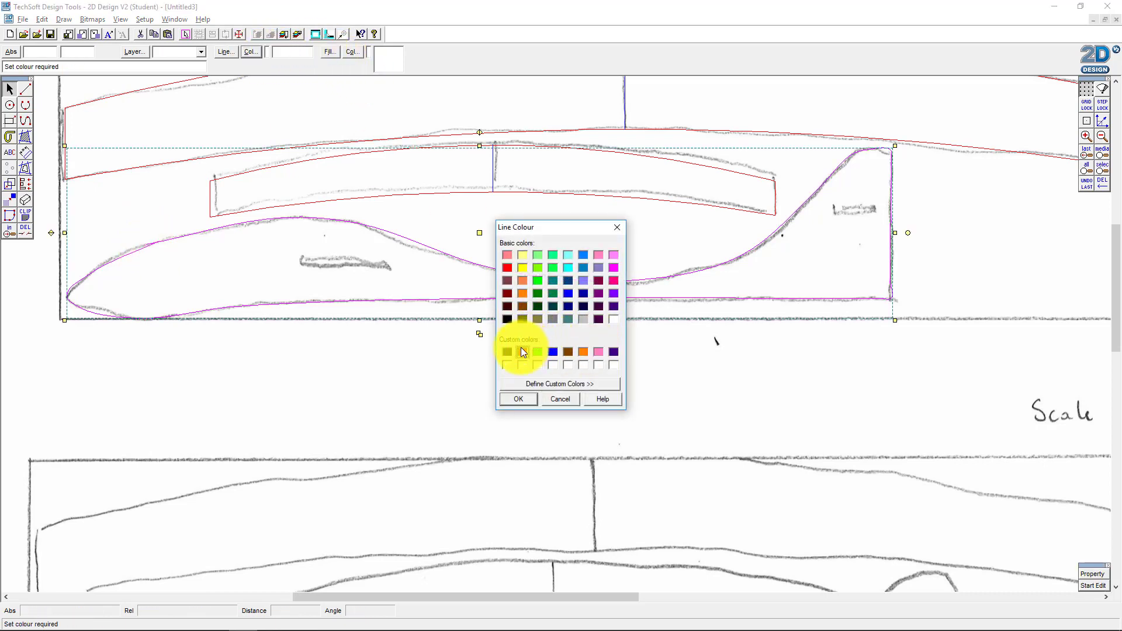
left_click(517, 398)
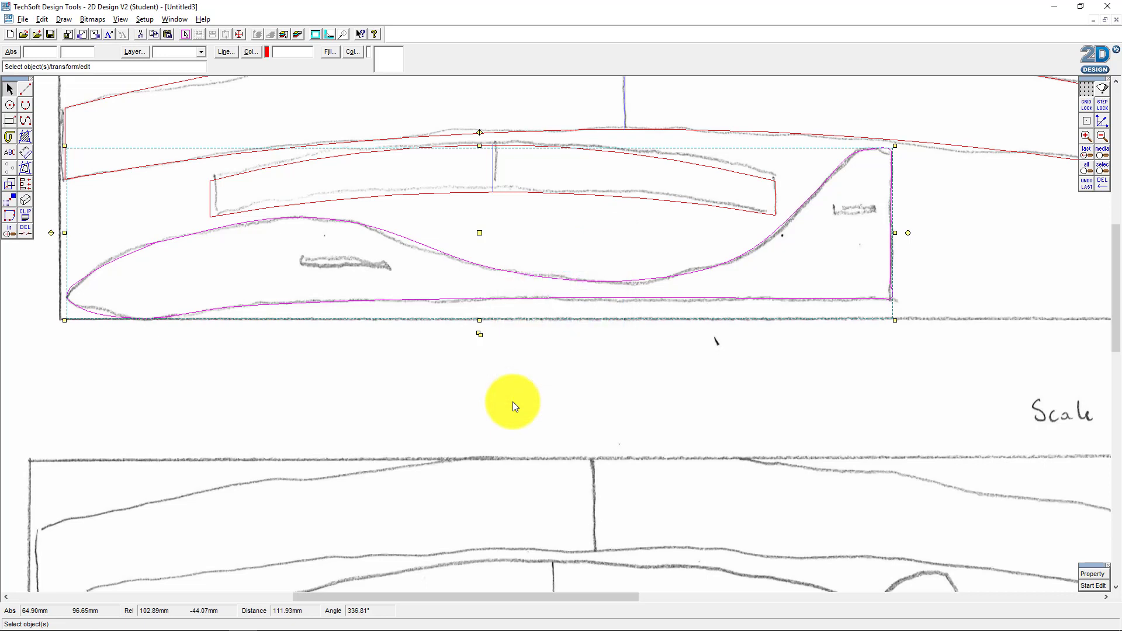
mouse_move(927, 129)
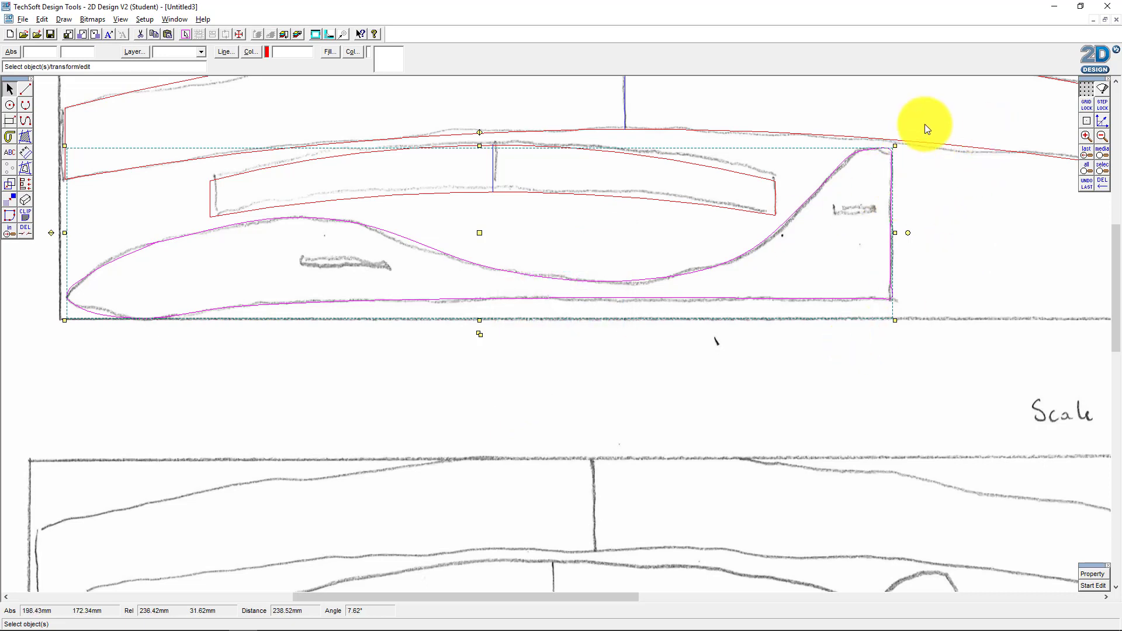
mouse_move(1084, 136)
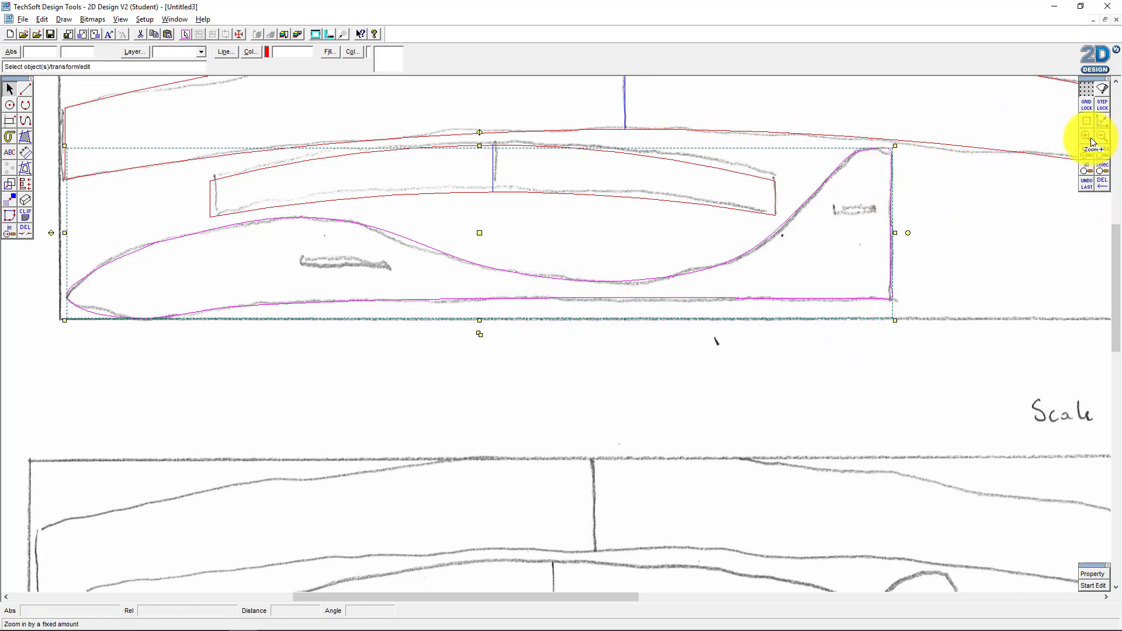
left_click(1084, 135)
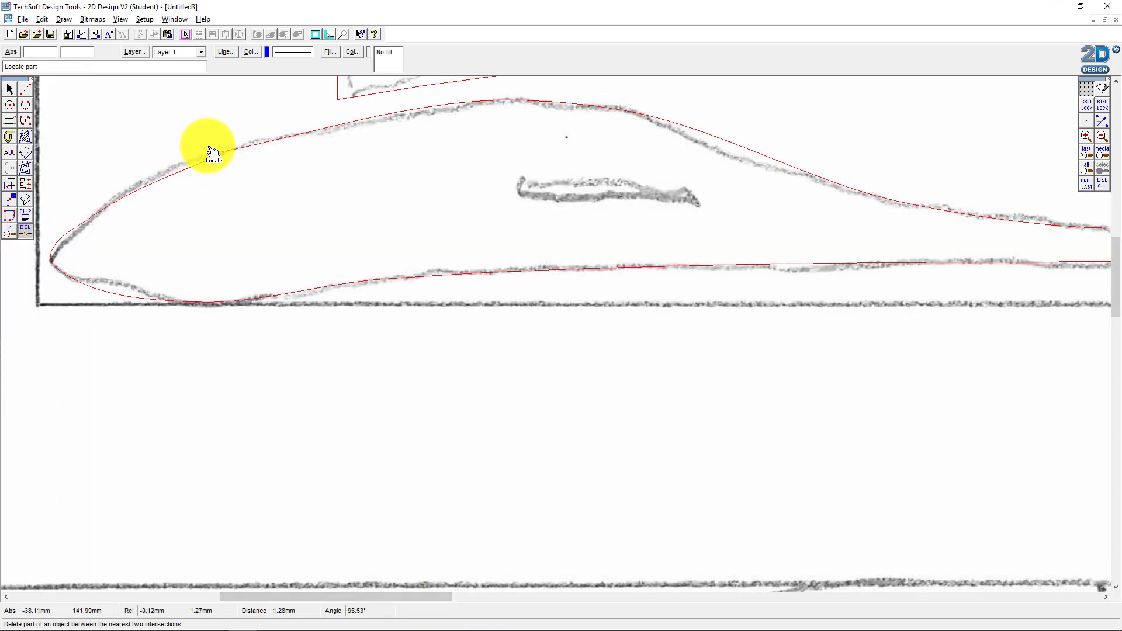
mouse_move(215, 154)
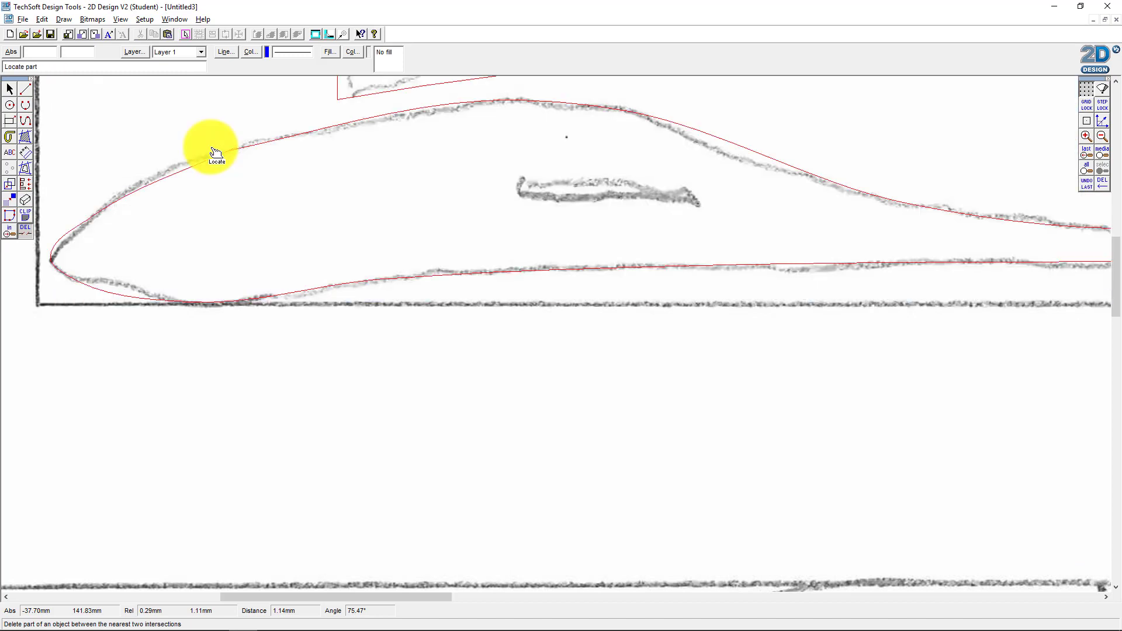
mouse_move(236, 153)
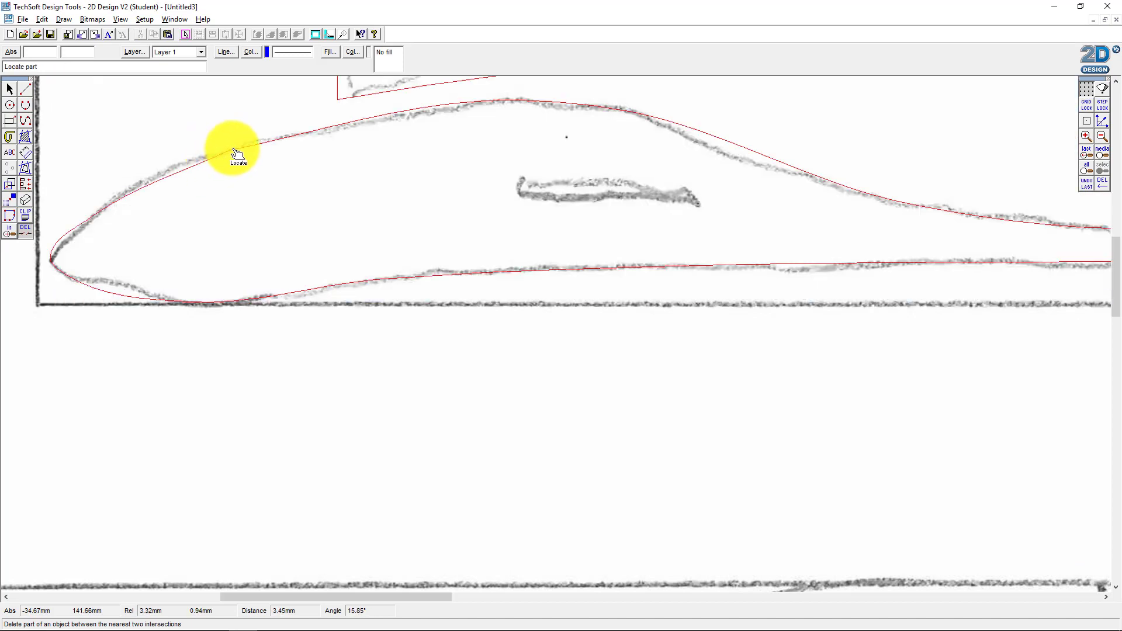
mouse_move(64, 147)
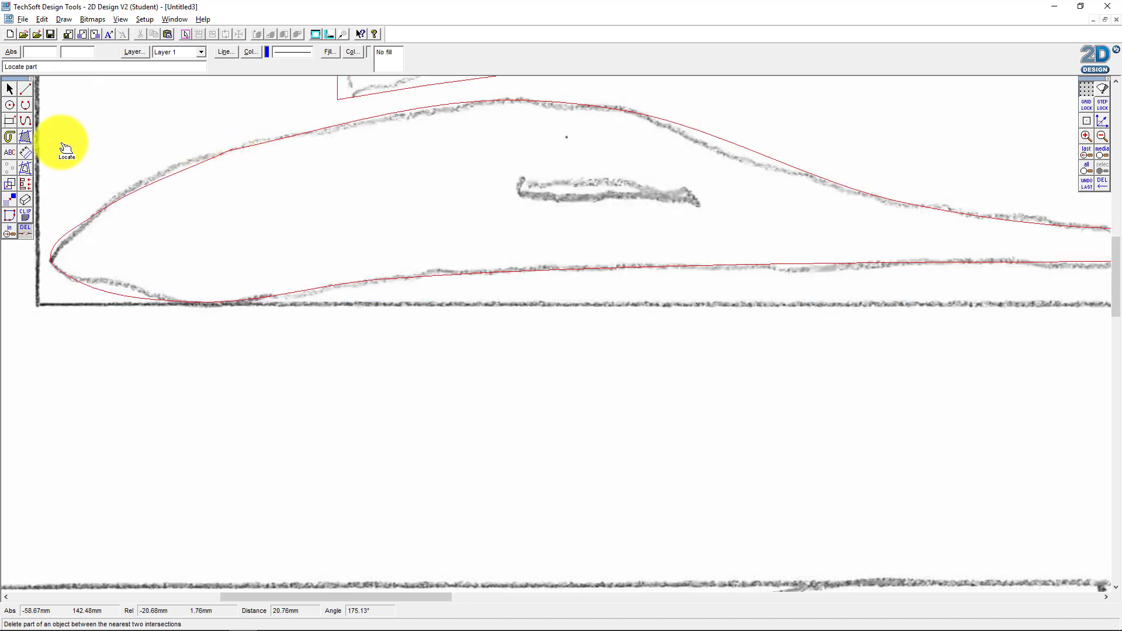
mouse_move(567, 203)
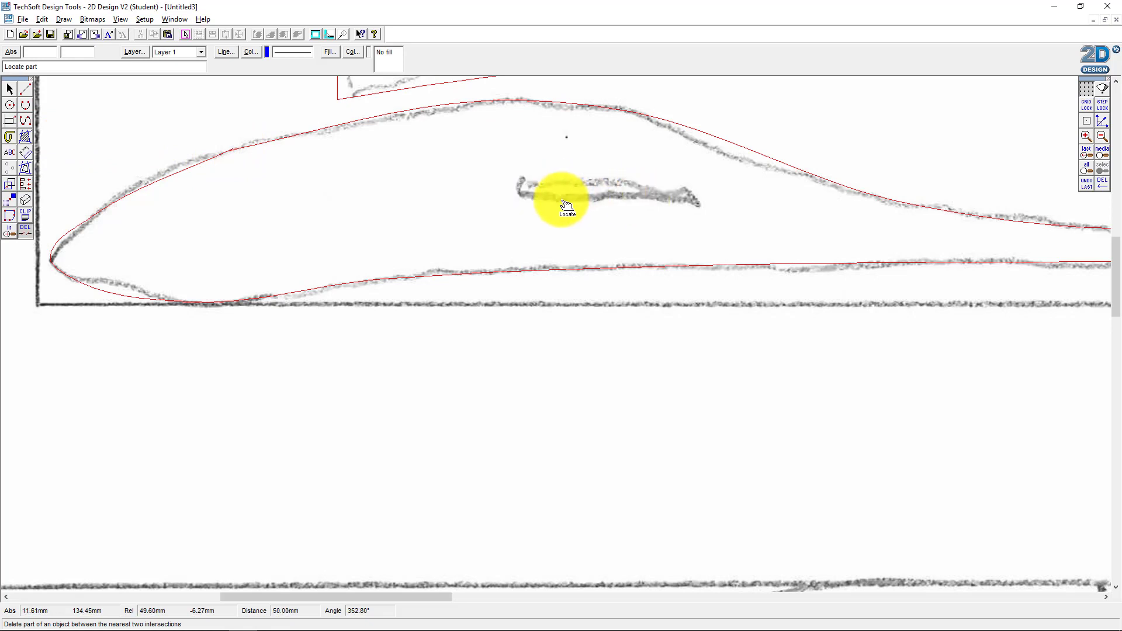
mouse_move(657, 179)
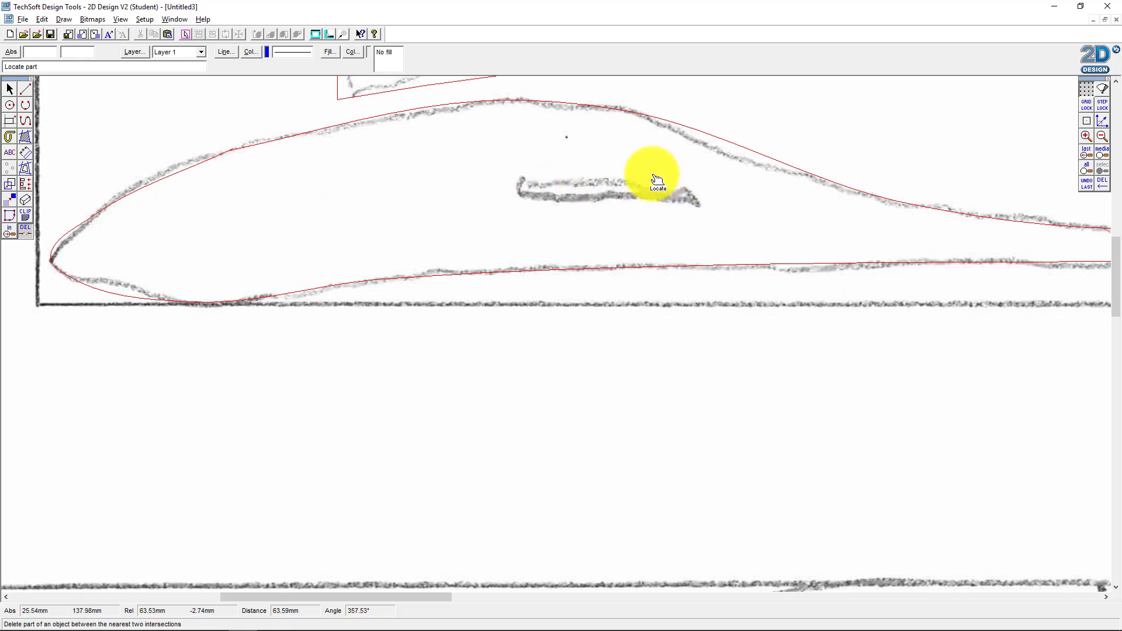
left_click(657, 178)
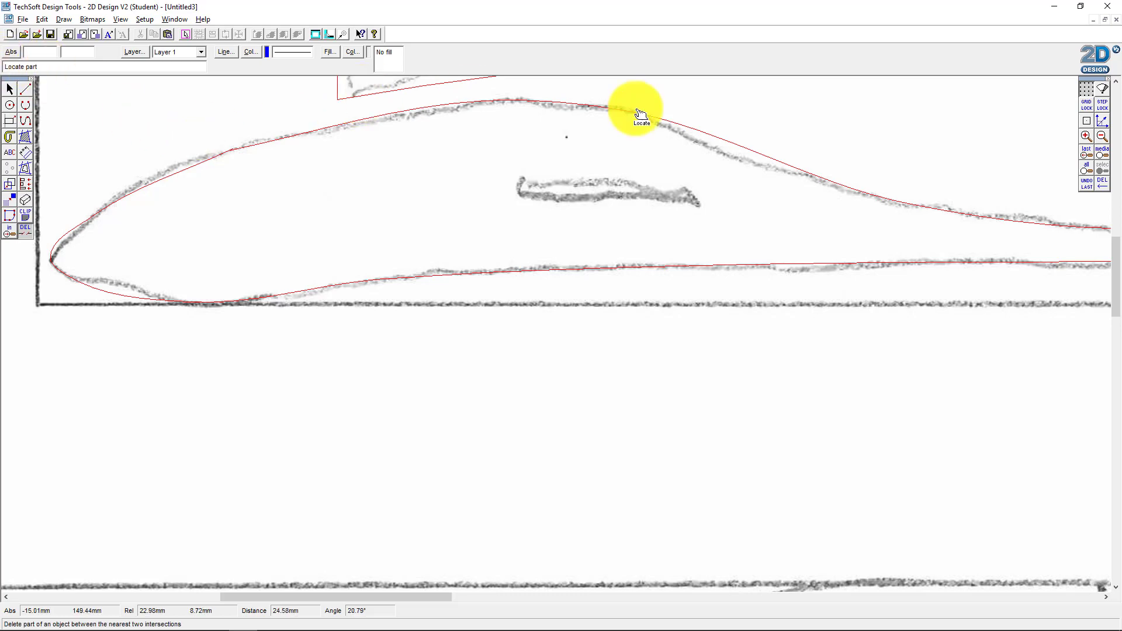
left_click(1101, 136)
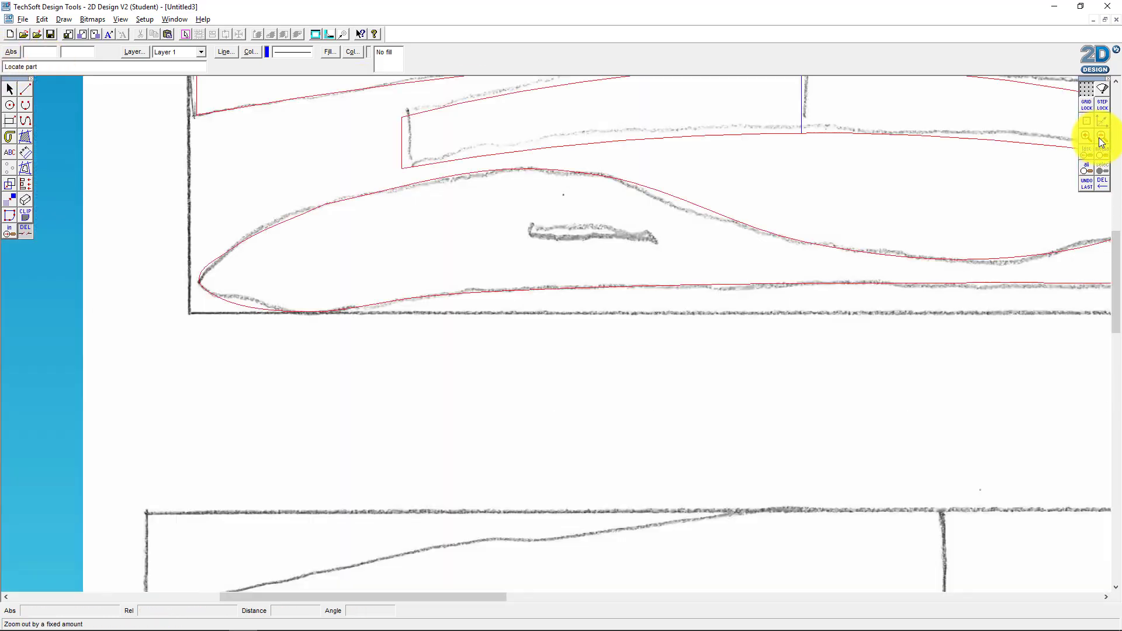
left_click(1102, 136)
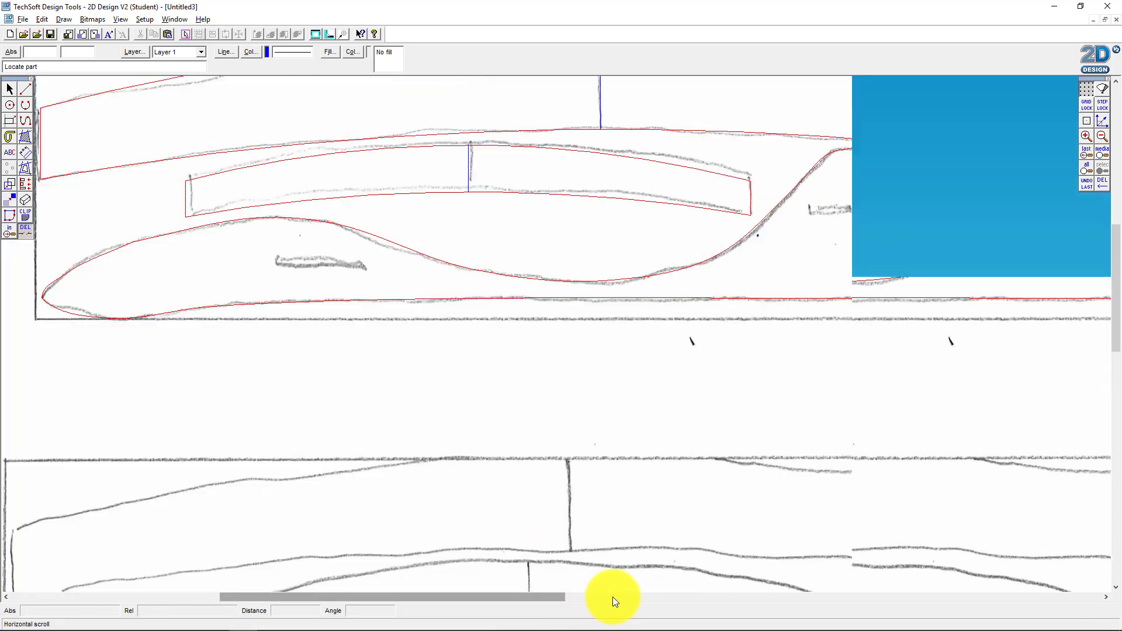
left_click(1102, 154)
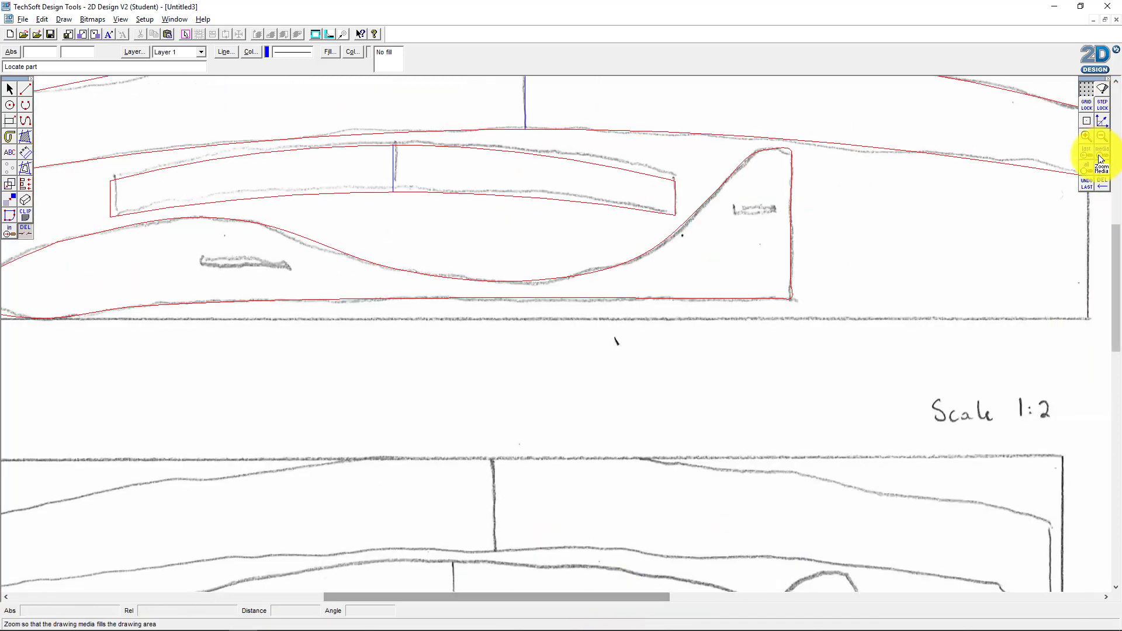
Step: Fit the page in view and add a 25.95 height dimension beside the main wing's centre line
left_click(1103, 166)
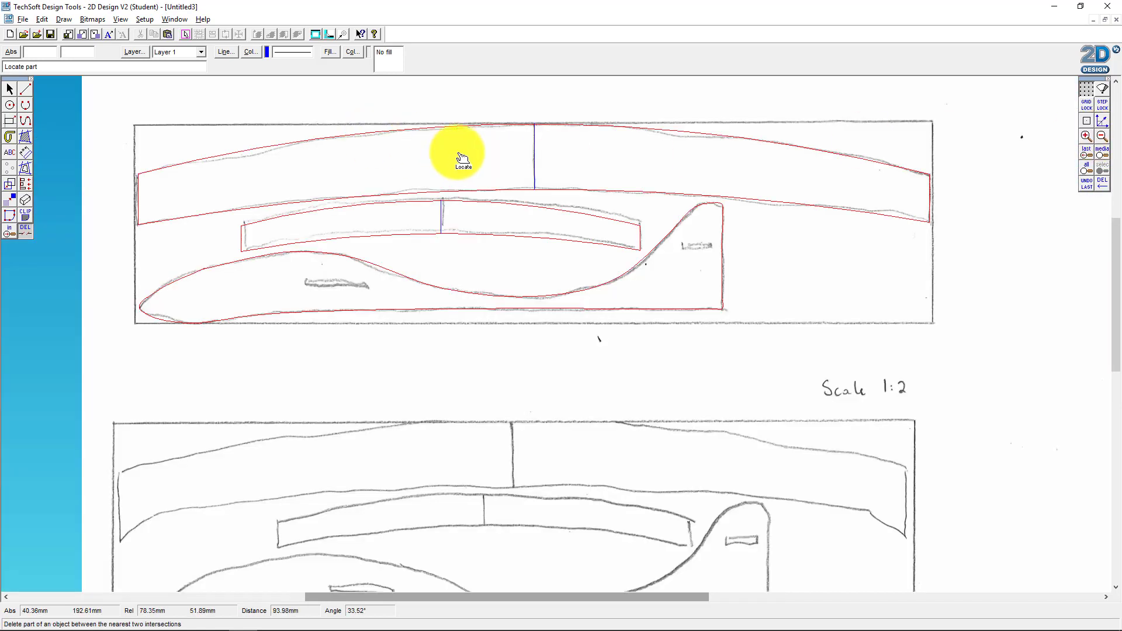
mouse_move(540, 186)
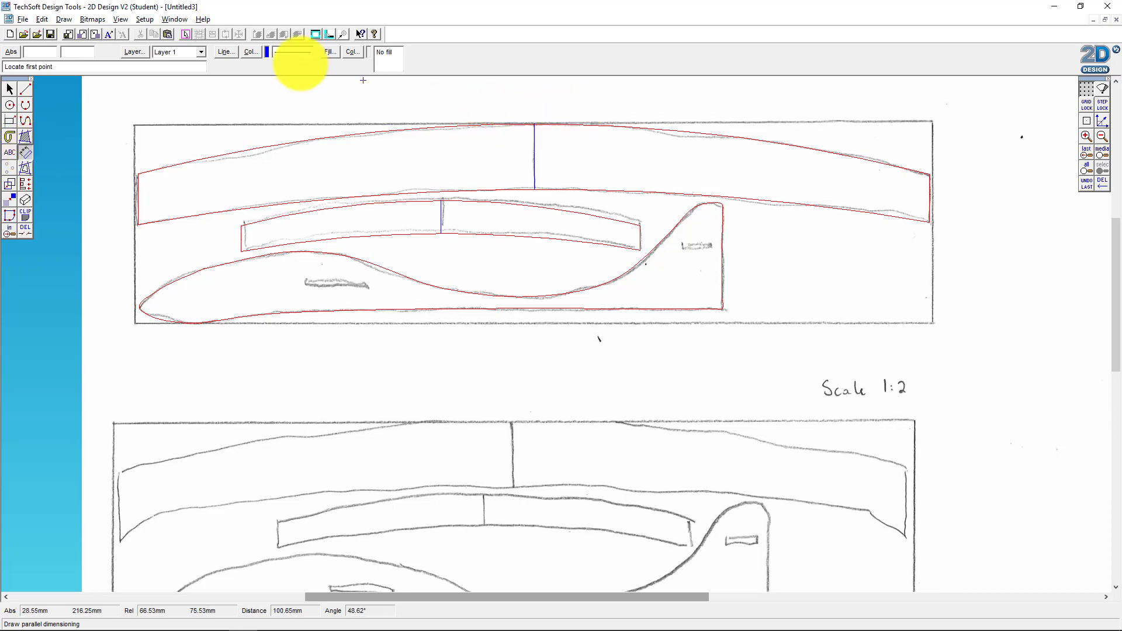
left_click(249, 51)
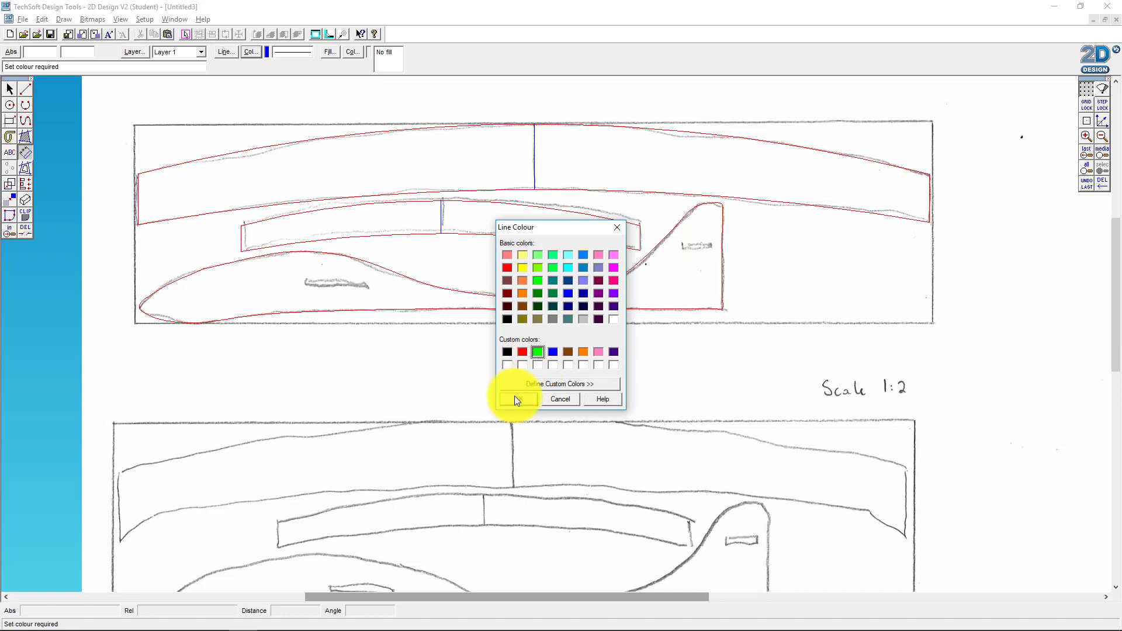
left_click(517, 399)
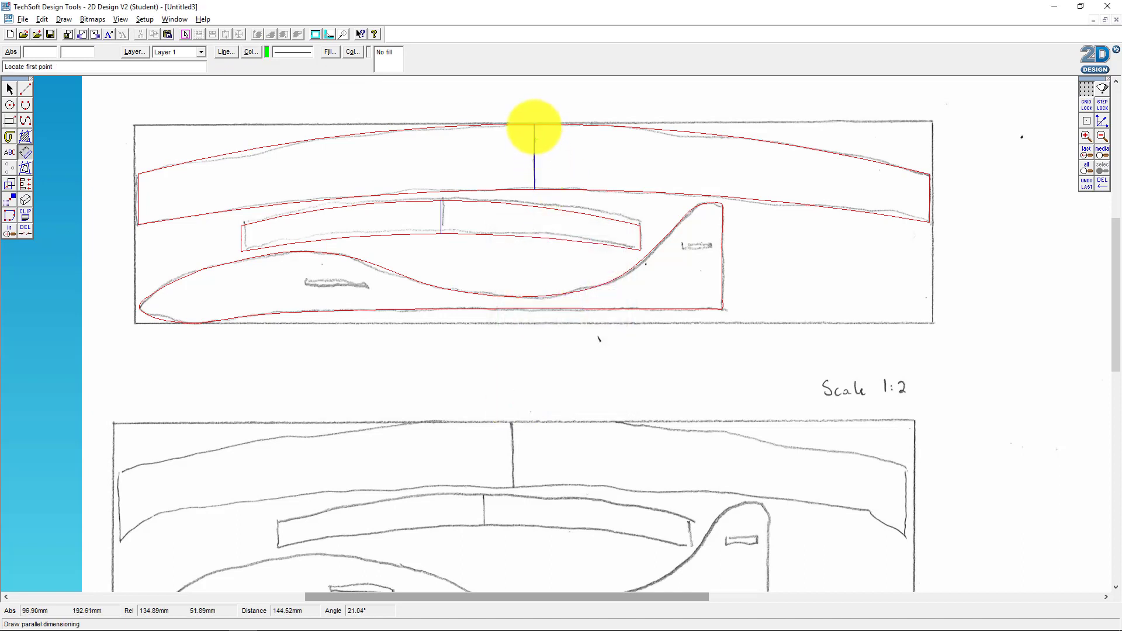
mouse_move(533, 127)
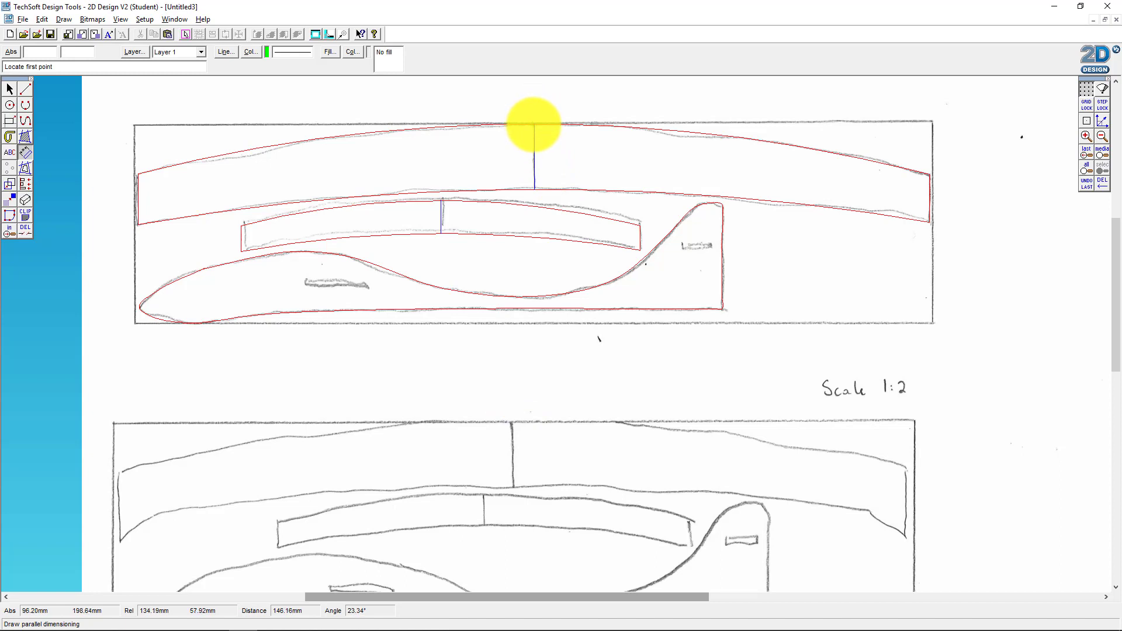
left_click(532, 127)
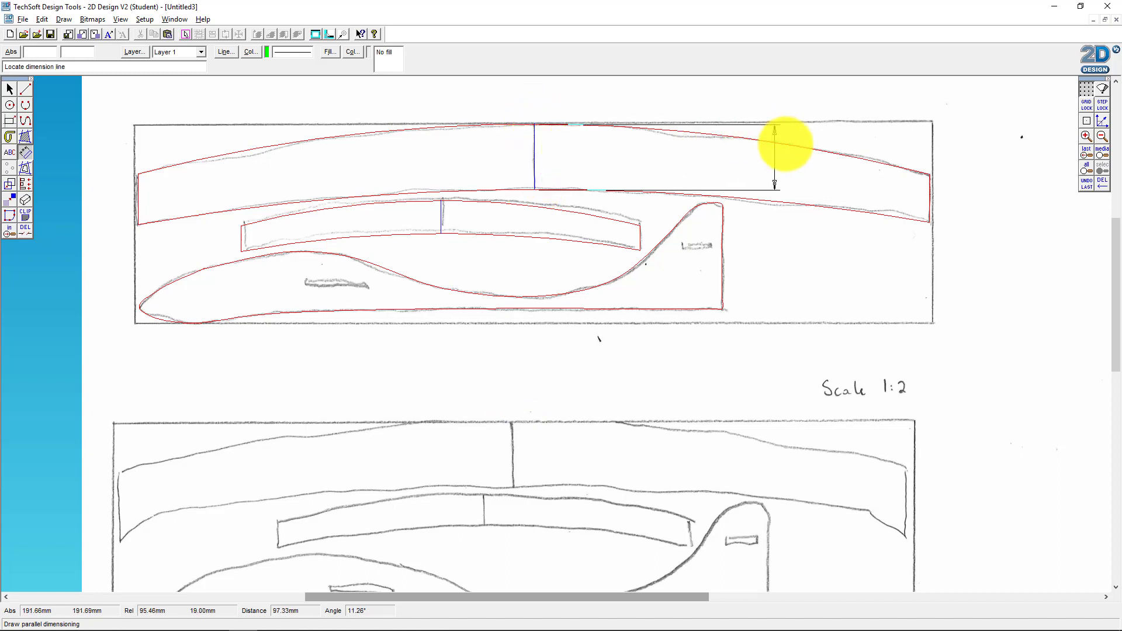
left_click(762, 156)
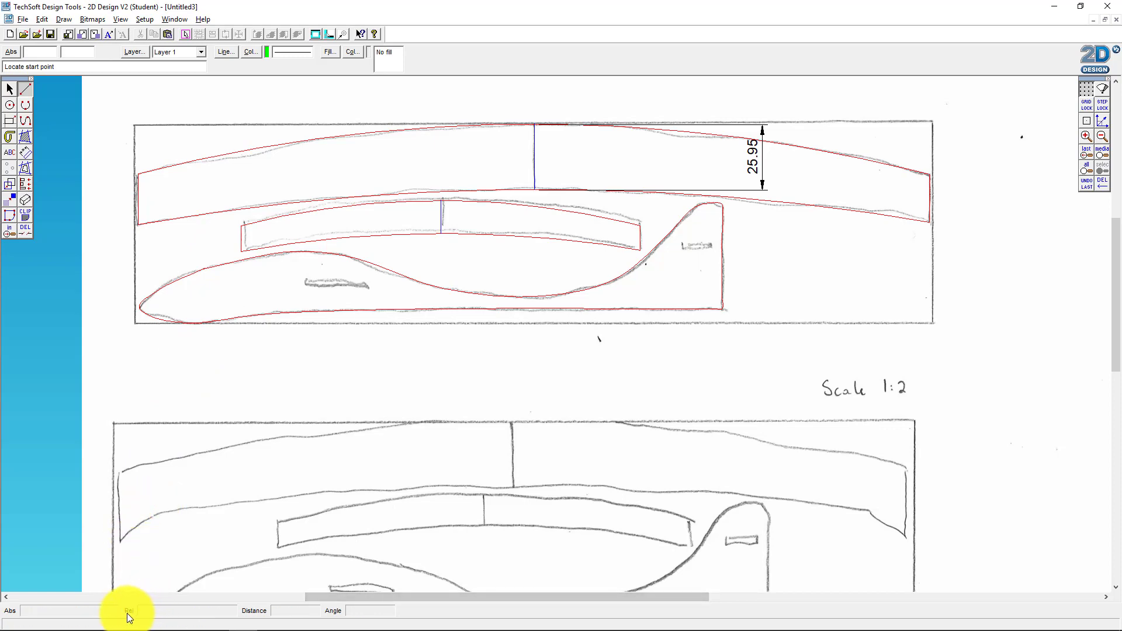
mouse_move(281, 340)
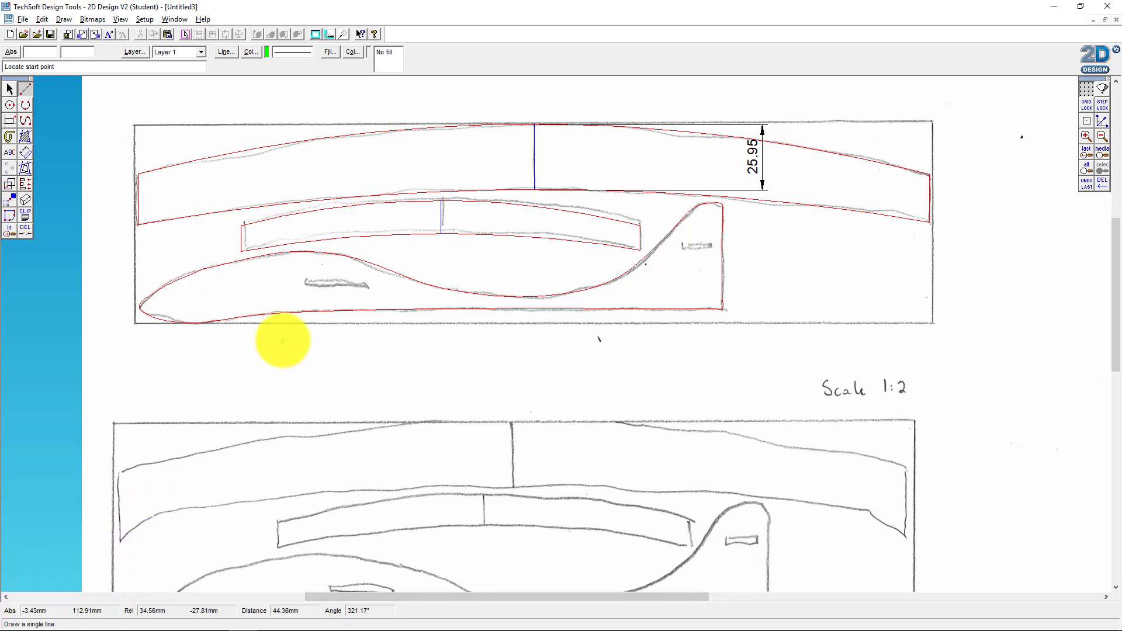
mouse_move(308, 284)
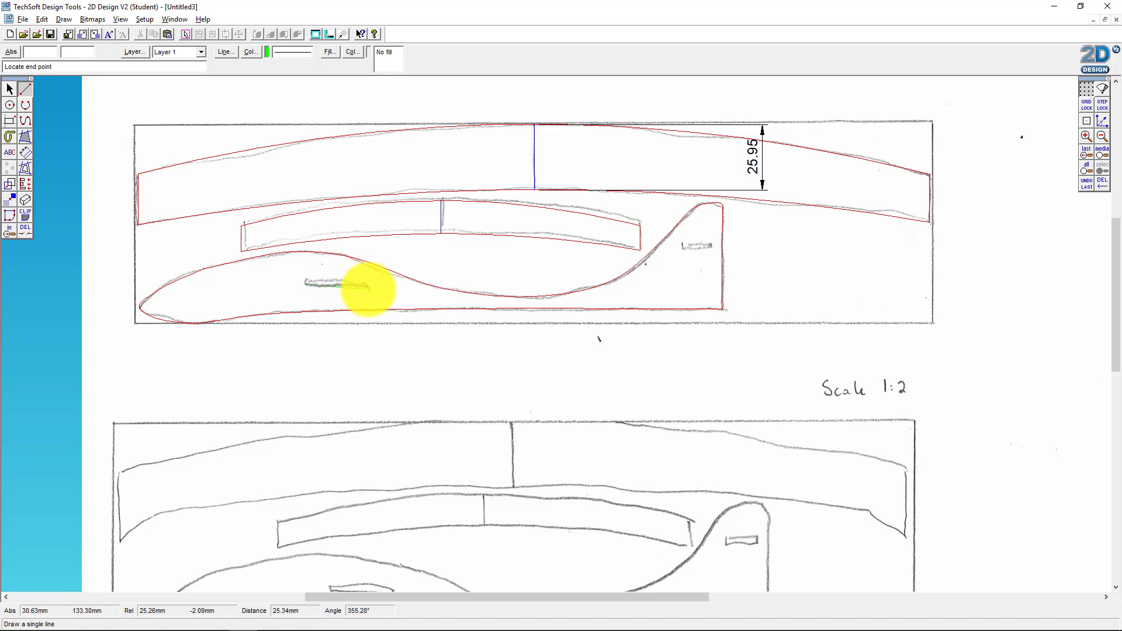
mouse_move(366, 287)
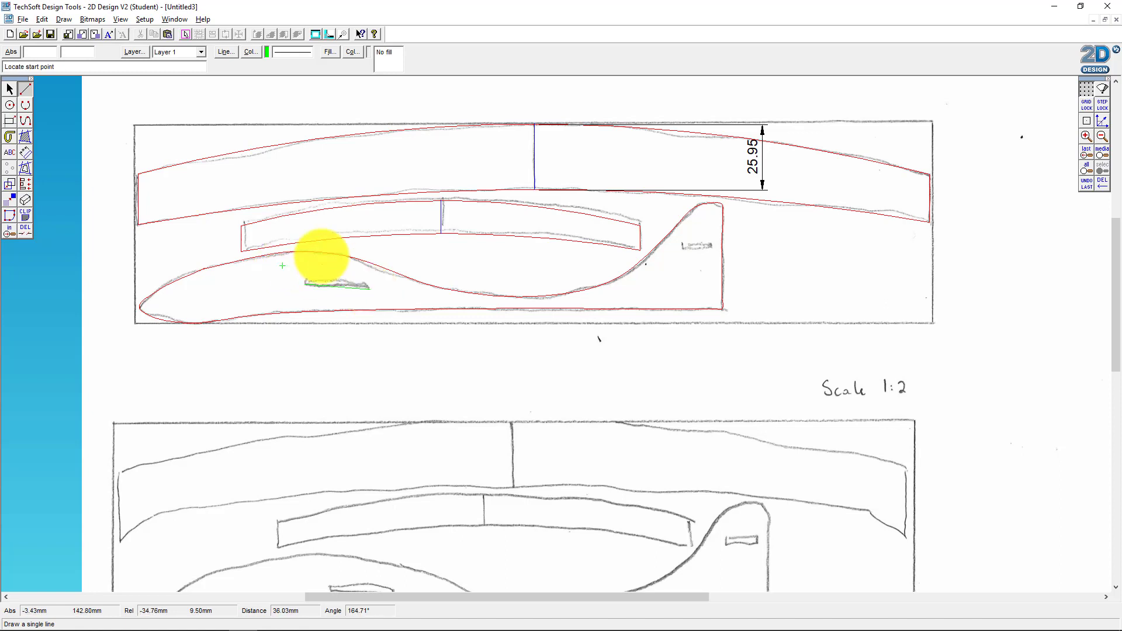
mouse_move(127, 153)
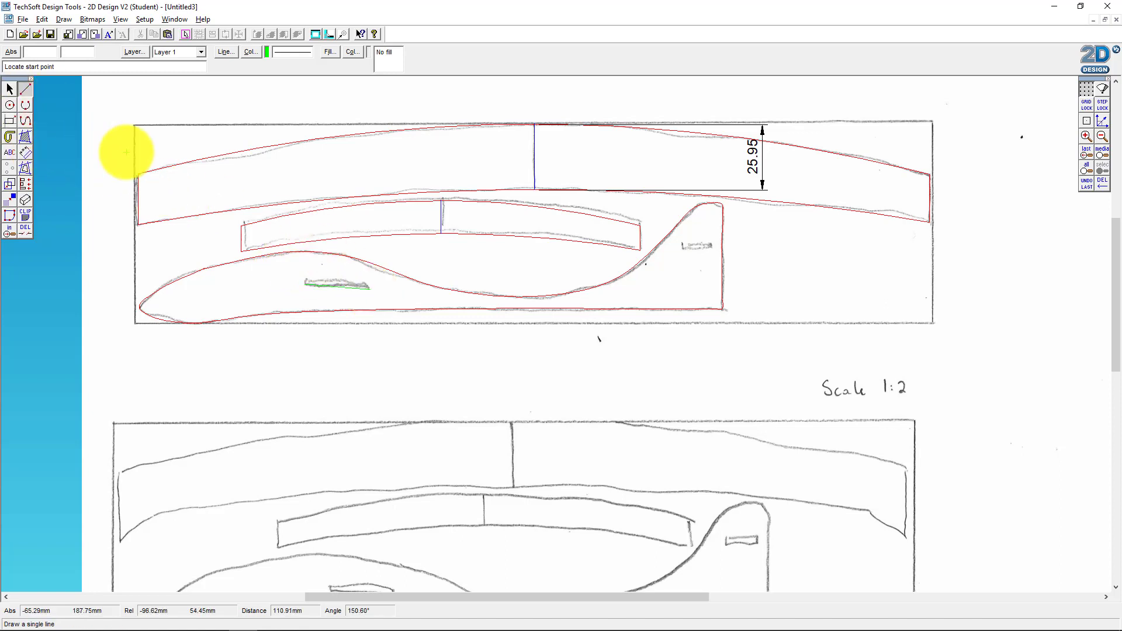
mouse_move(571, 168)
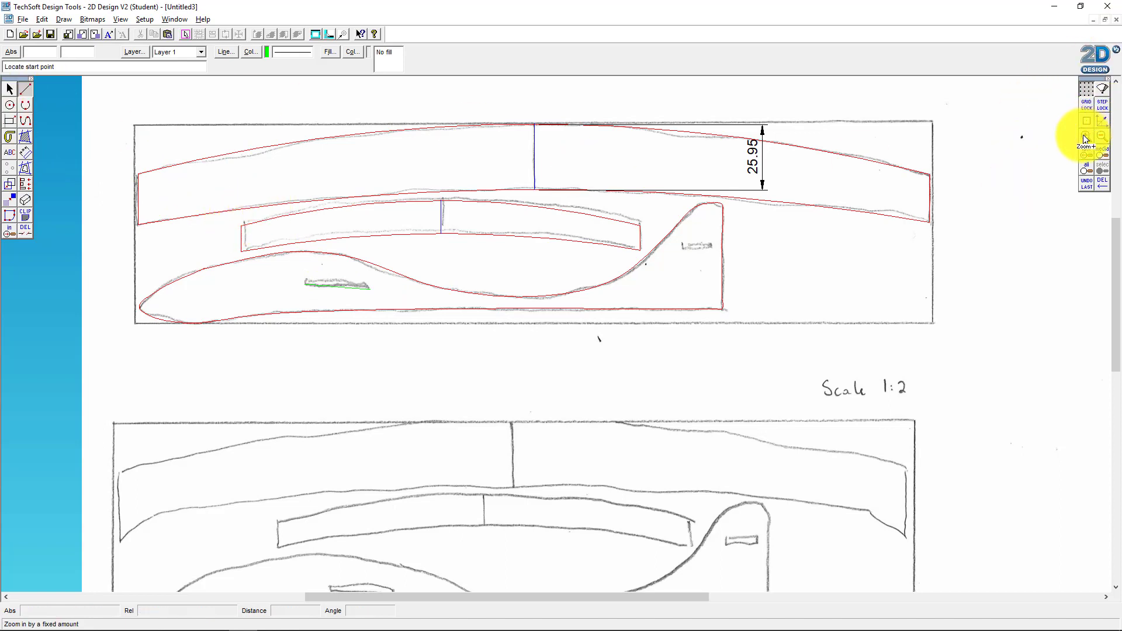
Step: Zoom in on the fuselage and draw the short green line closing the wing slot's end
left_click(1084, 137)
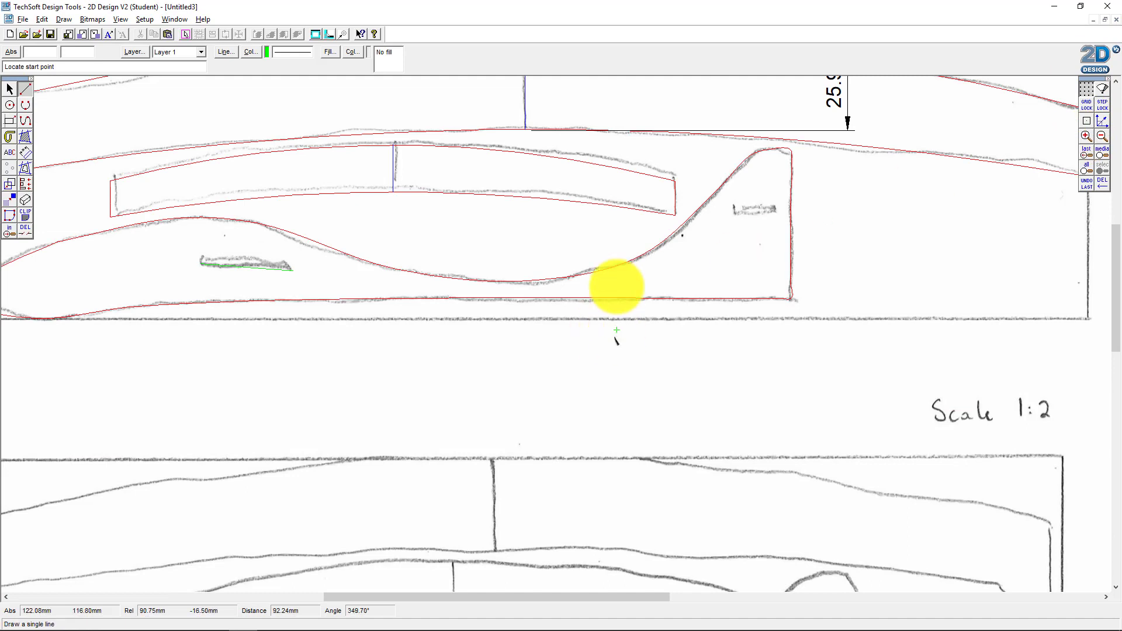
mouse_move(530, 533)
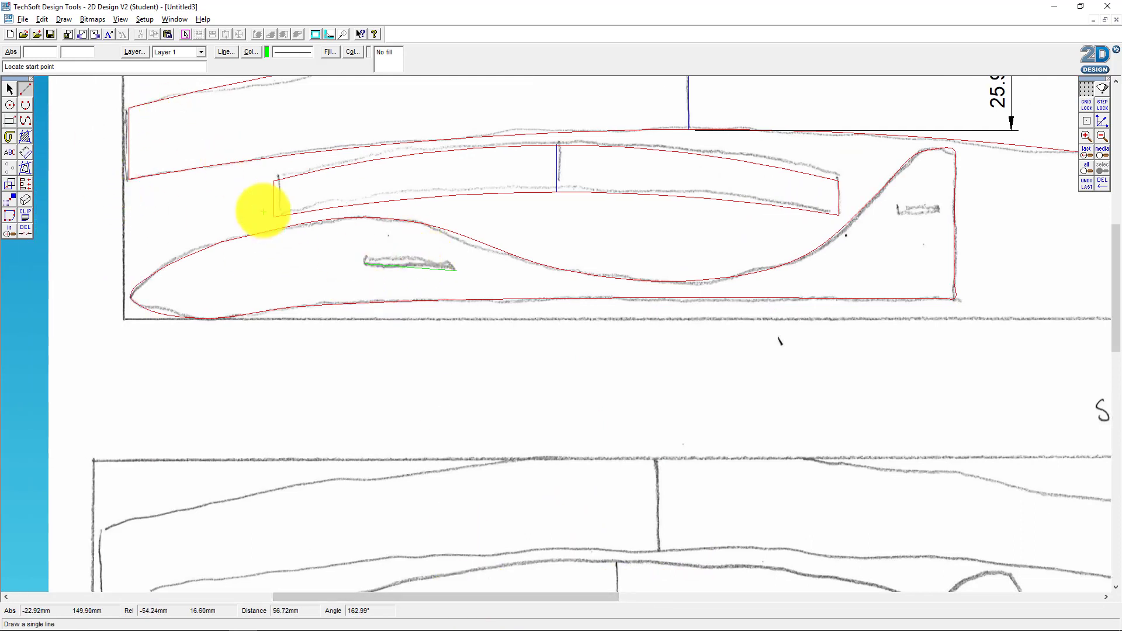
mouse_move(369, 265)
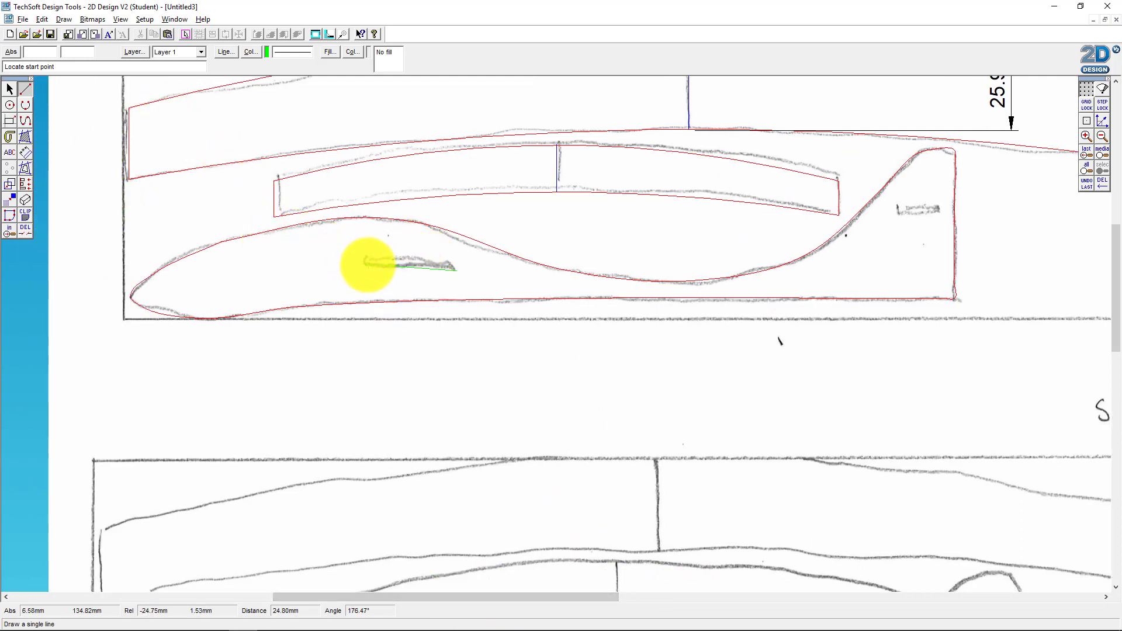
mouse_move(381, 265)
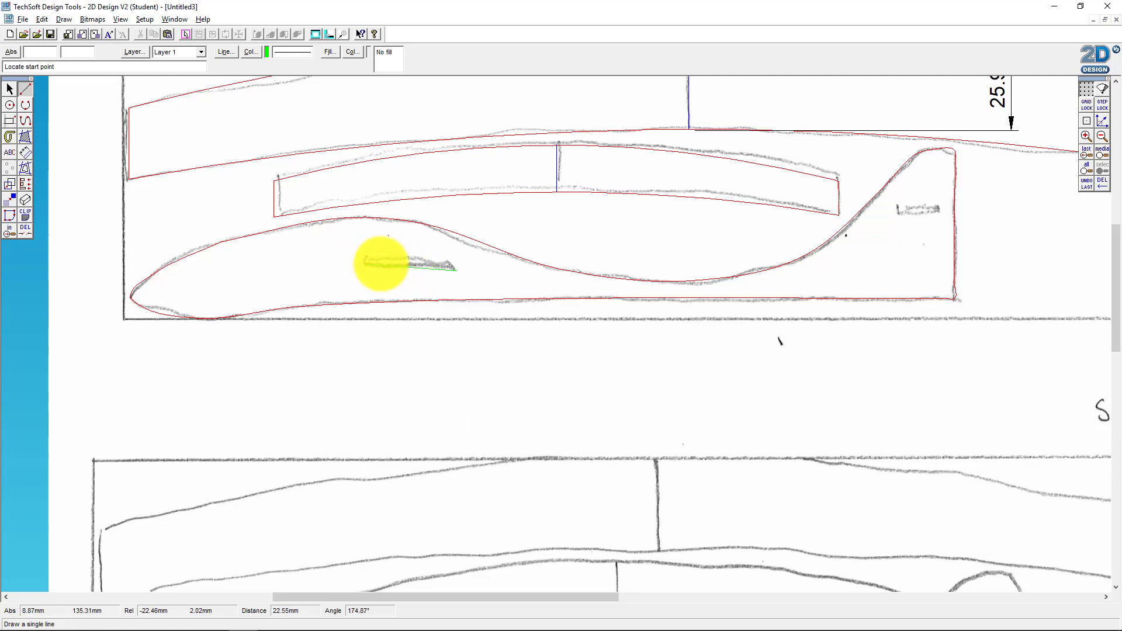
mouse_move(407, 258)
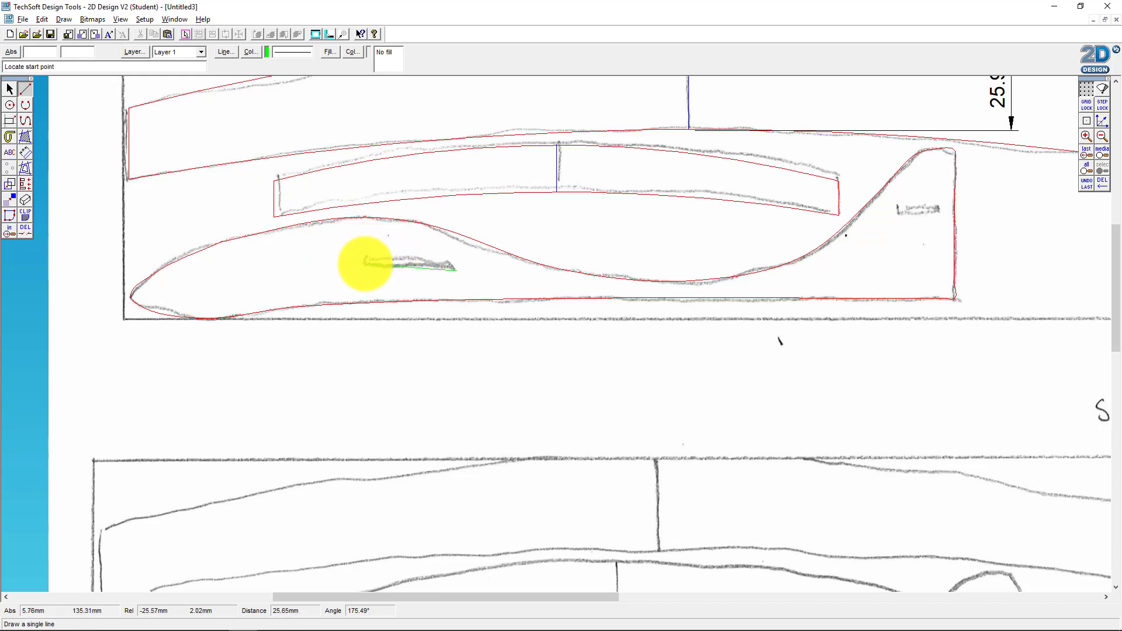
left_click(365, 263)
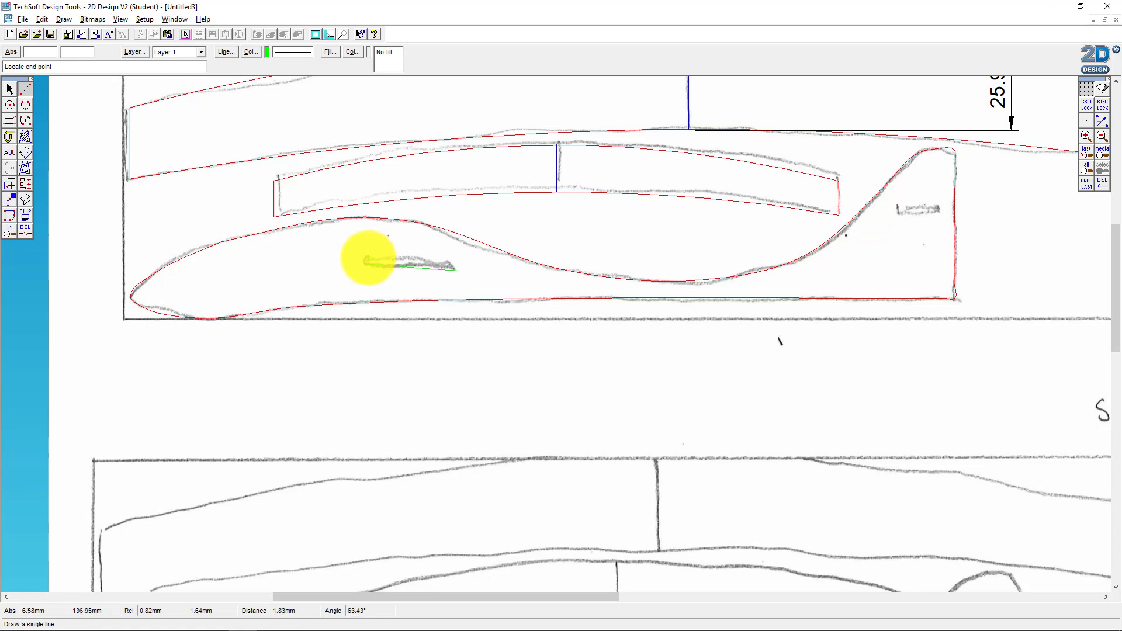
mouse_move(364, 265)
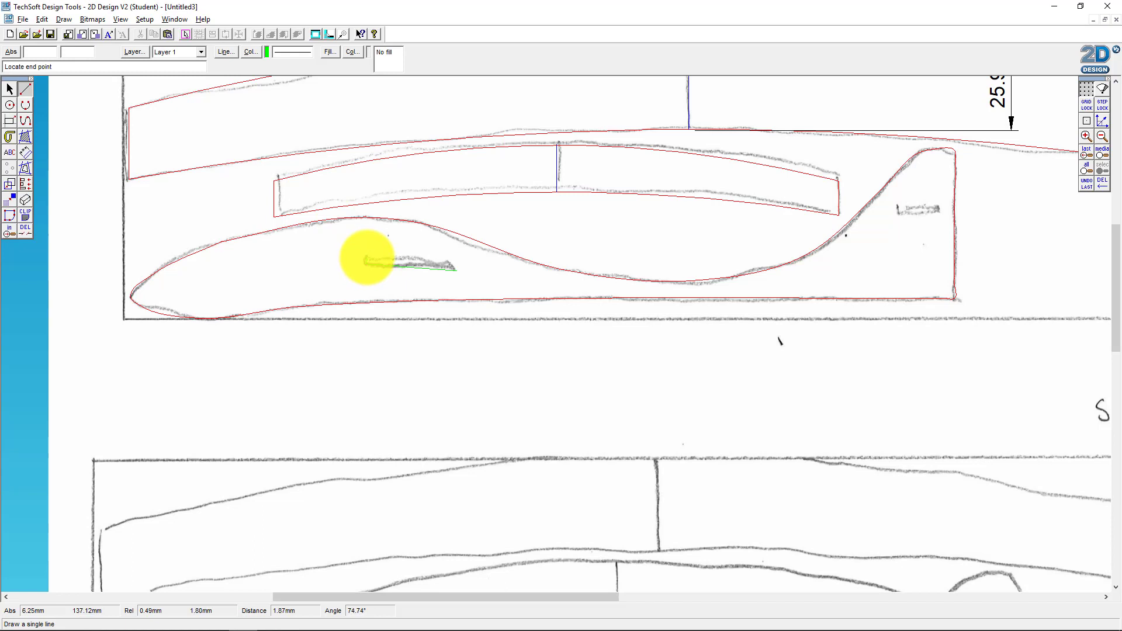
left_click(365, 258)
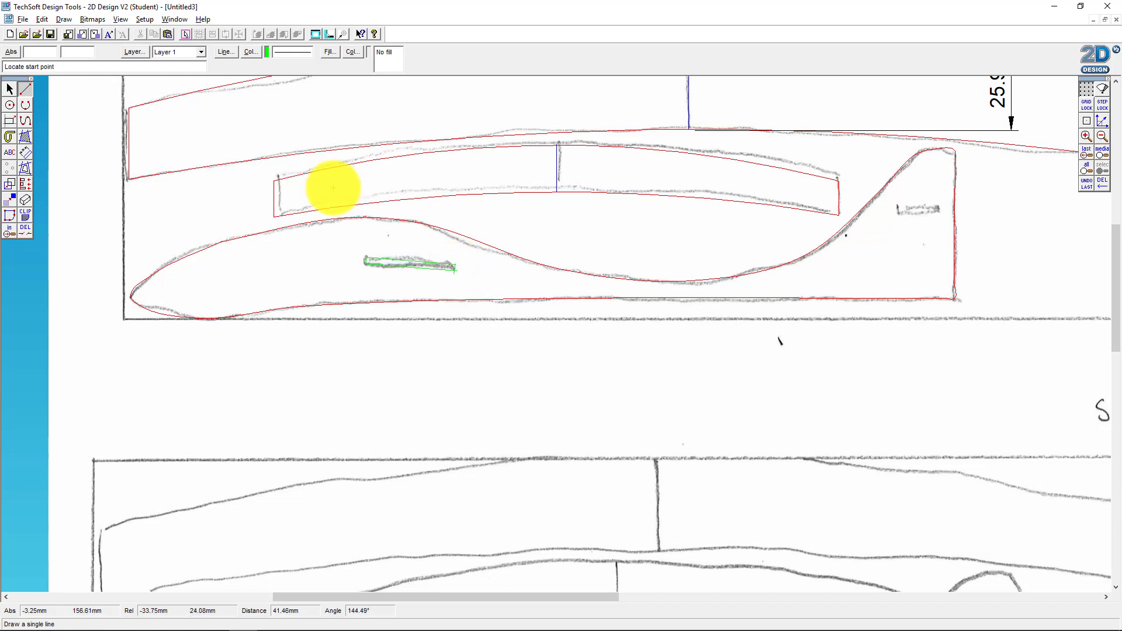
mouse_move(27, 236)
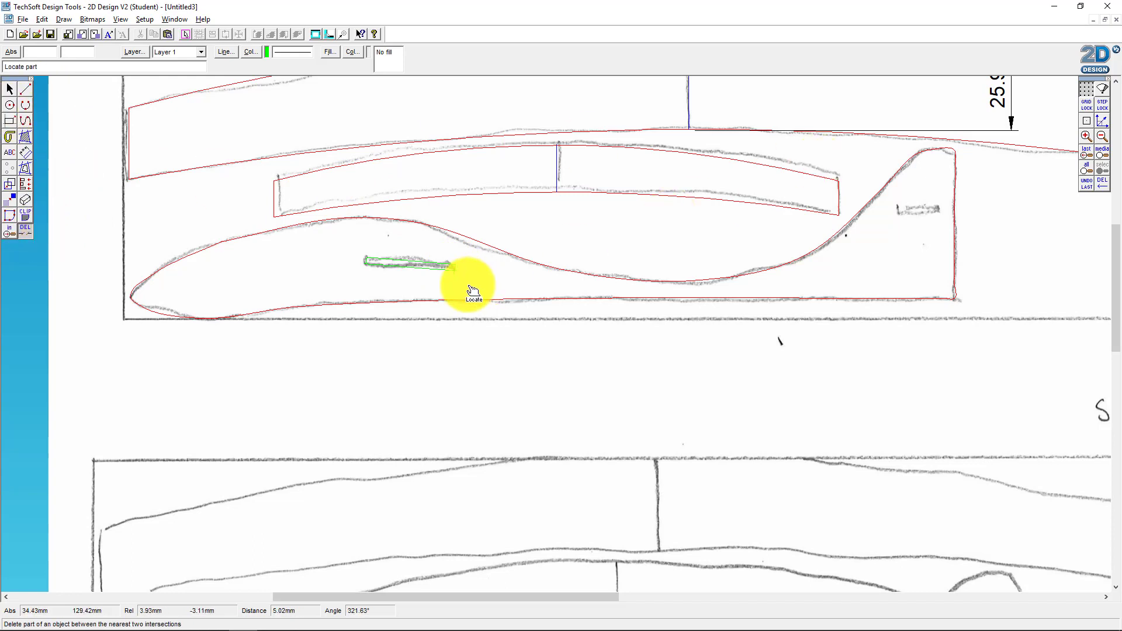
mouse_move(463, 277)
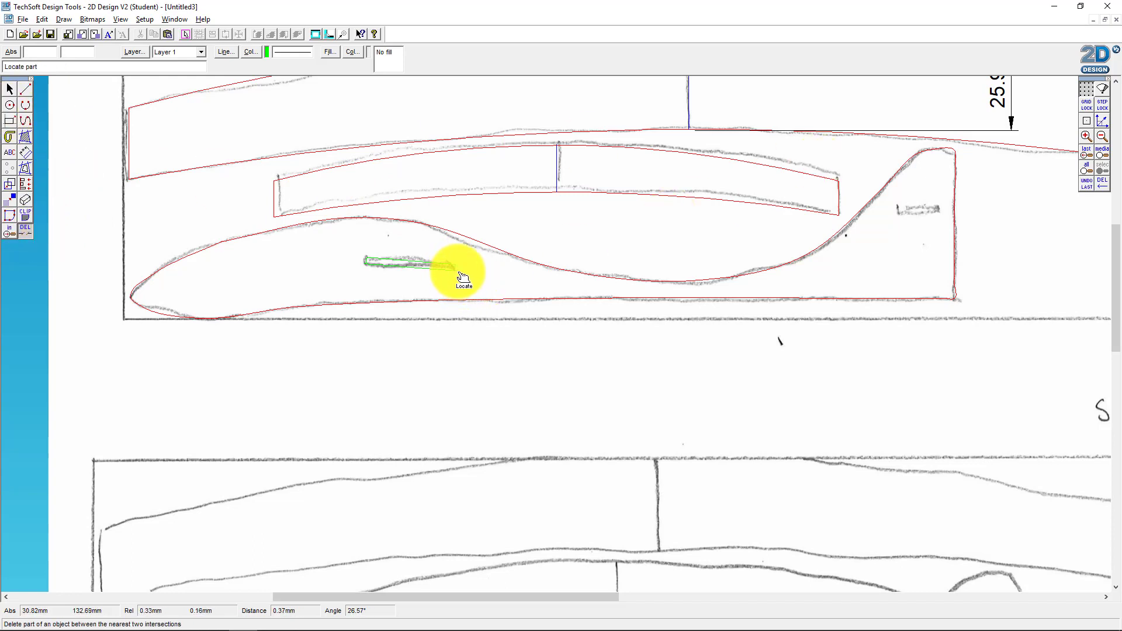
mouse_move(462, 276)
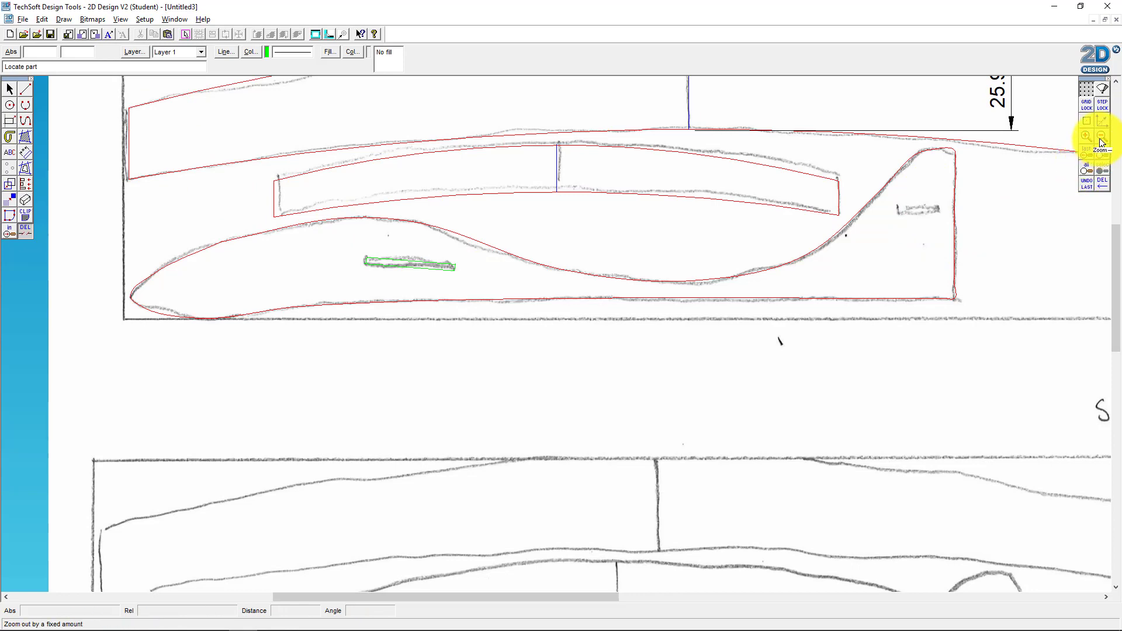
Step: Zoom out to all the parts and recolour the wing slot outline red
left_click(1100, 139)
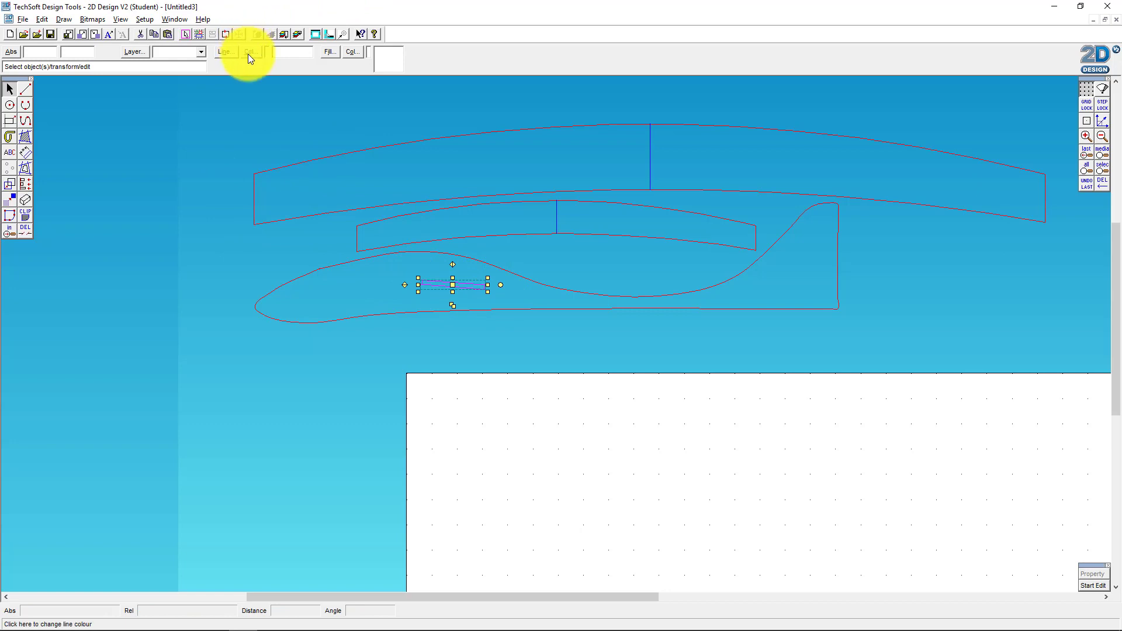
left_click(249, 52)
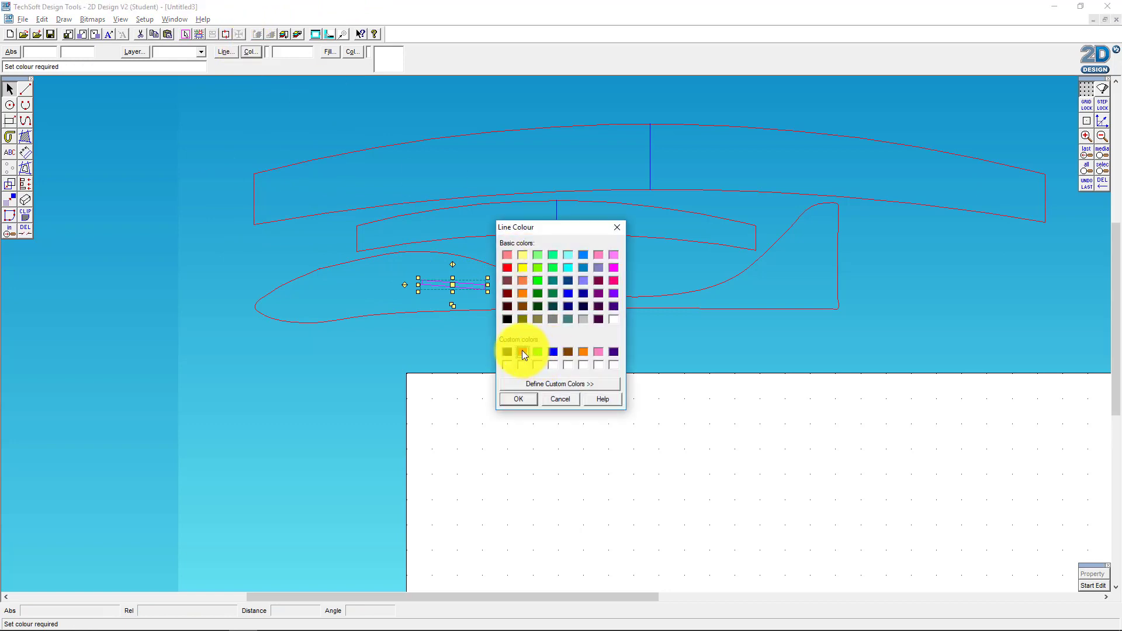
left_click(517, 399)
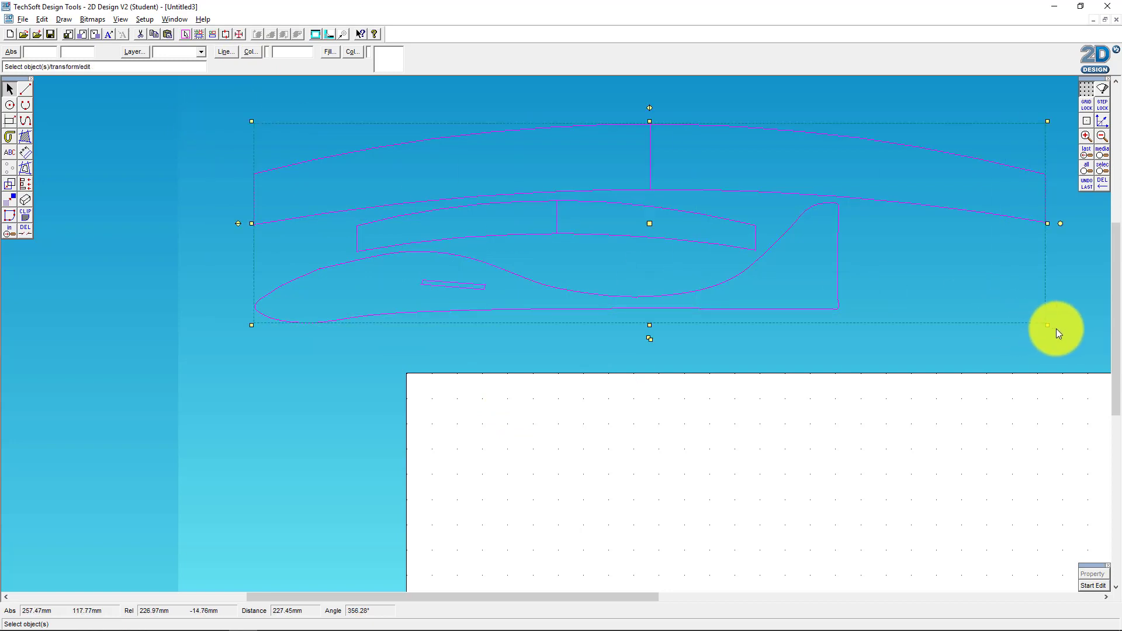
Step: Select all glider parts, drag and resize them onto the 400 by 100 mm sheet, then nudge into place
left_click(1084, 137)
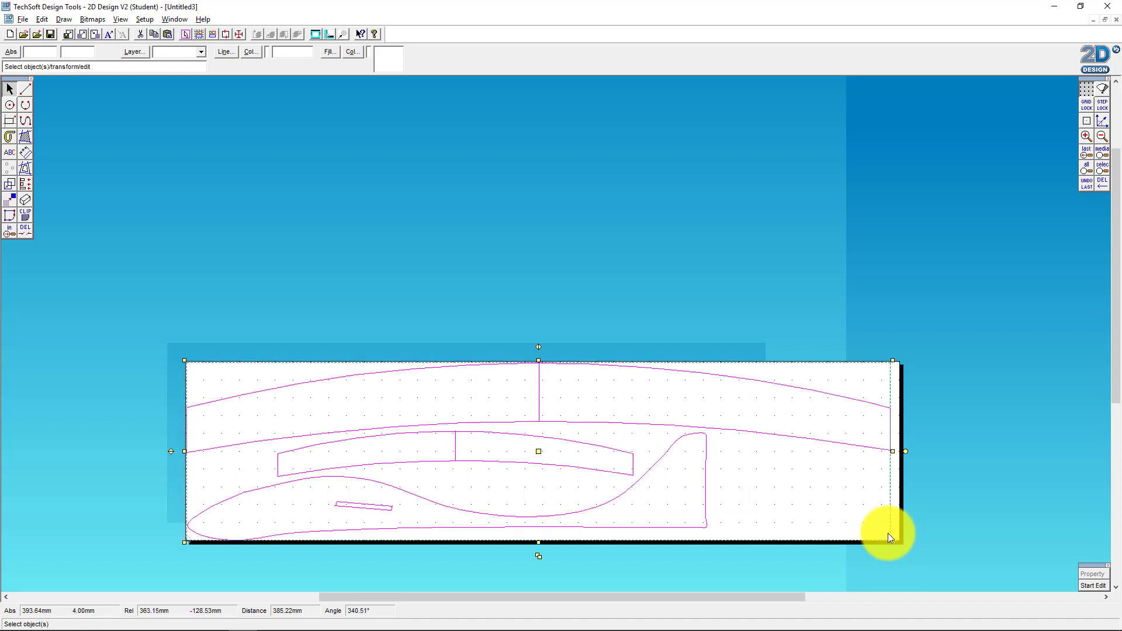
left_click(844, 283)
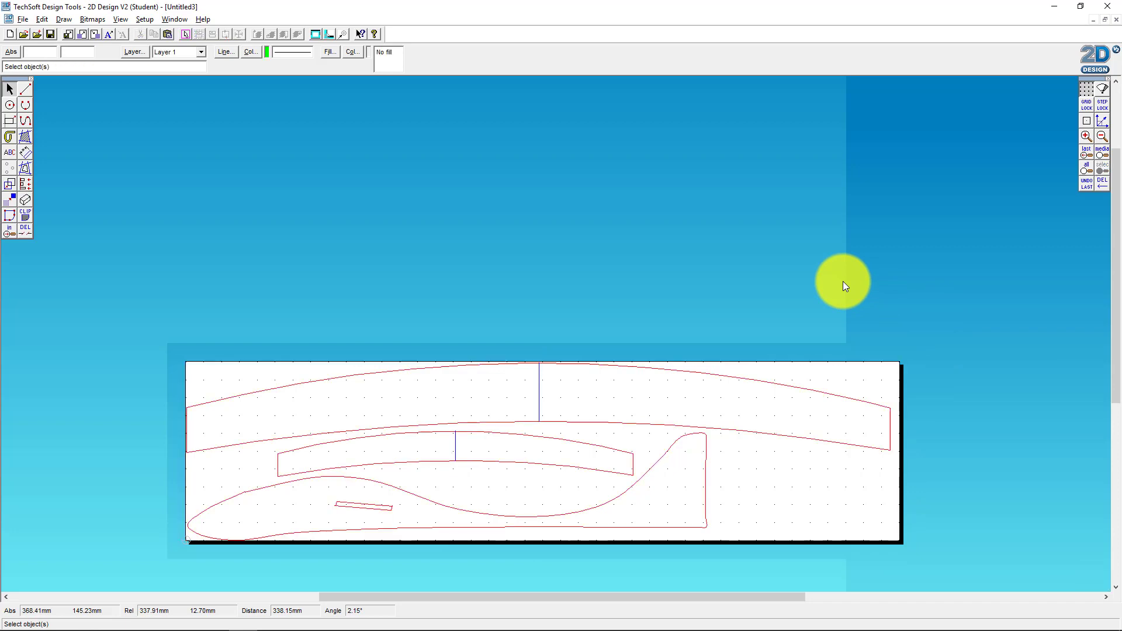
left_click(539, 462)
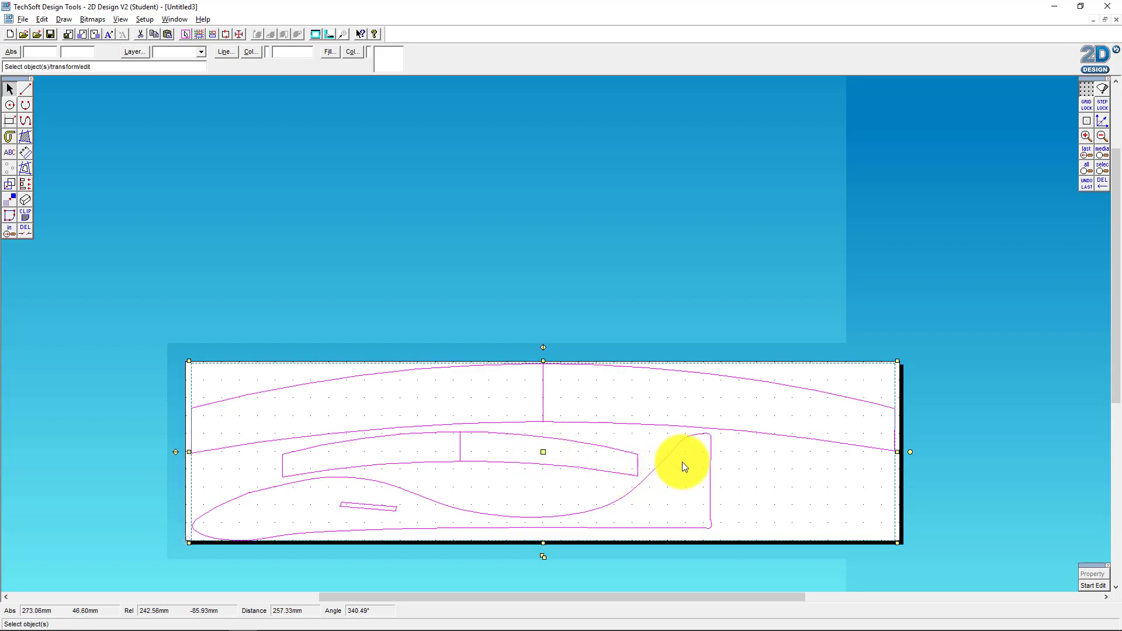
left_click(703, 217)
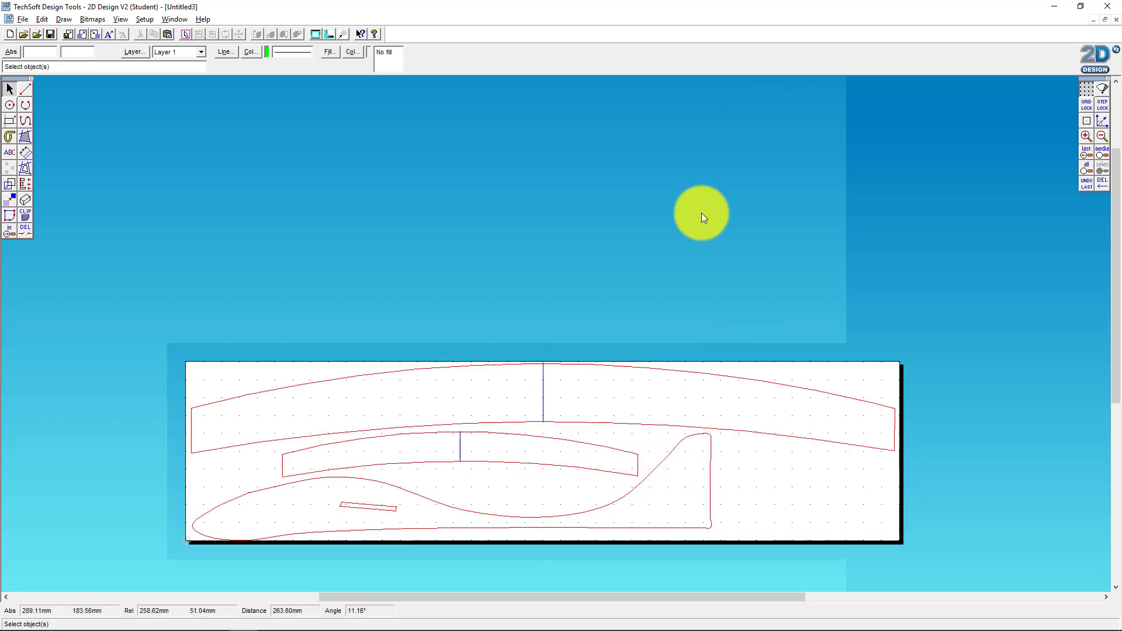
mouse_move(422, 392)
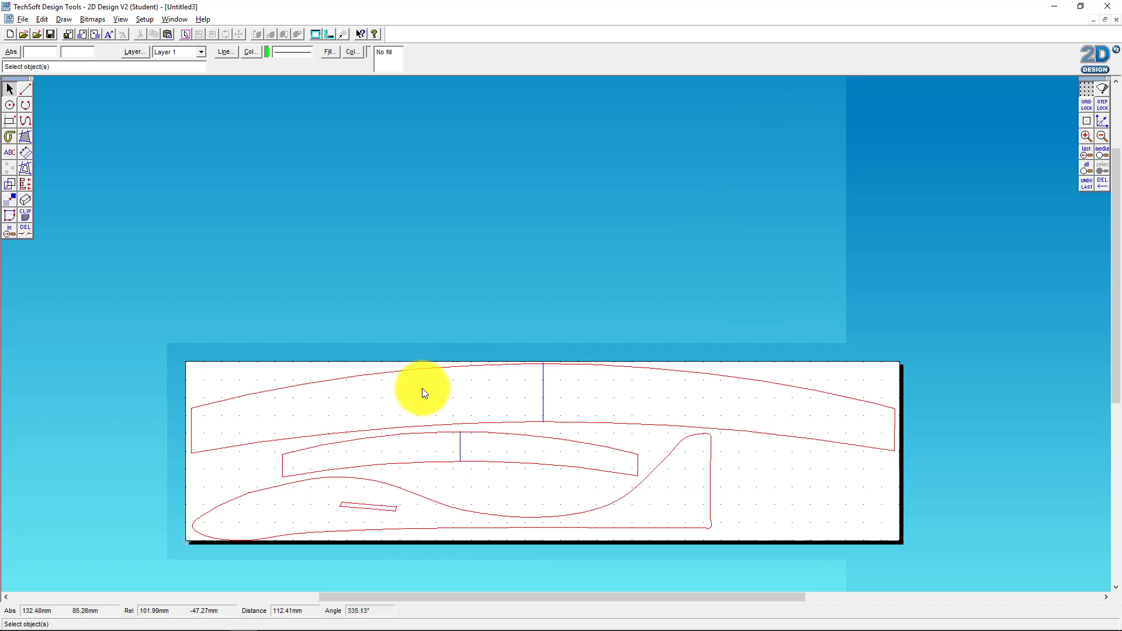